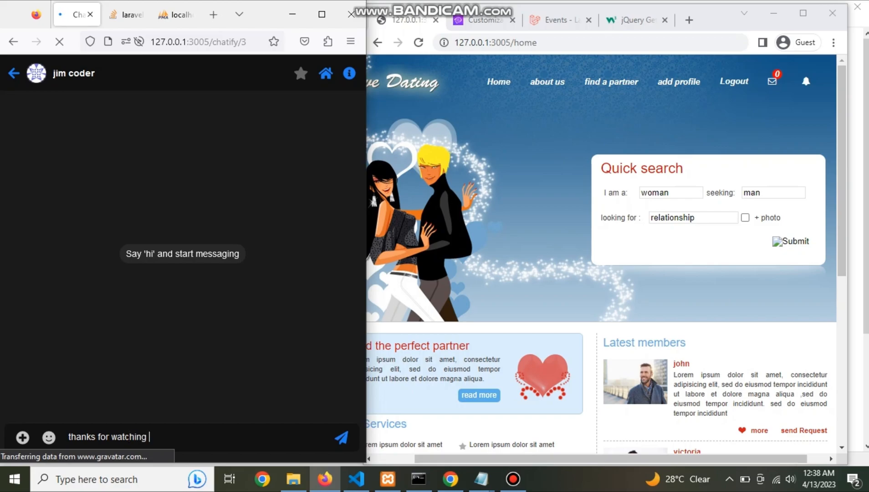
Send john the thanks-for-watching message so the header's unseen counter shows 1.
click(341, 436)
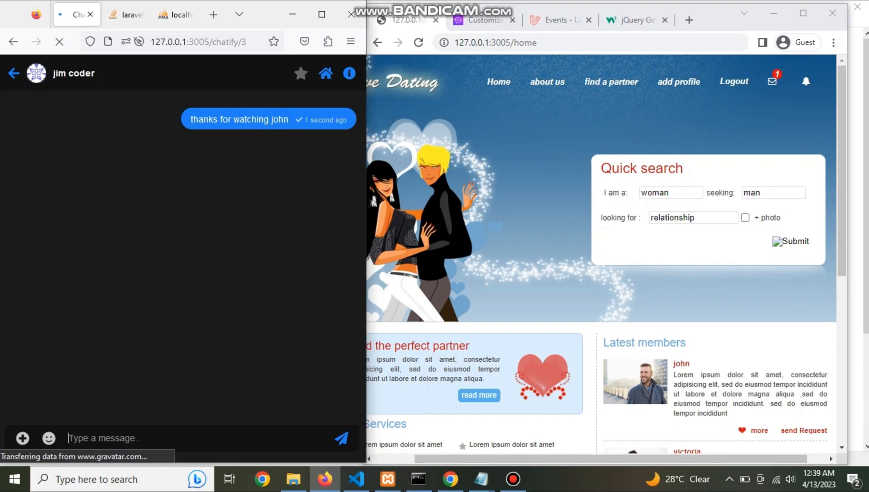
text(bye)
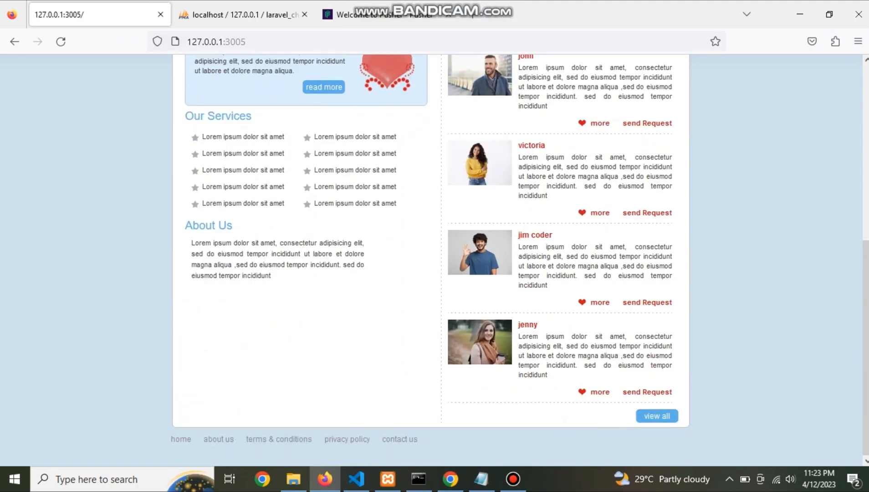
scroll(up, 3)
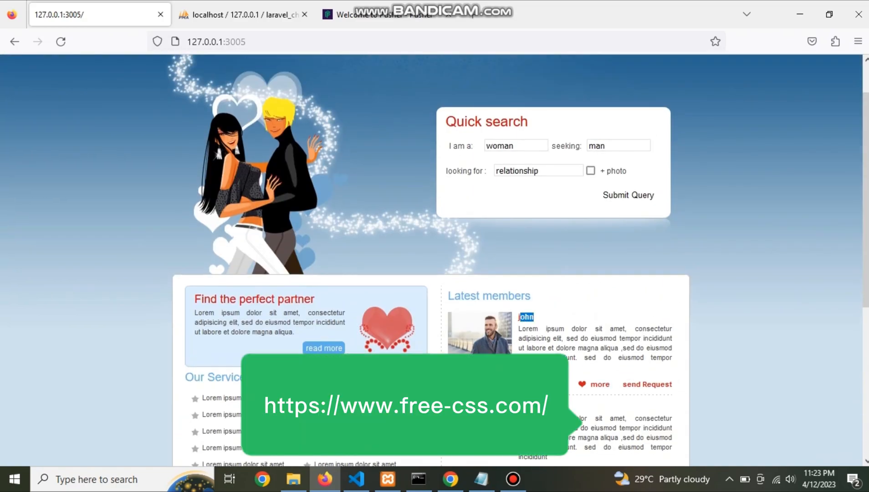
scroll(down, 3)
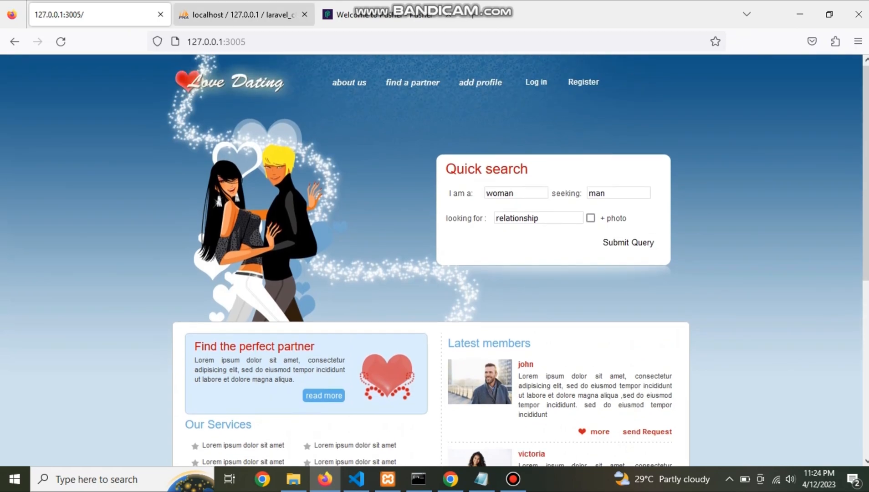
click(242, 14)
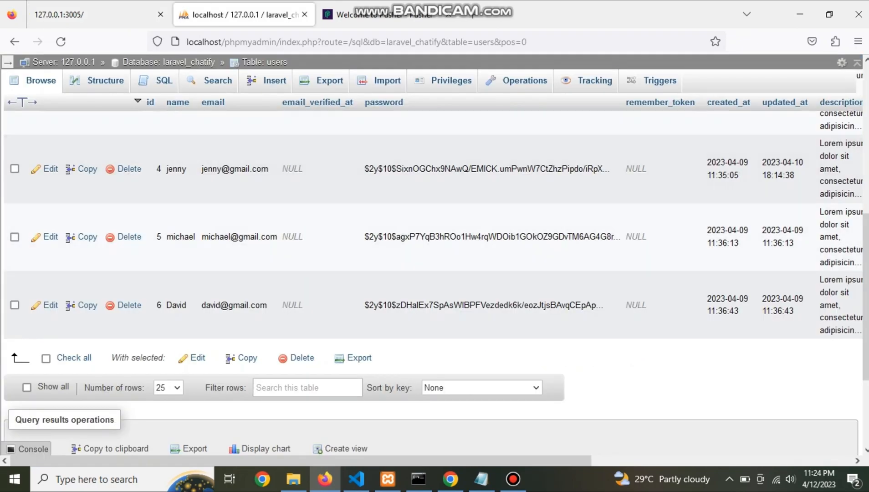
double_click(184, 237)
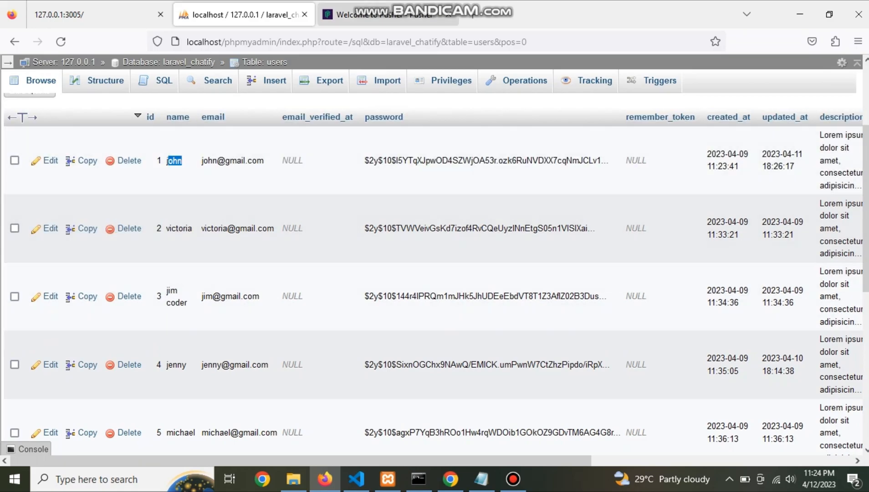
click(82, 14)
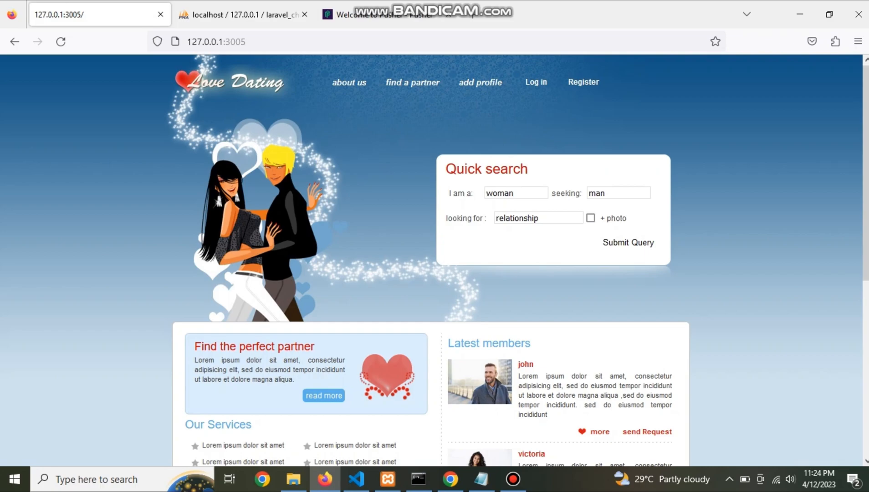
scroll(down, 3)
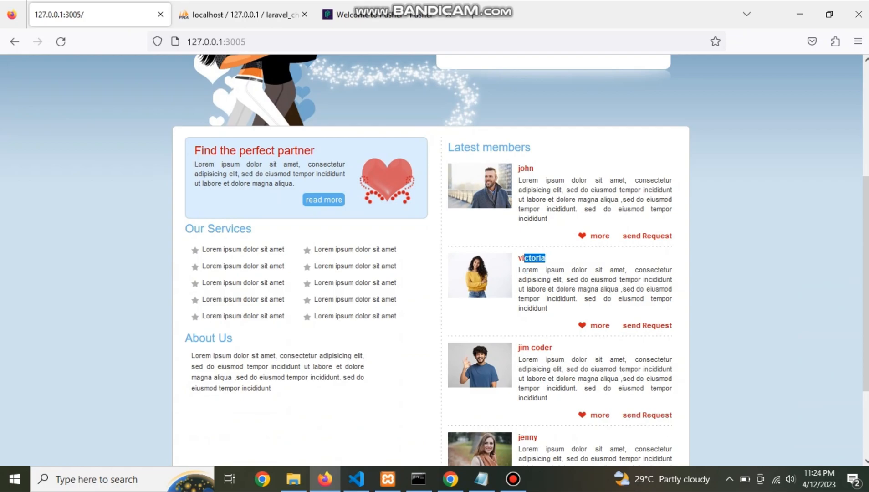
scroll(down, 3)
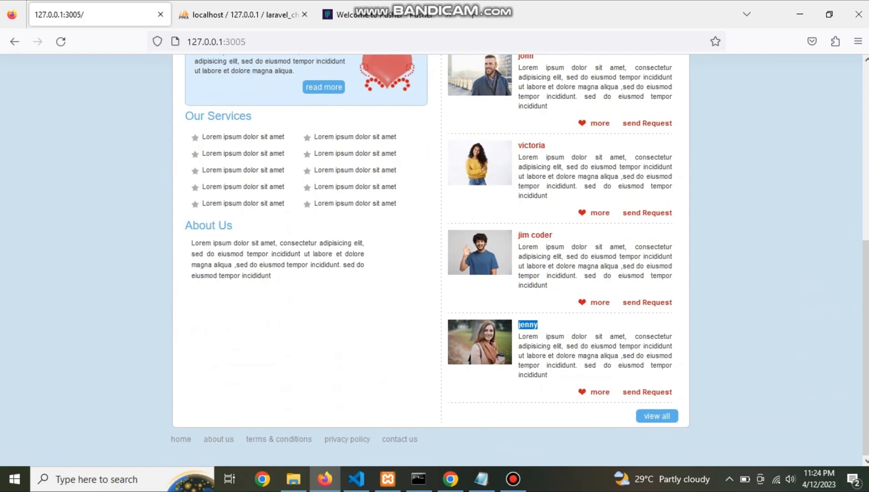
scroll(up, 3)
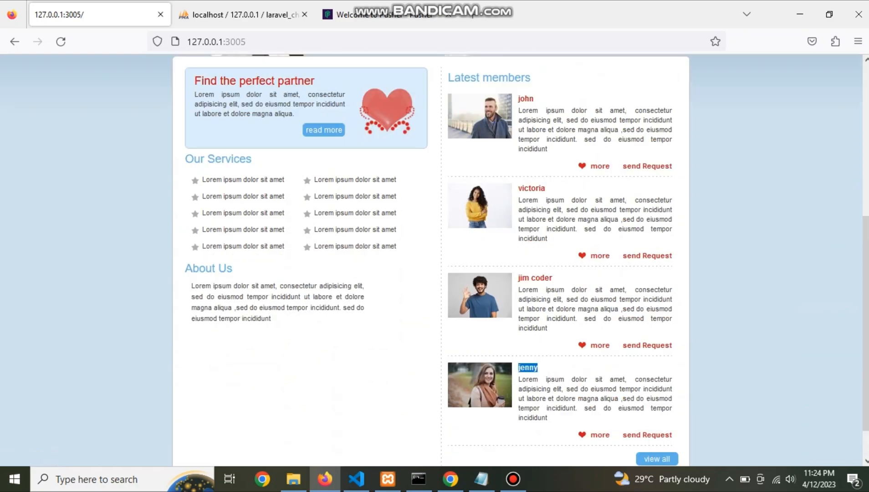
click(355, 479)
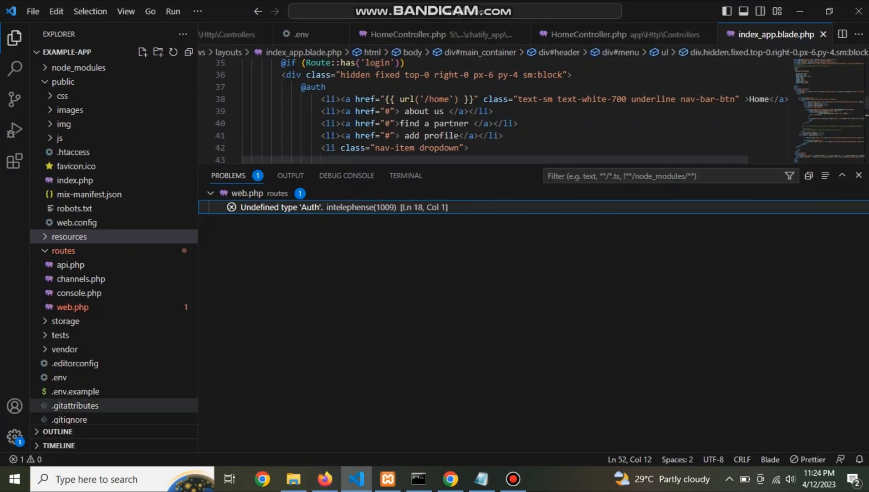
Show the project's terminal and run clear to empty its earlier build output.
click(405, 175)
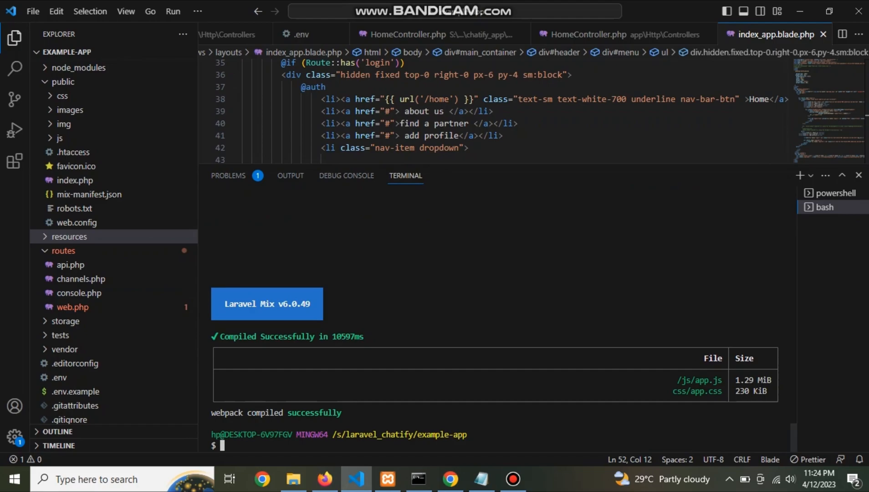
text(clear)
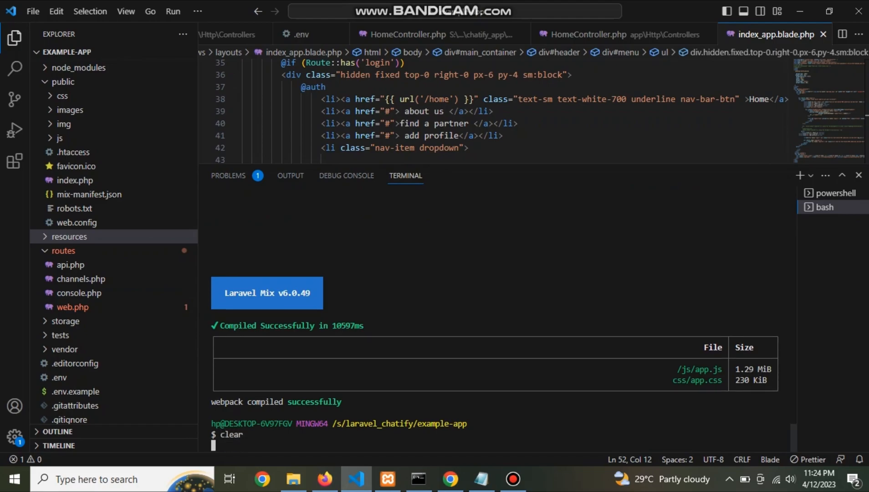
key(Enter)
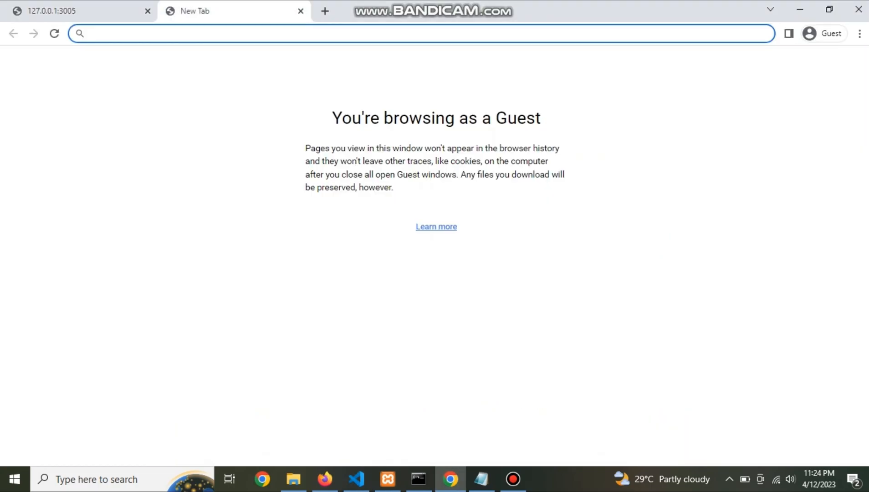
Search Google for chatify and open the Chatify introduction page.
text(chatify&oq=chatify&aqs=chrome..69i57.2345j0j1&sourceid=chrome&ie=UTF-8)
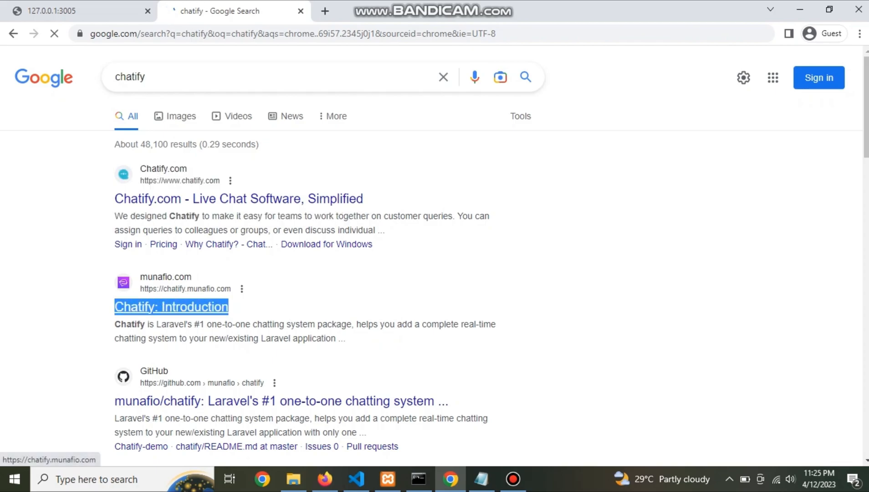
click(171, 307)
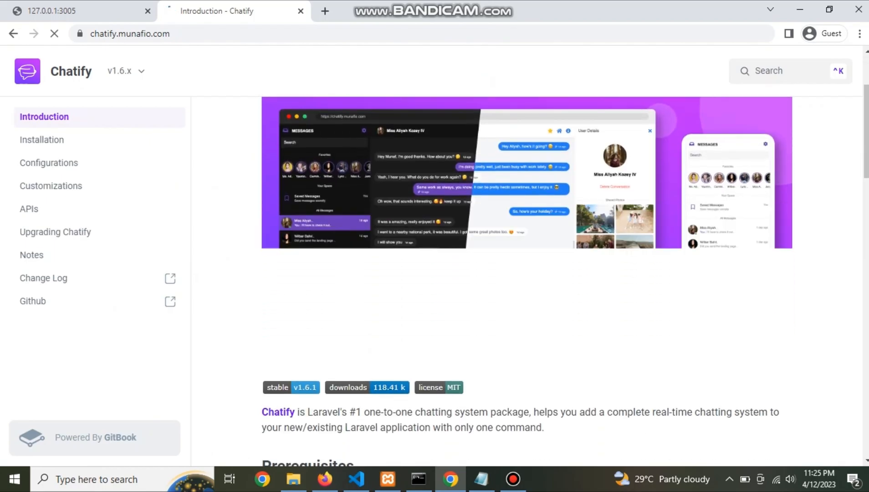
scroll(down, 3)
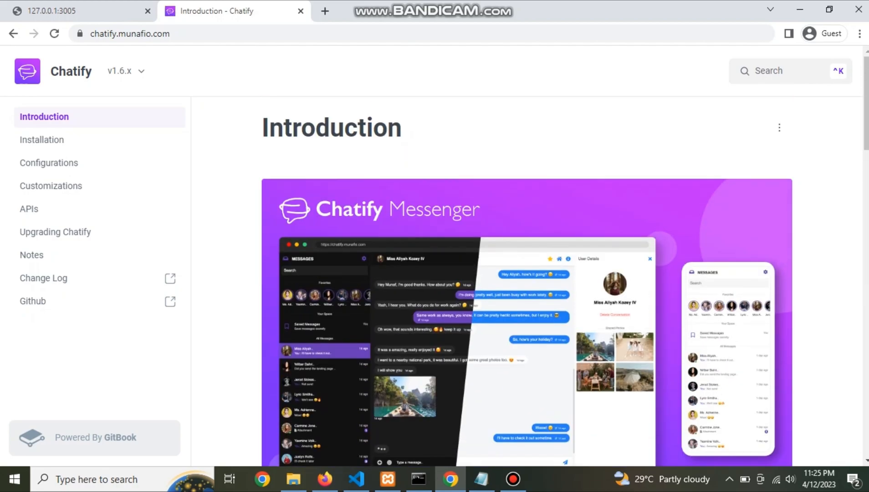
scroll(down, 3)
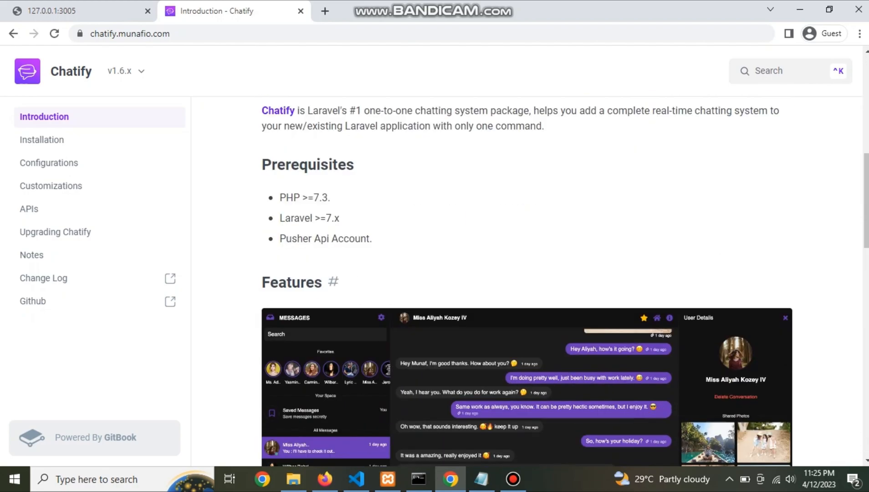
Open the installation guide and select the composer require munafio/chatify command.
click(42, 139)
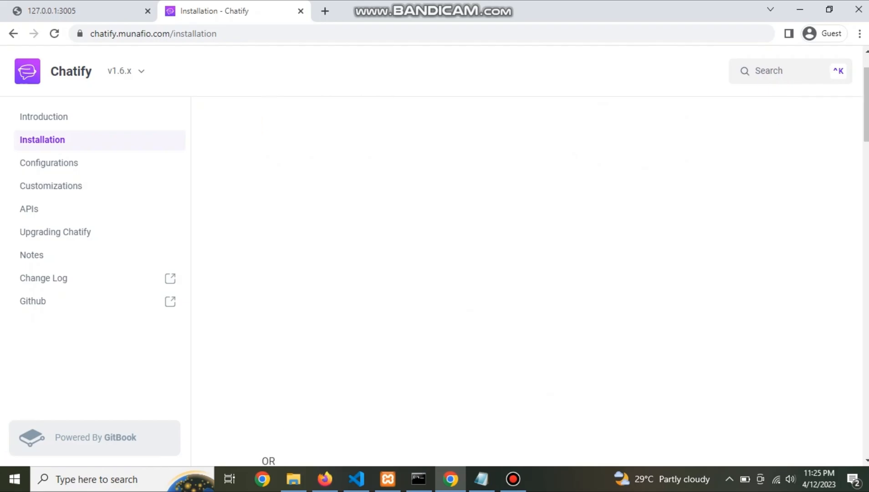
scroll(down, 3)
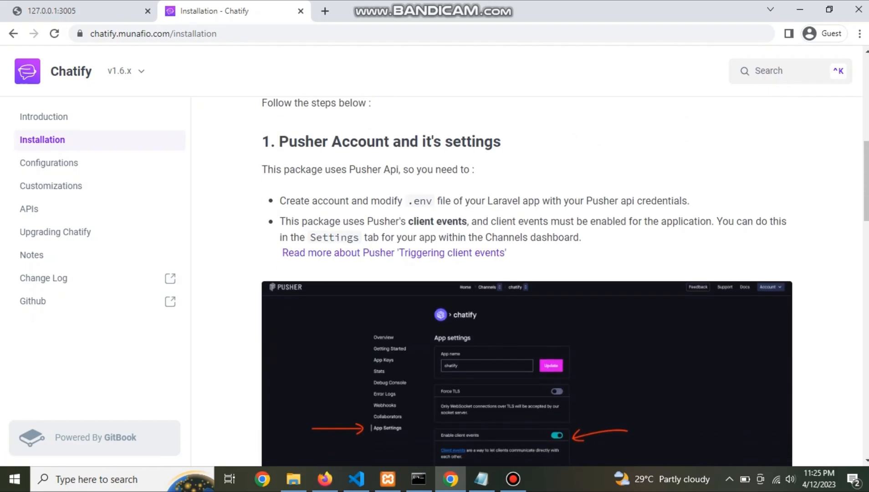
scroll(down, 3)
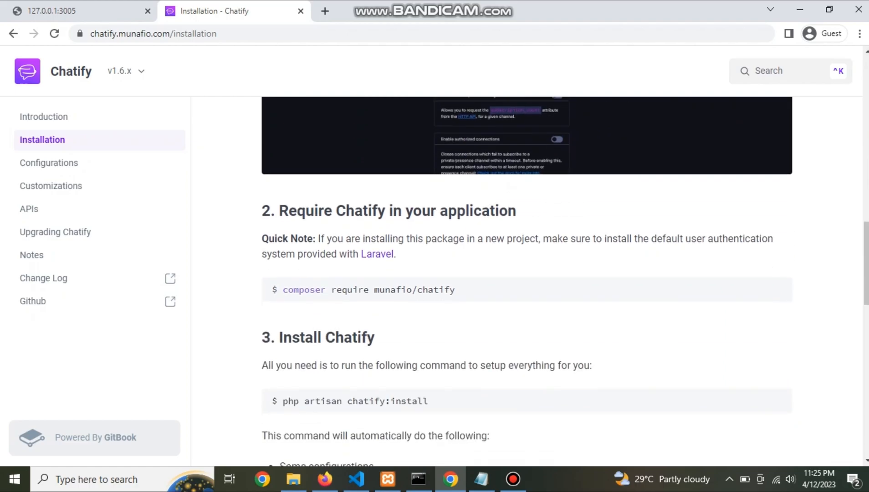
drag(293, 289, 455, 289)
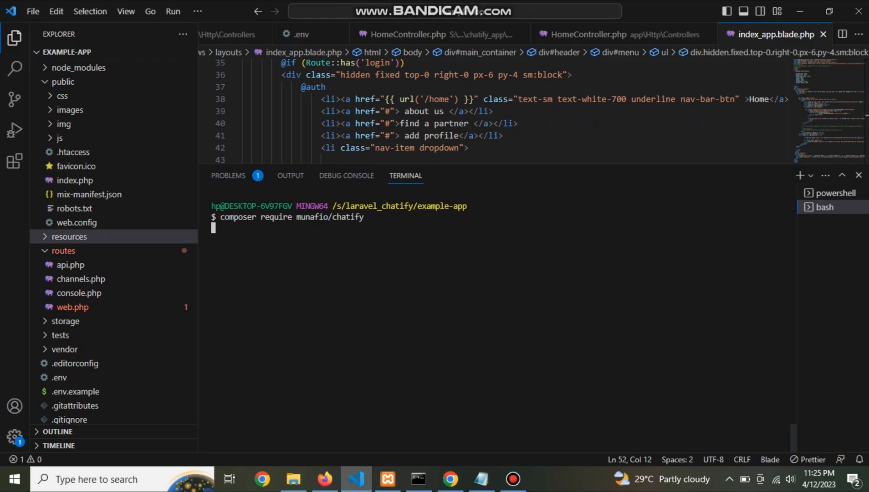
Run composer require munafio/chatify in the terminal and let the packages install.
key(Enter)
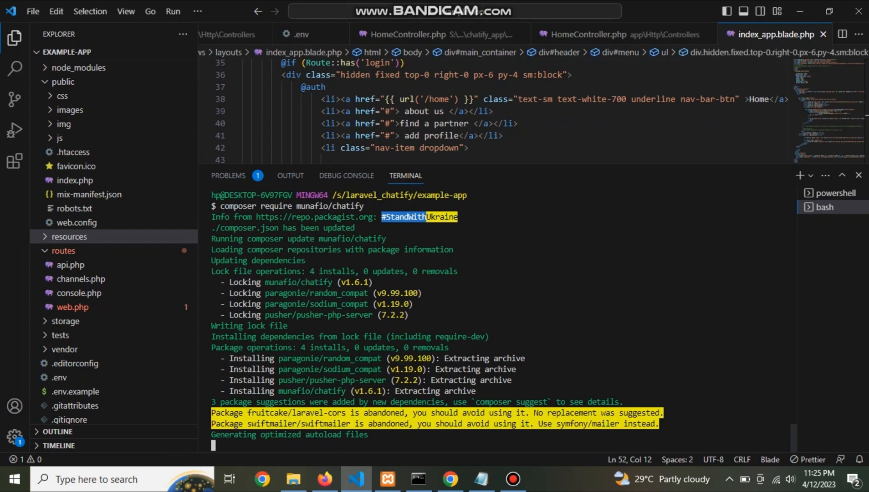
scroll(down, 3)
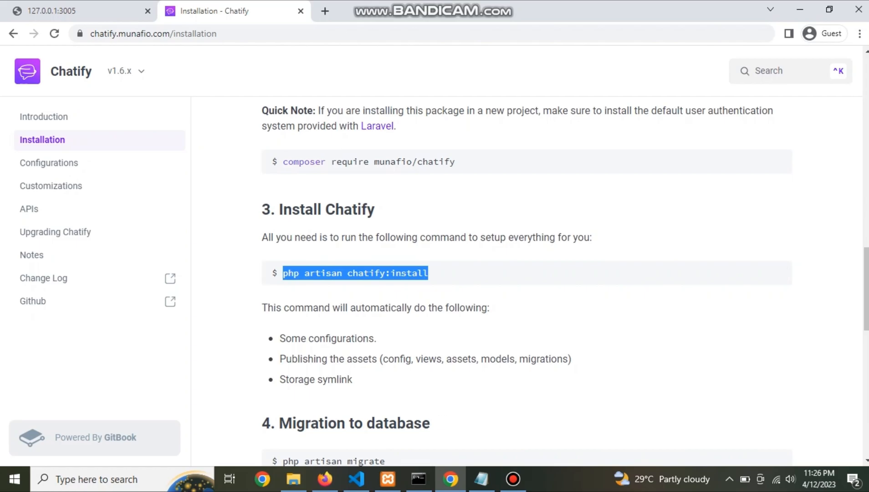
Run php artisan chatify:install in the terminal, then return to the guide for the next command.
click(355, 480)
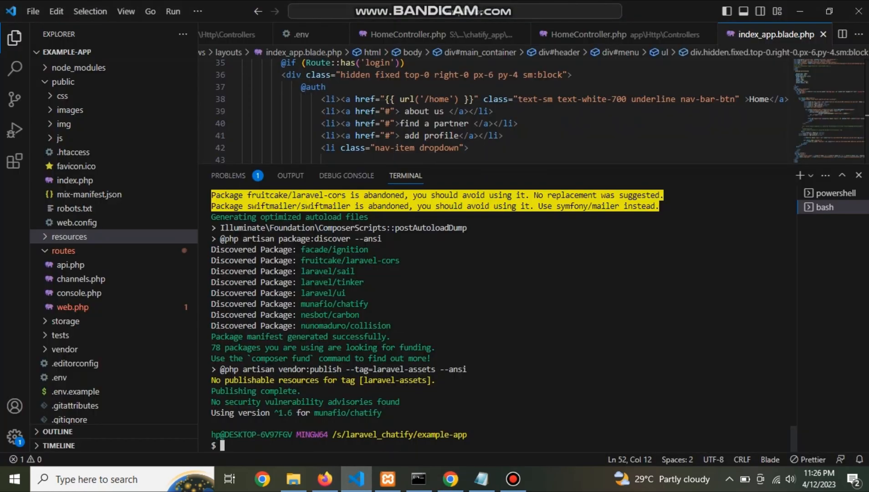
text(php artisan chatify:install)
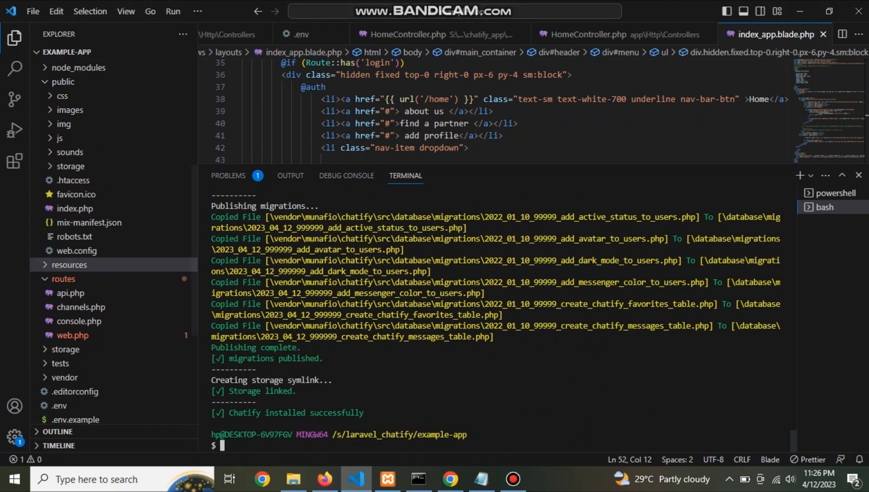
click(446, 477)
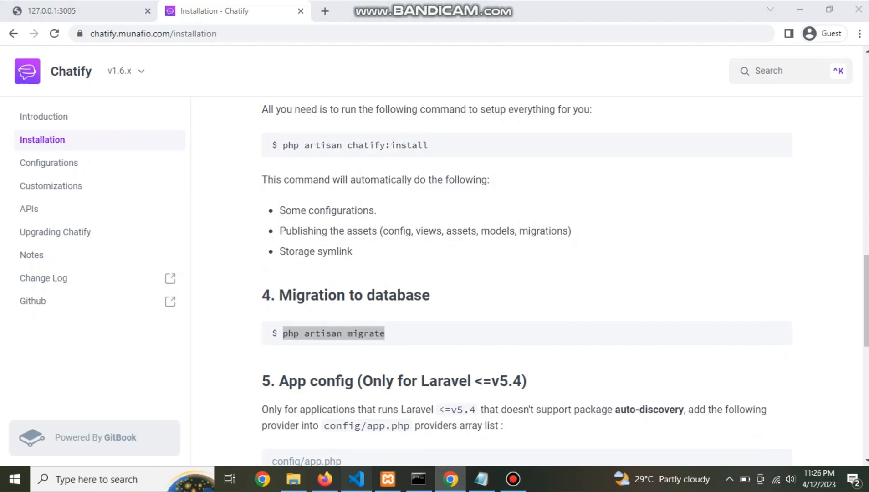
Run php artisan migrate, which stops with a QueryException, then clear the terminal.
click(356, 479)
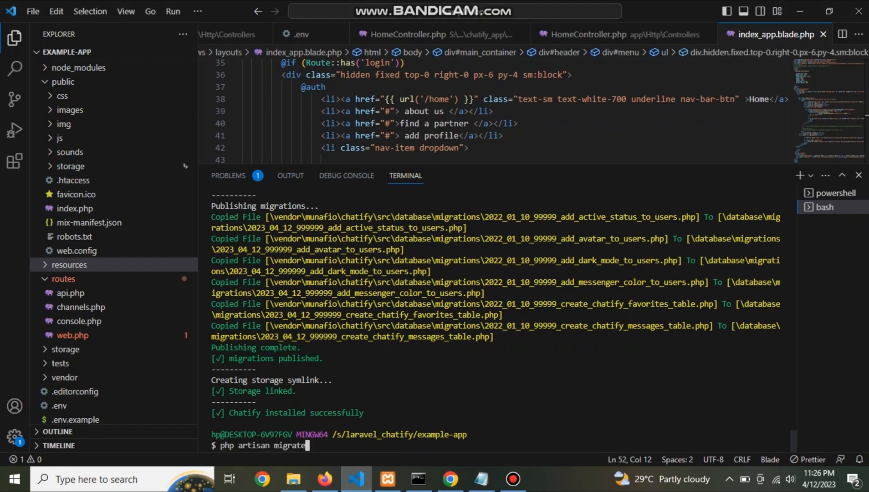
key(Enter)
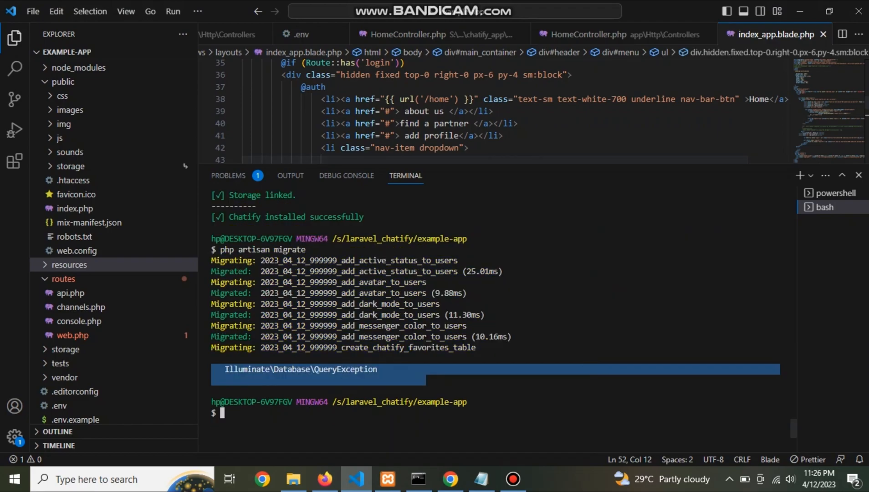
text(clear)
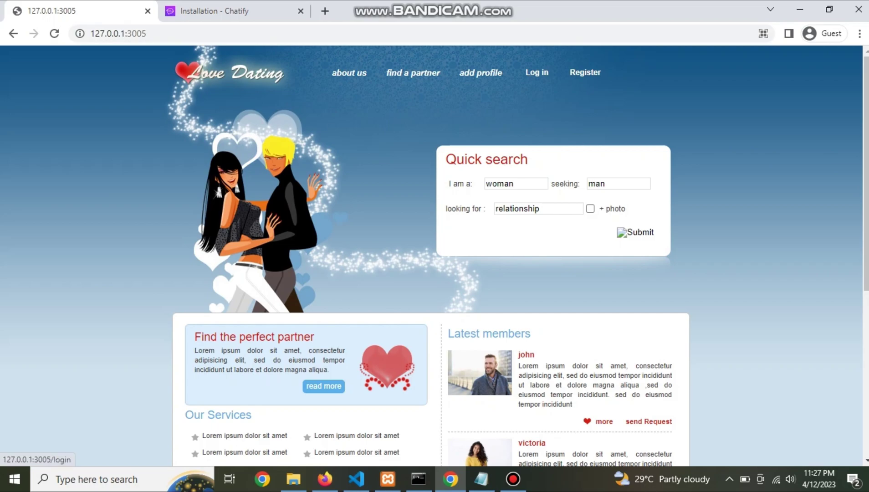
Log in to the dating site as jenny with her email address and password.
click(536, 72)
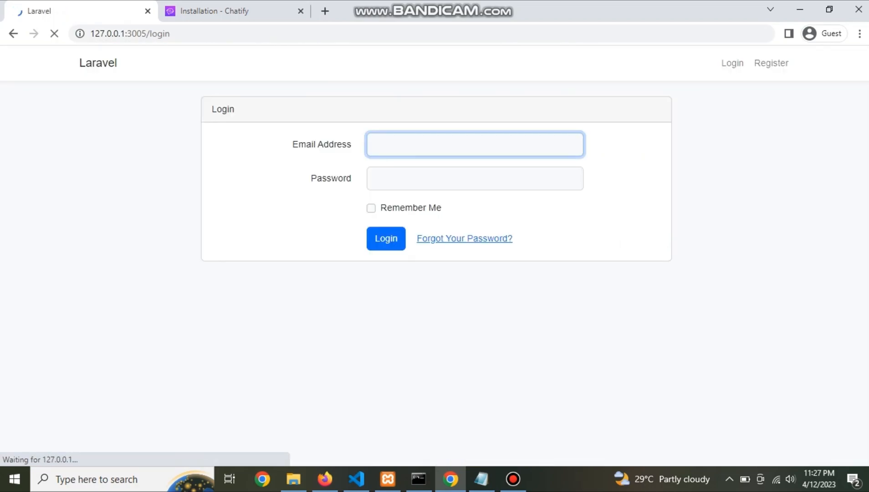
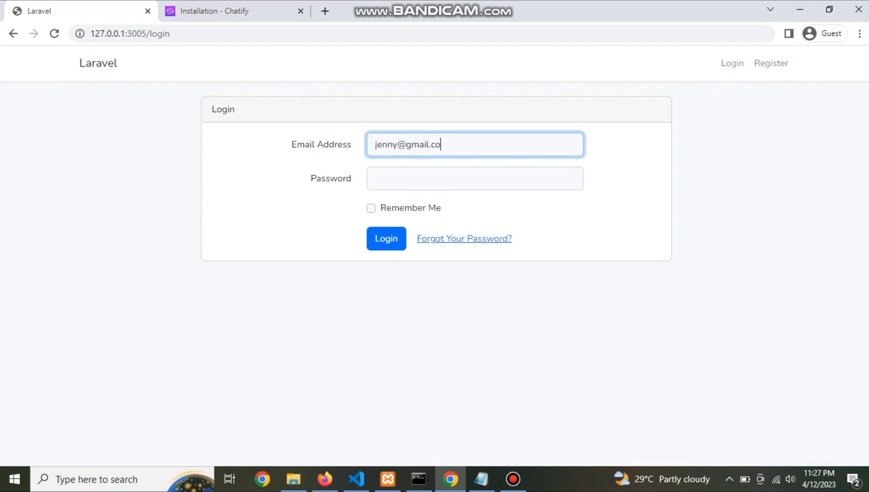
text(•••••••)
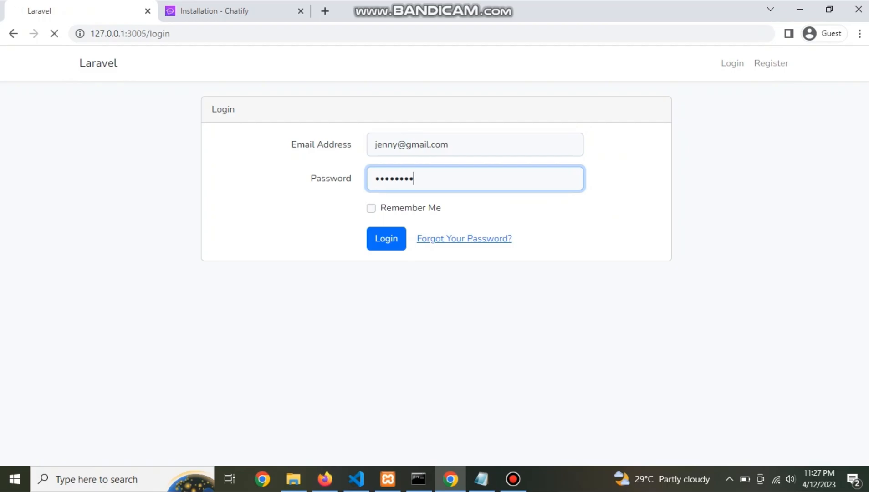
click(386, 238)
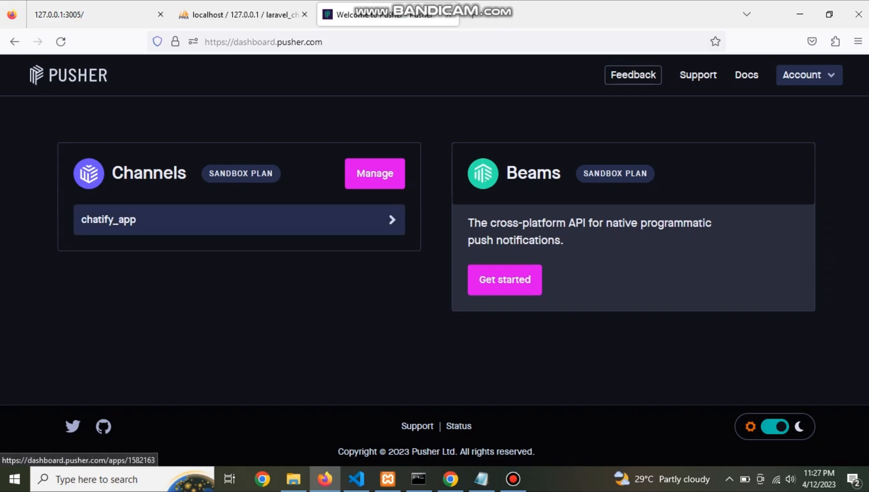
Open the chatify_app Channels app in the Pusher dashboard.
click(809, 75)
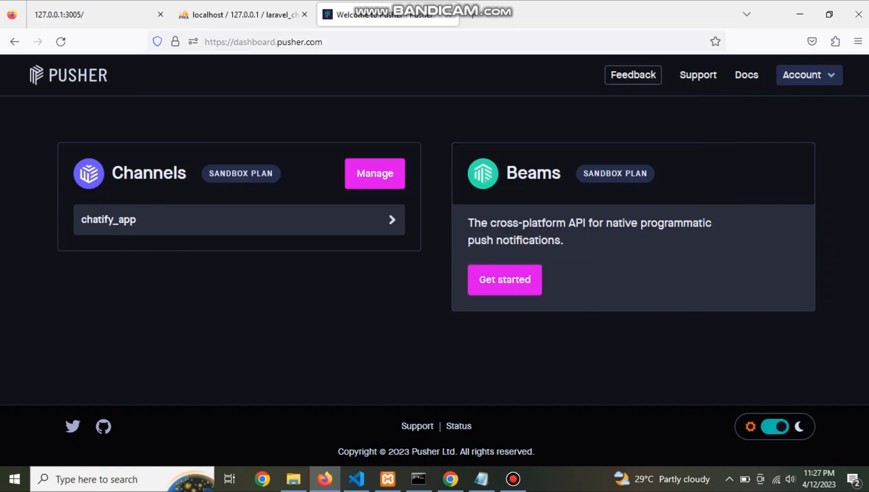
click(808, 74)
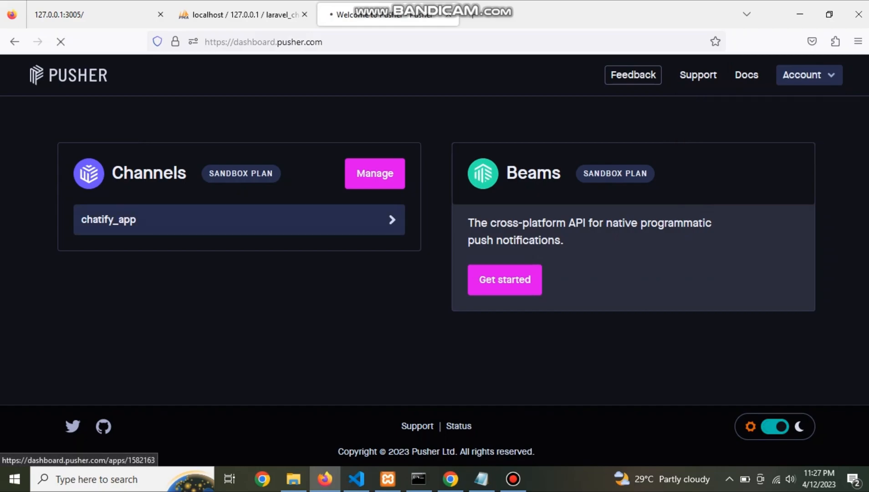
click(110, 220)
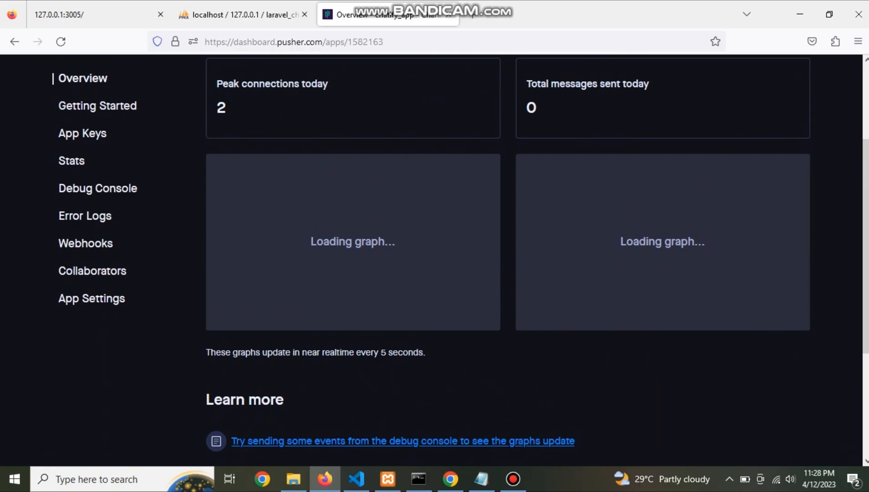
Open the app's Getting Started guide and scroll through its Laravel code snippets.
click(97, 106)
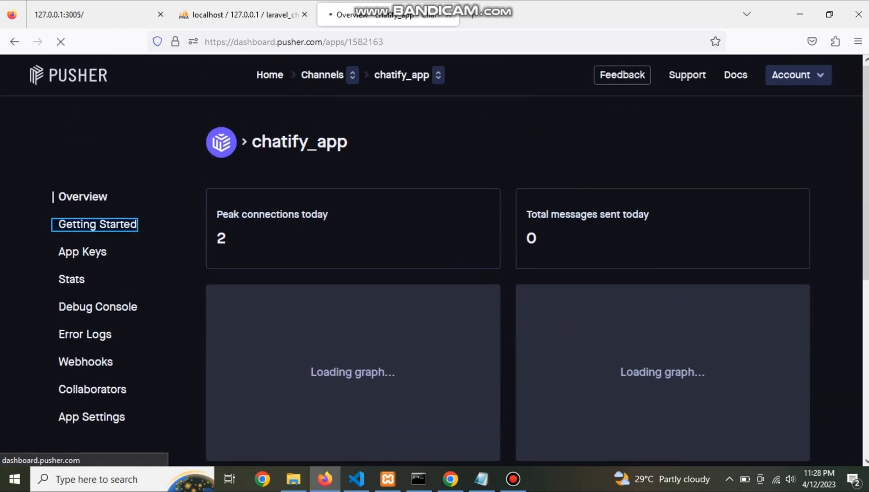
click(96, 224)
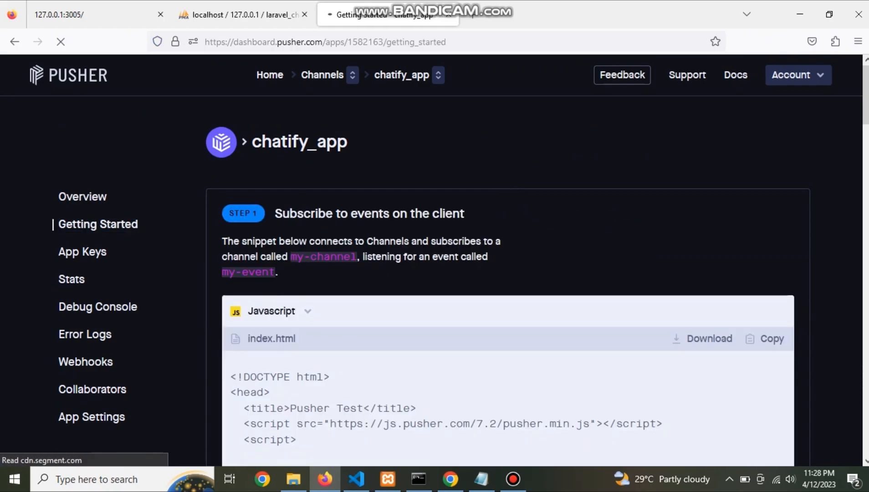
scroll(down, 3)
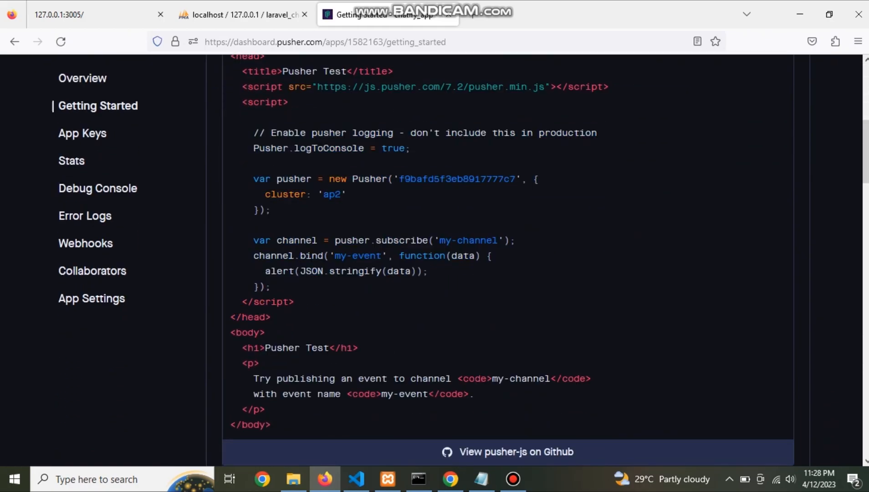
scroll(down, 3)
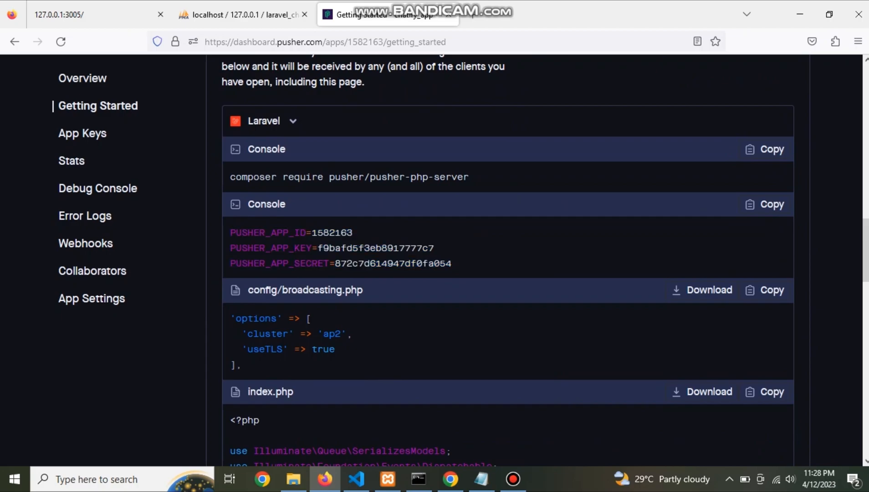
Copy chatify_app's app ID, key and secret lines and open the project's .env file.
drag(230, 232, 450, 263)
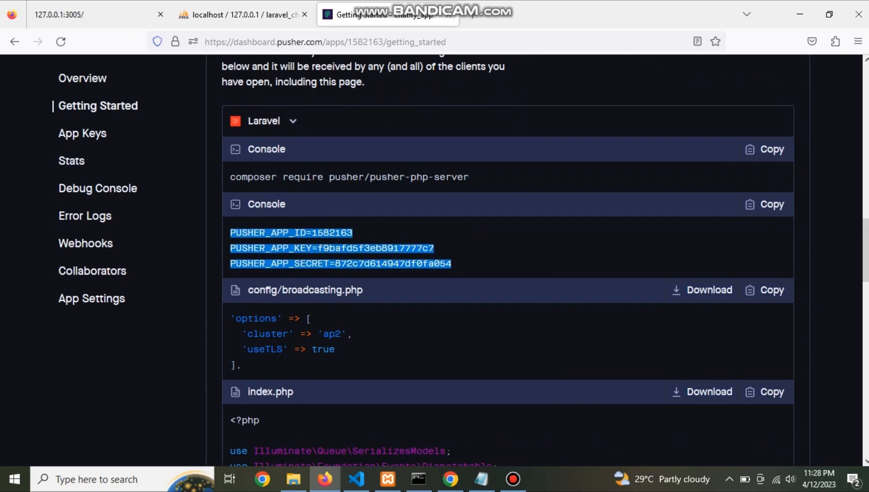
click(355, 478)
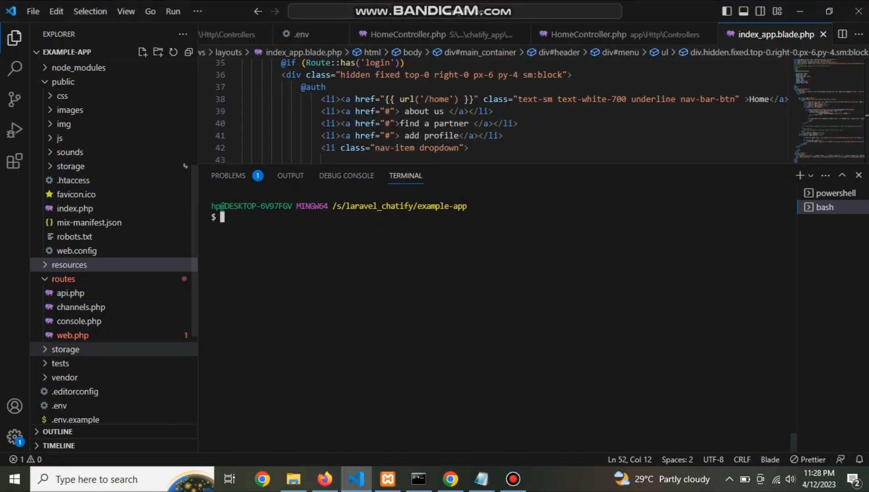
scroll(down, 3)
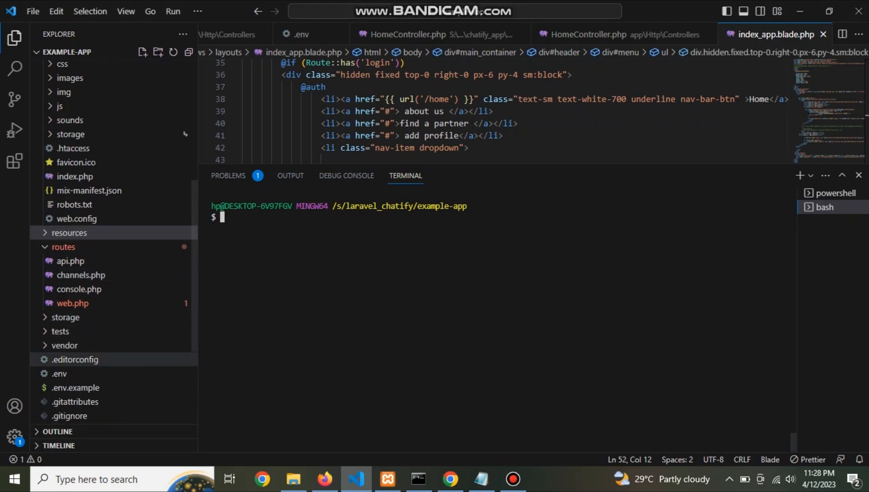
click(59, 373)
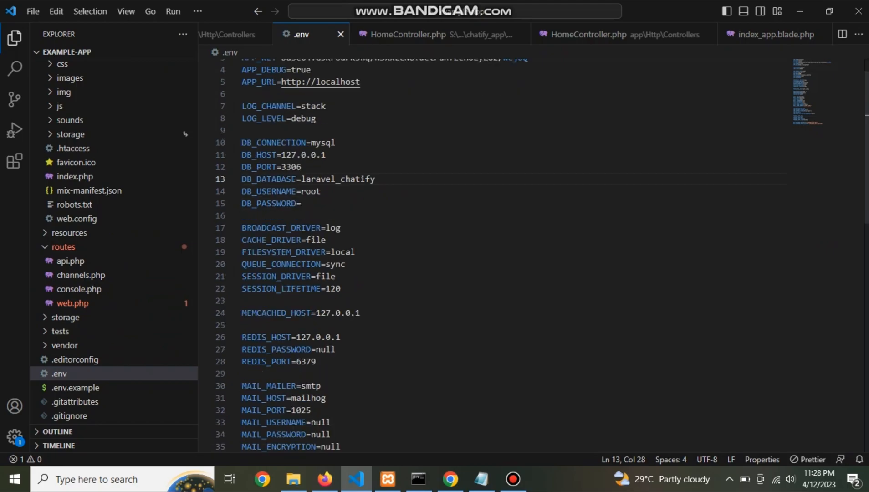
Paste the credentials over the empty PUSHER lines and set PUSHER_APP_CLUSTER to ap2.
scroll(down, 3)
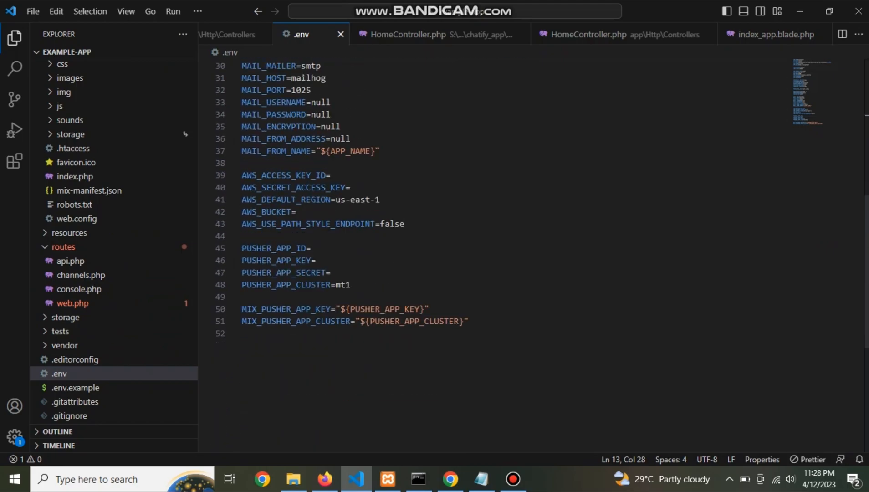
drag(242, 247, 330, 272)
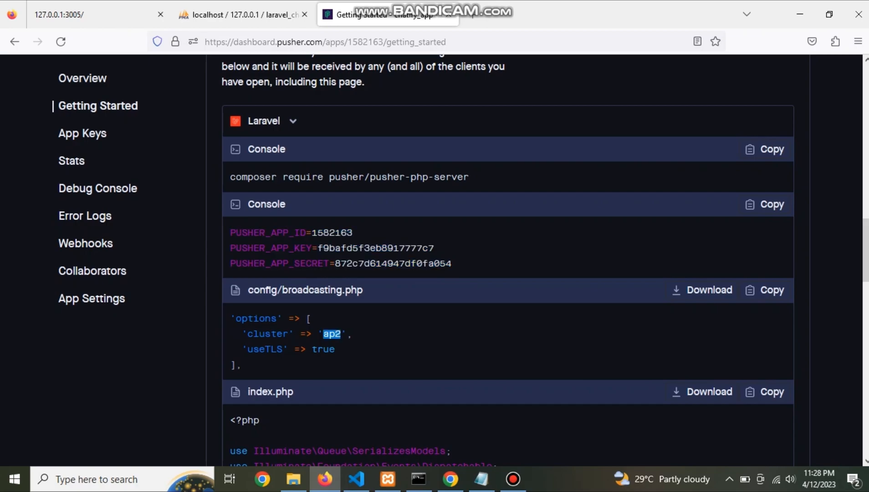
click(354, 478)
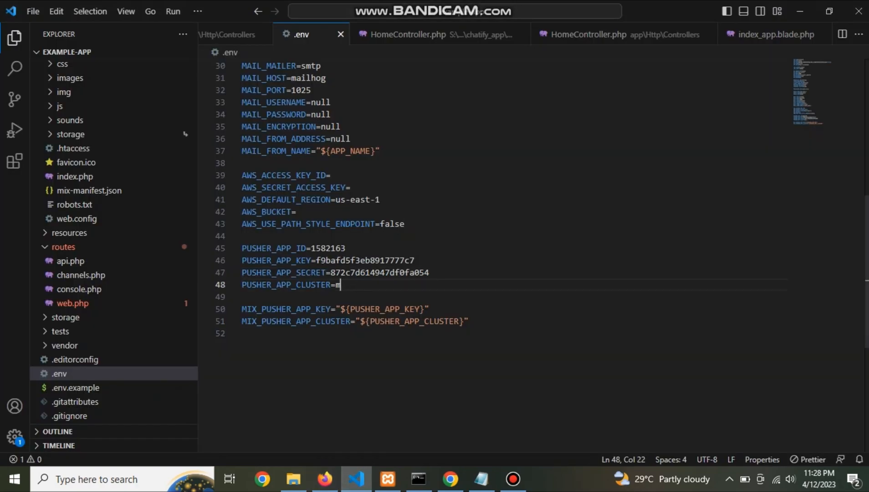
text(ap2)
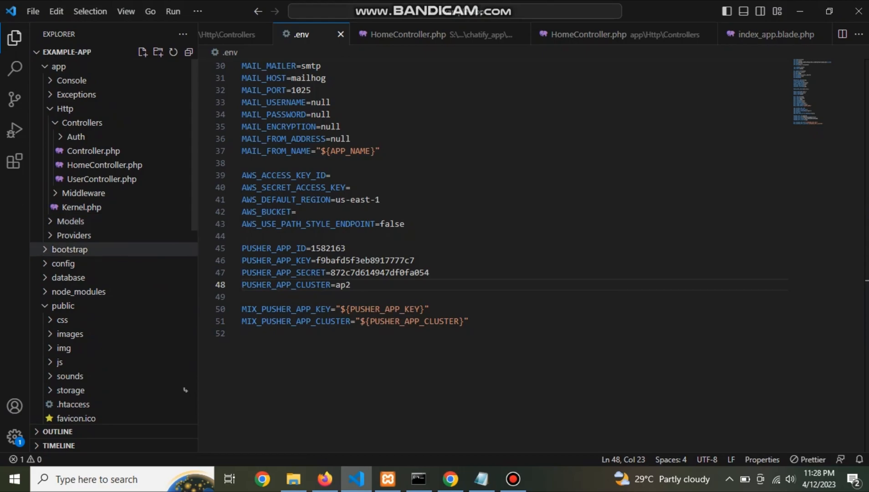
click(64, 263)
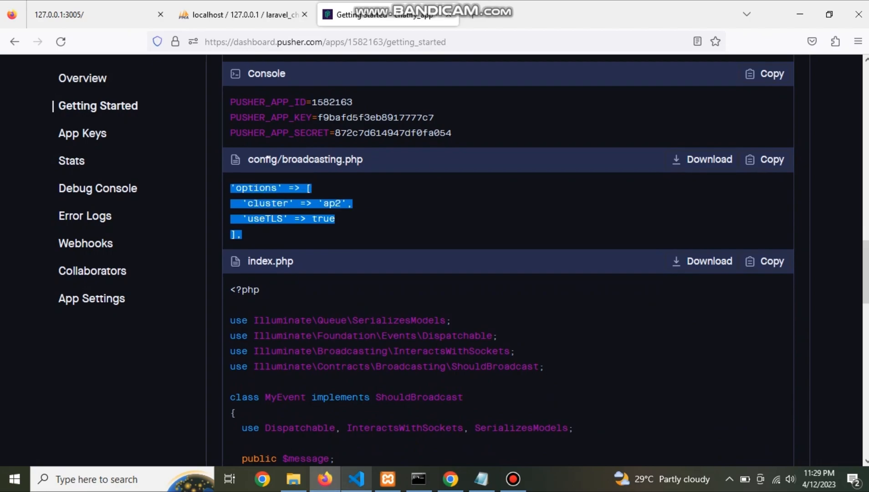
Replace the pusher options block in config/broadcasting.php with cluster ap2 and useTLS true.
click(357, 478)
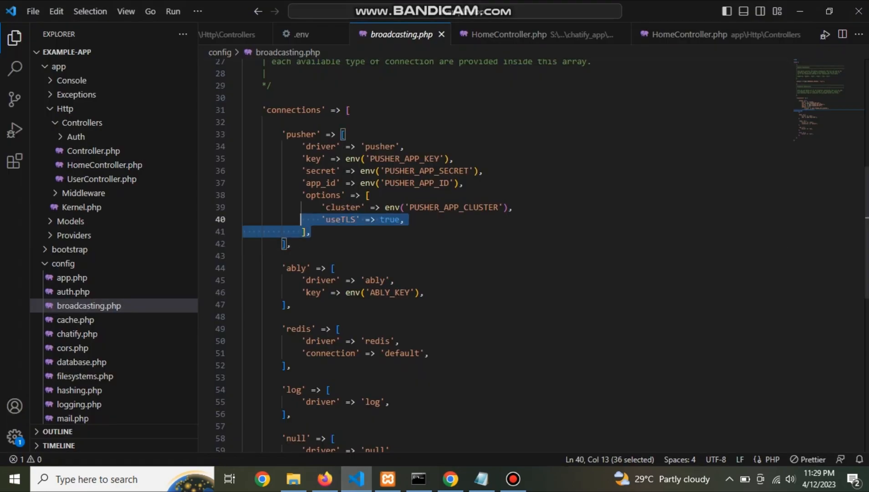
key(Delete)
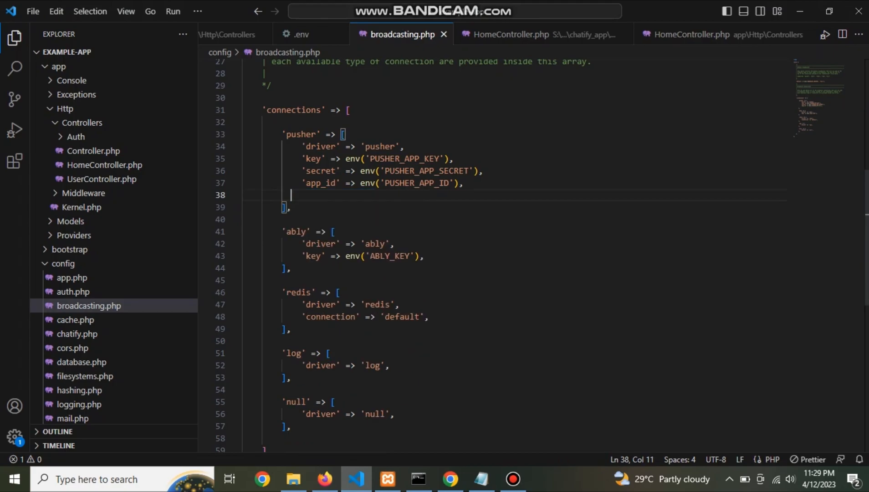
text('options' => [\n    'cluster' => 'ap2',\n    'useTLS' => true\n],)
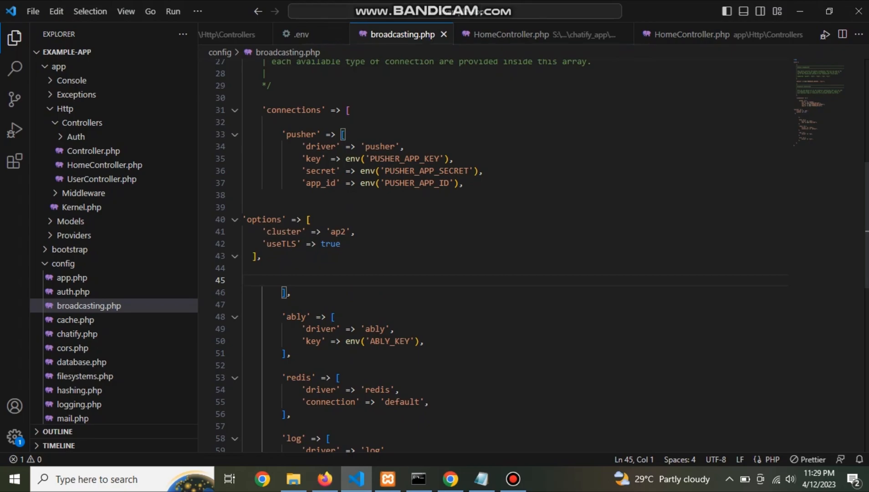
scroll(down, 3)
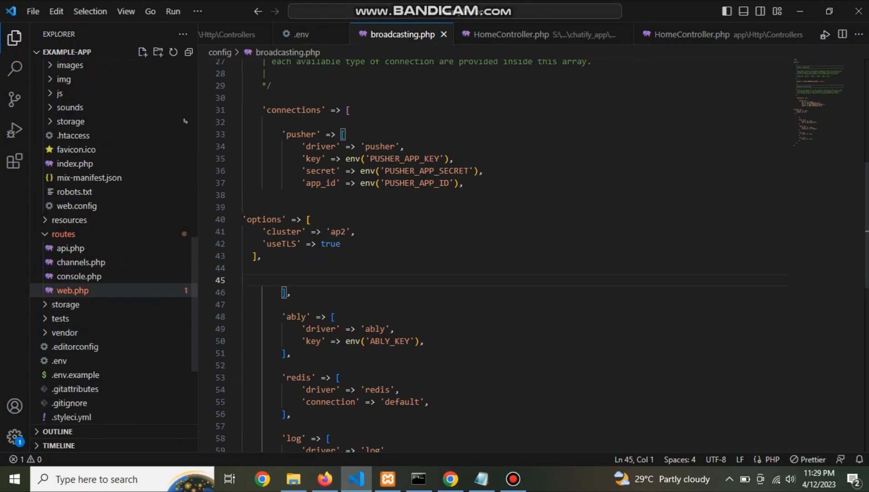
scroll(down, 3)
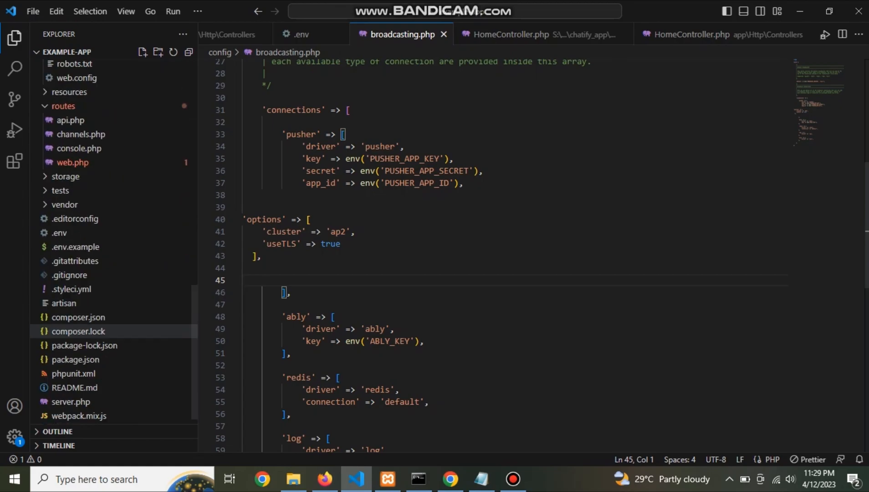
Change BROADCAST_DRIVER in .env from log to pusher, then open routes/web.php.
click(300, 34)
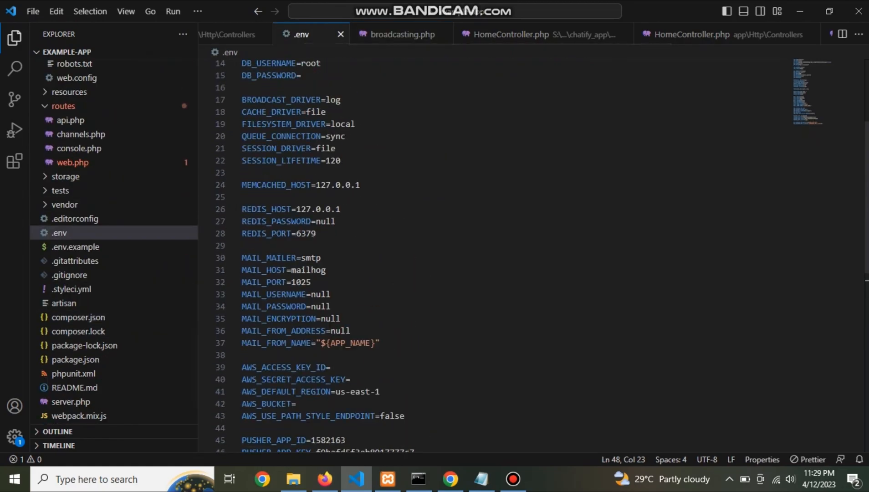
scroll(up, 3)
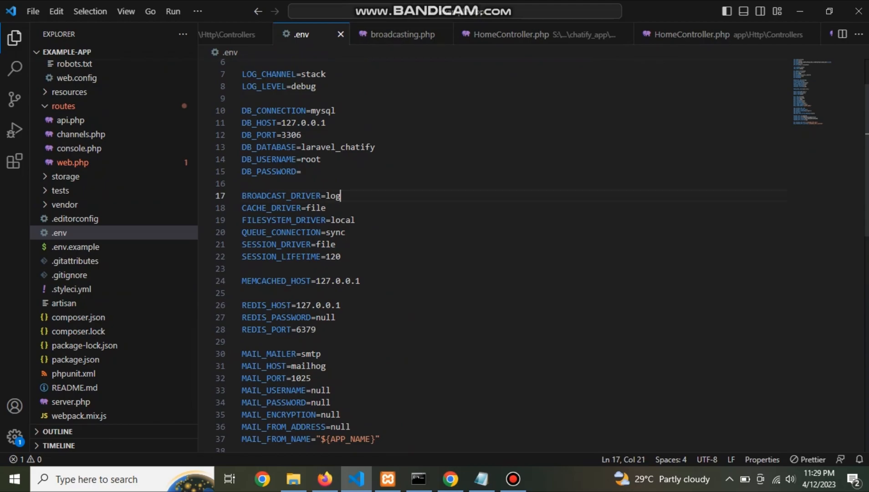
drag(341, 195, 328, 196)
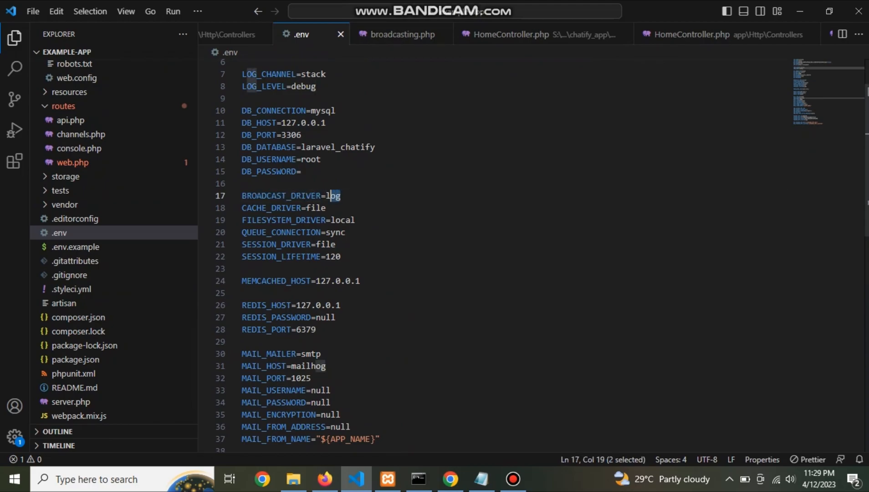
key(Delete)
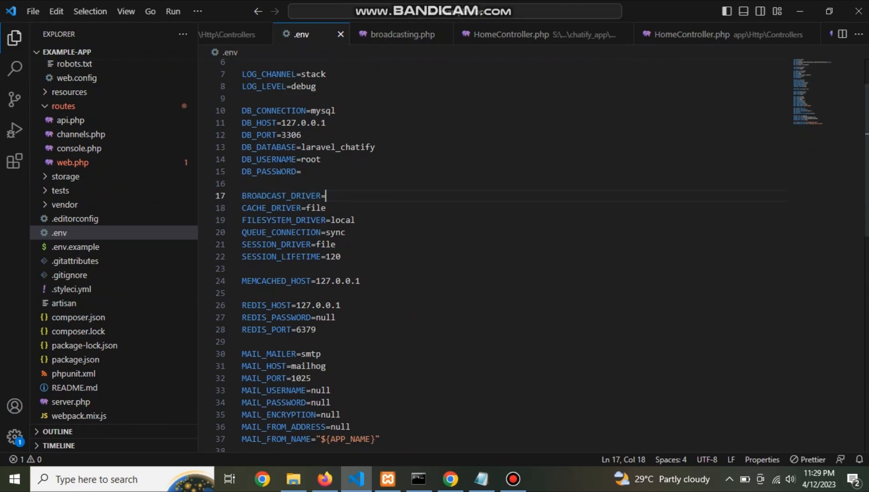
text(pusher)
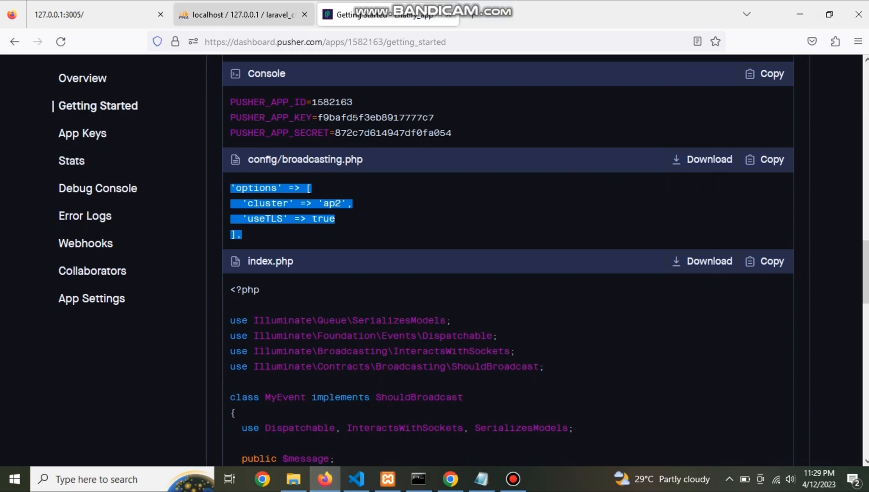
click(359, 479)
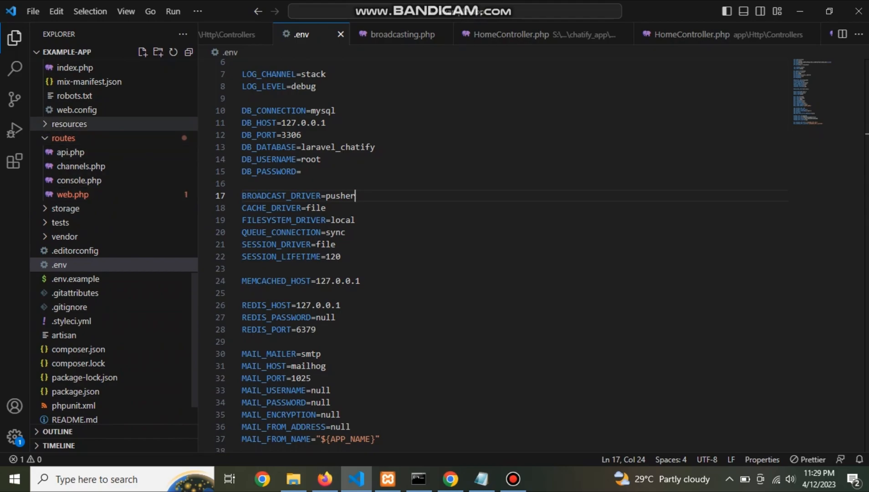
click(69, 124)
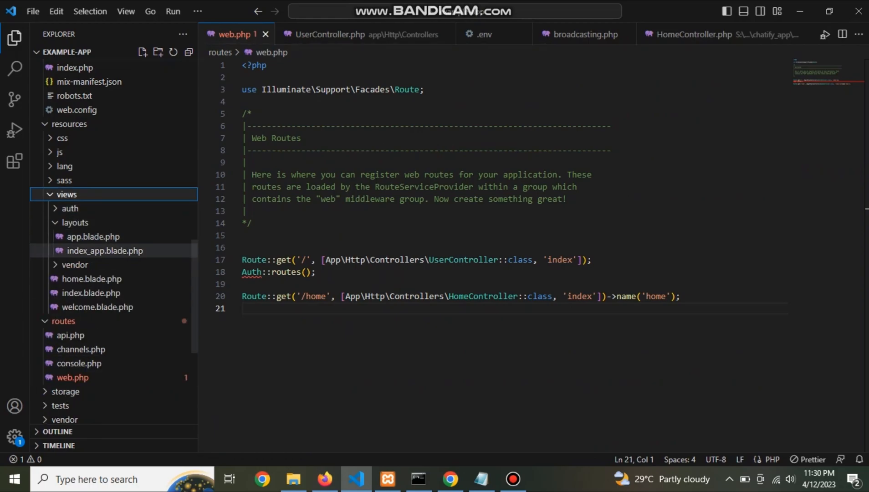
In index_app.blade.php add a /chatify link with fa-envelope-o icon and a pending-notification div showing 1.
click(103, 250)
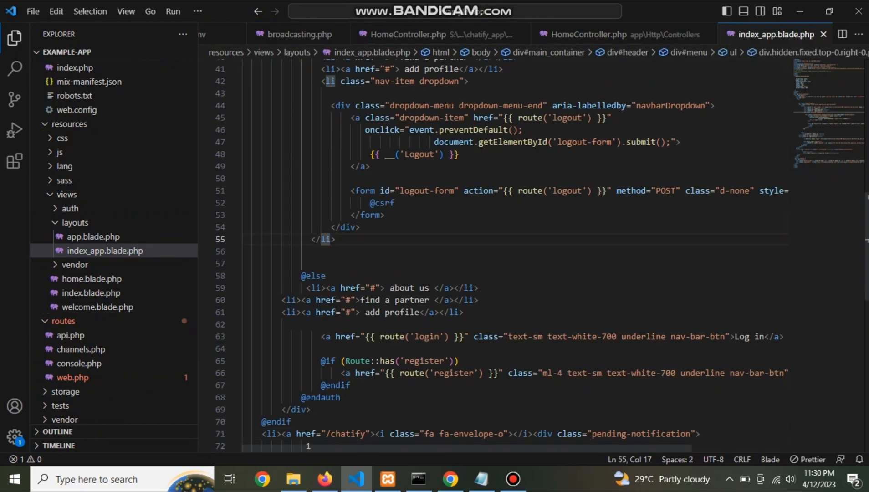
text(<li></li>)
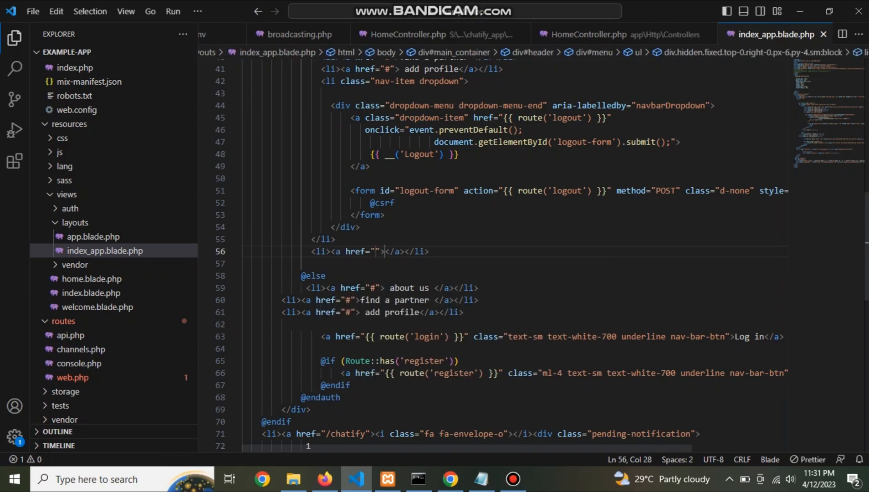
text(/chatify)
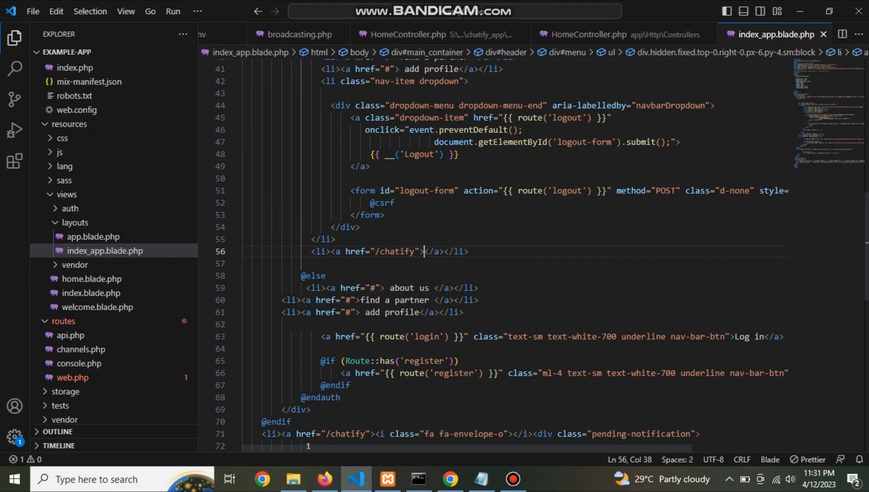
text(<i></i>)
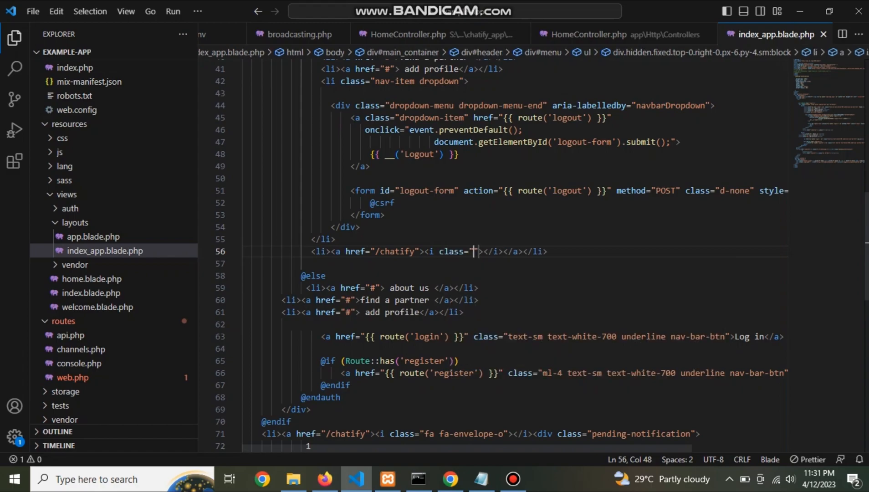
text(fa fa-)
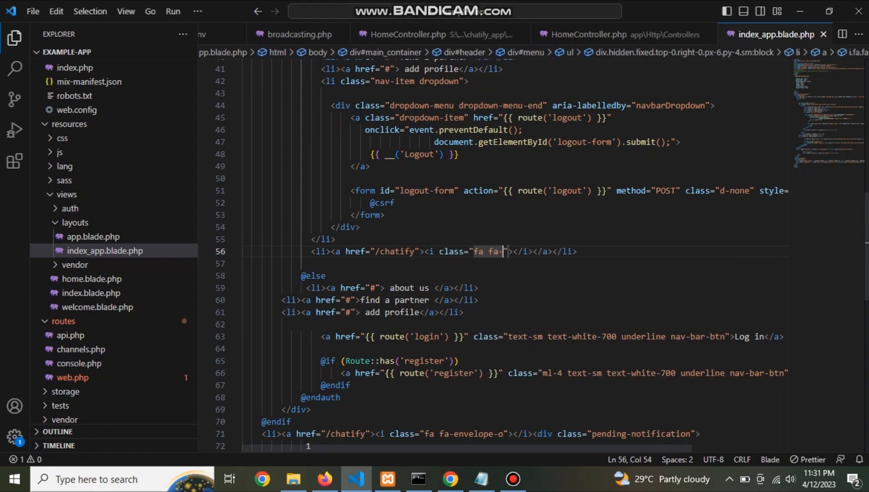
text(envelope-)
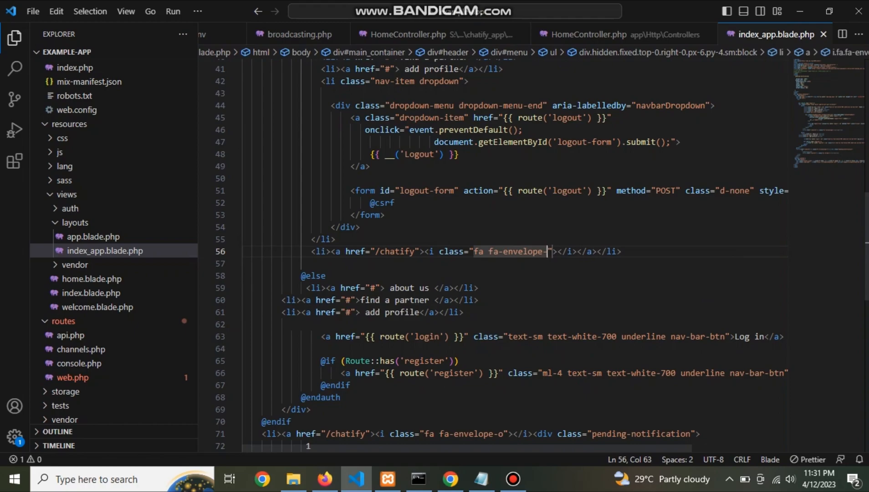
text(o)
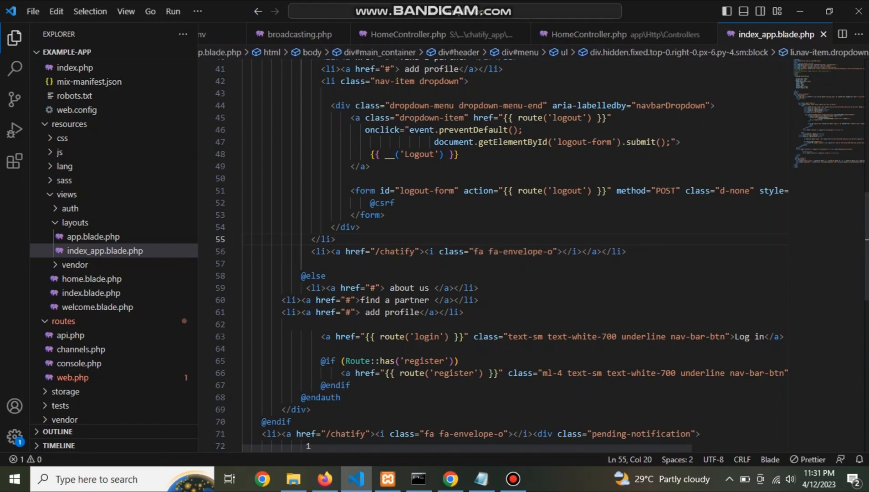
text(di)
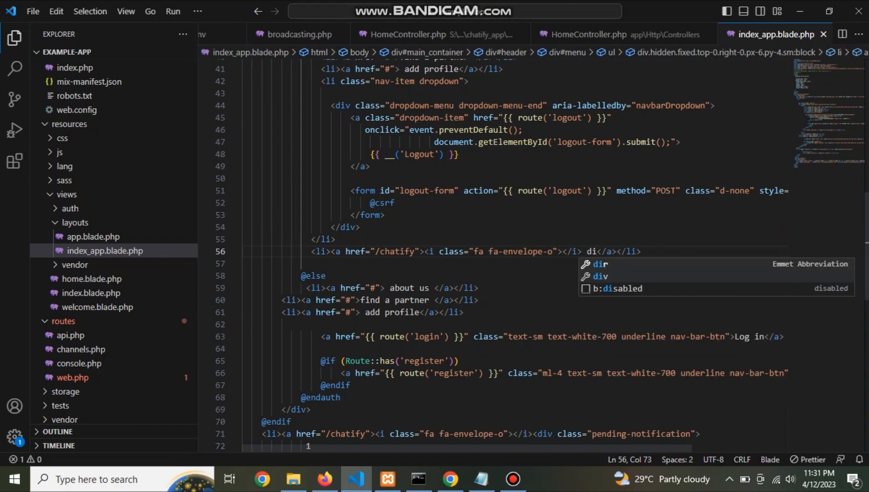
key(Tab)
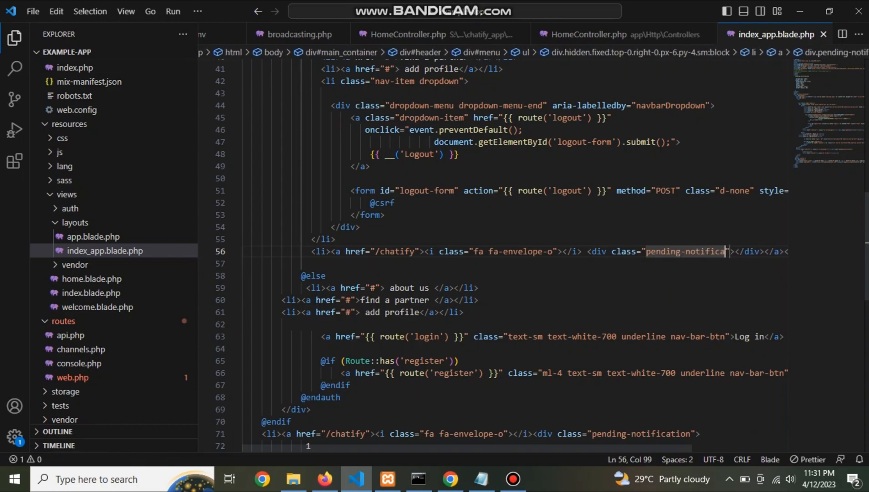
text(tion)
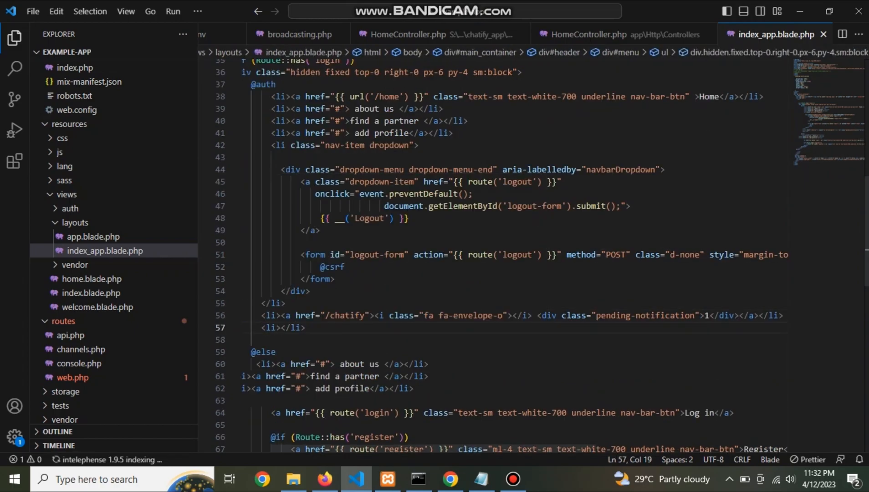
Add a /notify header link carrying a fa fa-bell icon.
text(<a href="/no"></a>)
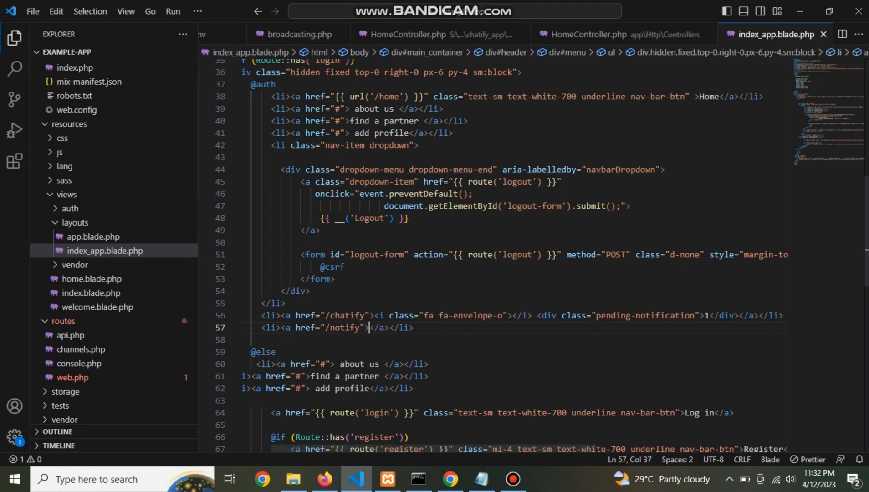
text(<i class="f"></i><)
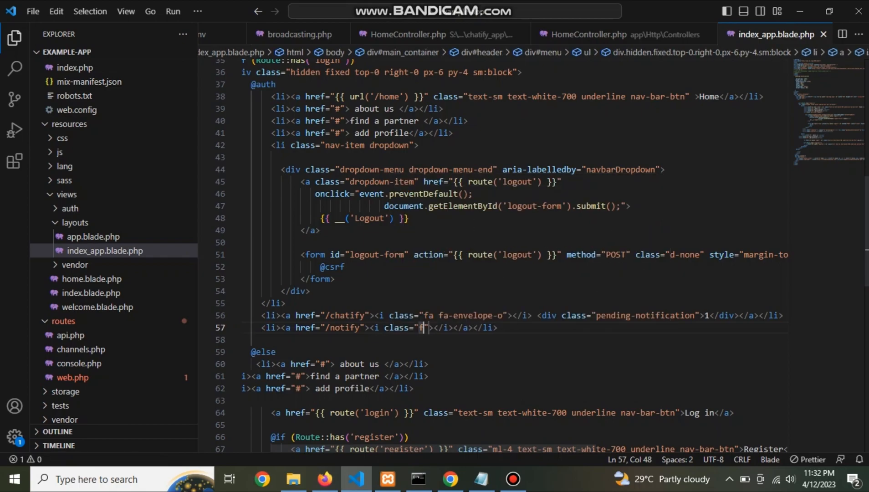
text(a fa-)
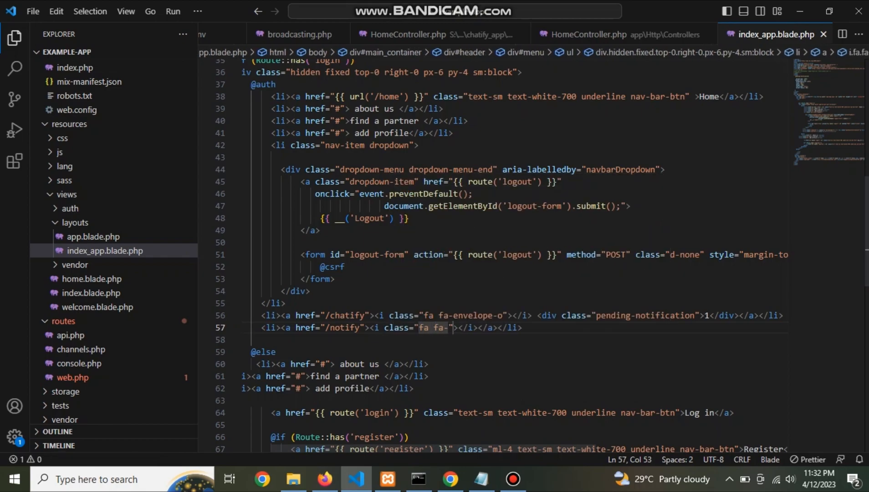
text(bell)
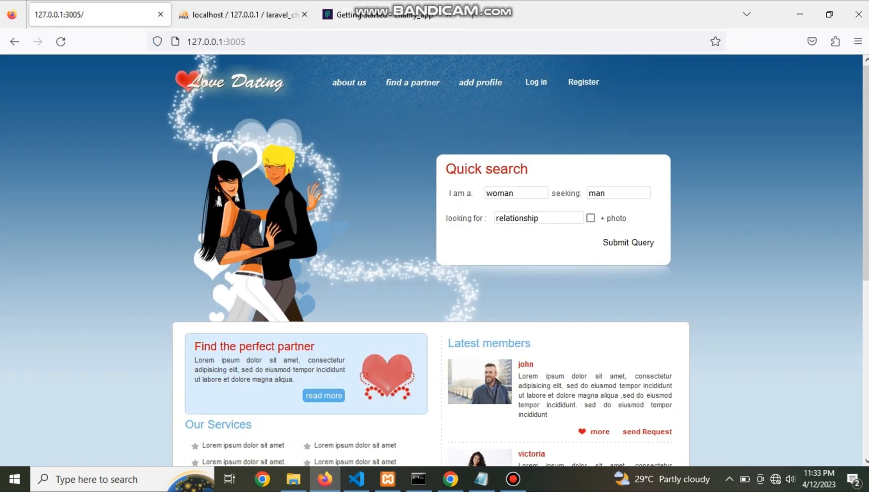
Reload 127.0.0.1:3005 and log in as john using the saved autofill credentials.
click(60, 41)
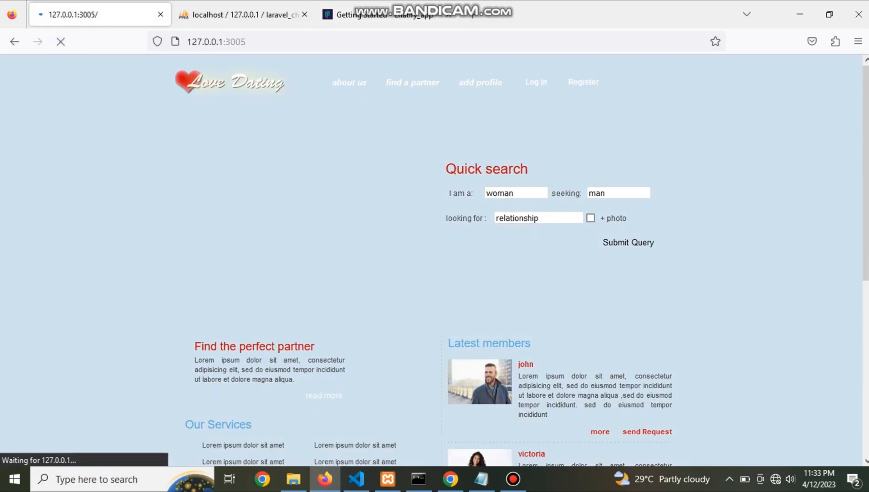
click(536, 82)
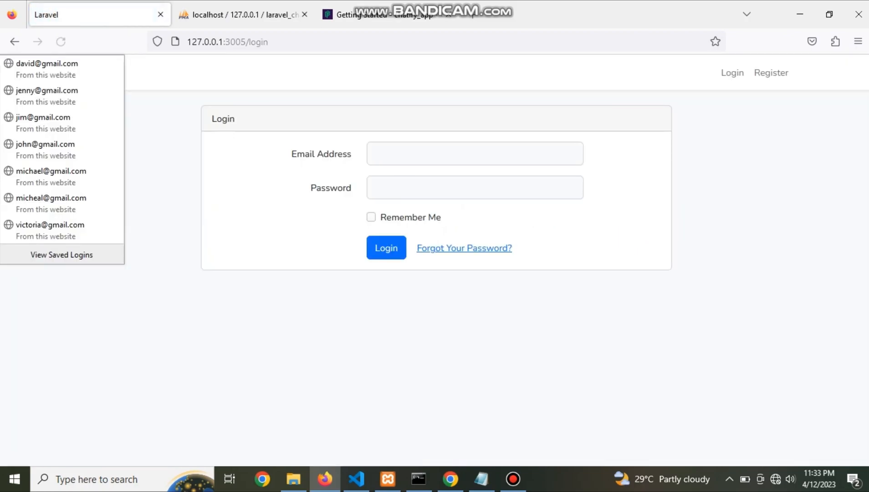
click(476, 153)
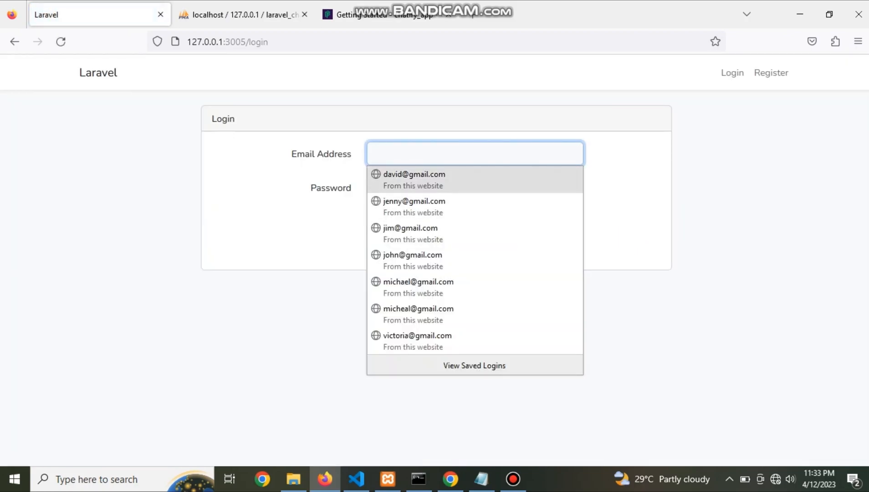
click(413, 254)
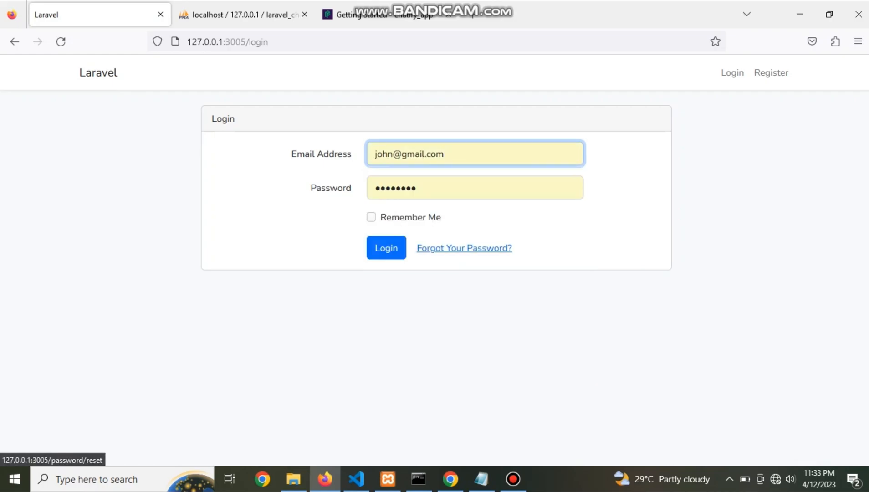
click(386, 247)
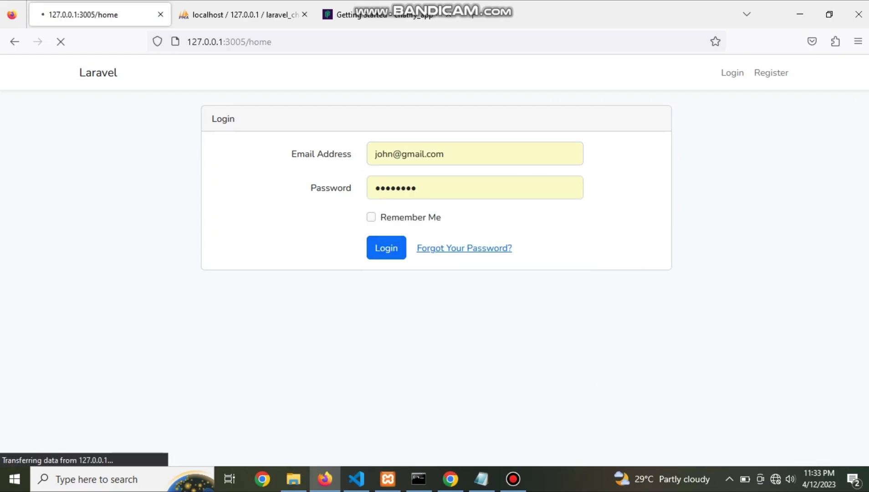
click(386, 247)
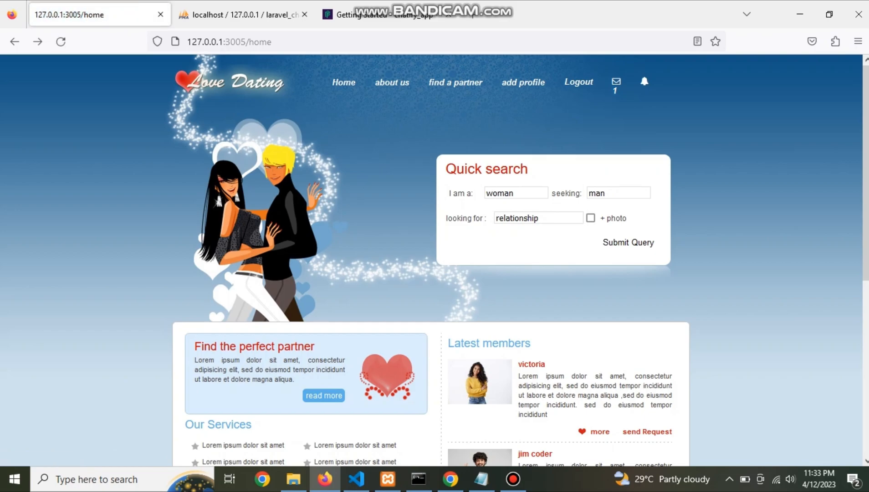
Add a .pending-notification style: red background, white text, 15px size, 50% border-radius.
click(357, 479)
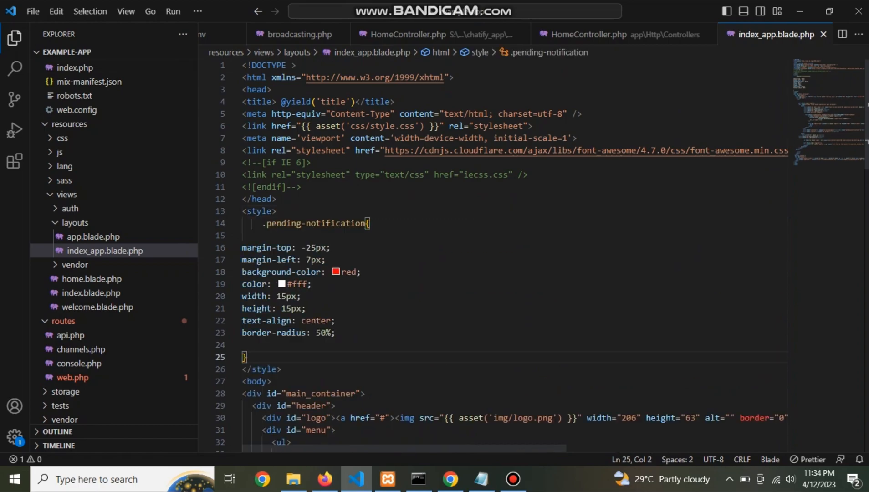
click(324, 478)
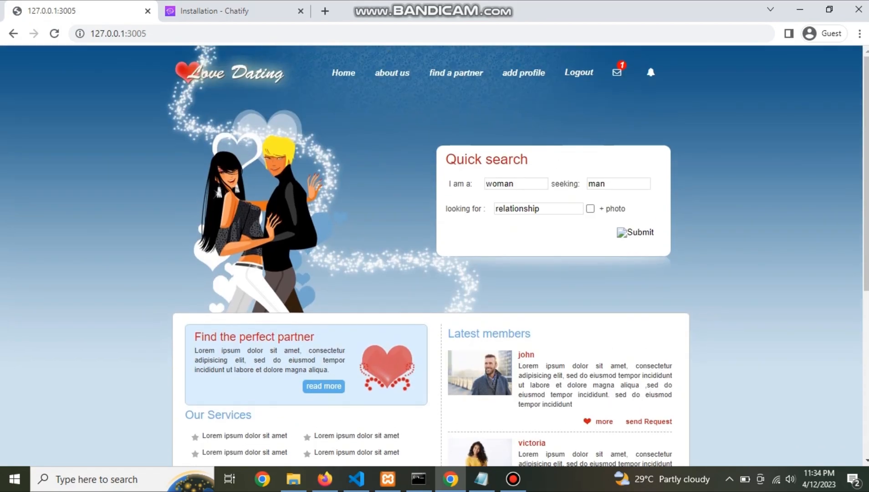
mouse_move(579, 72)
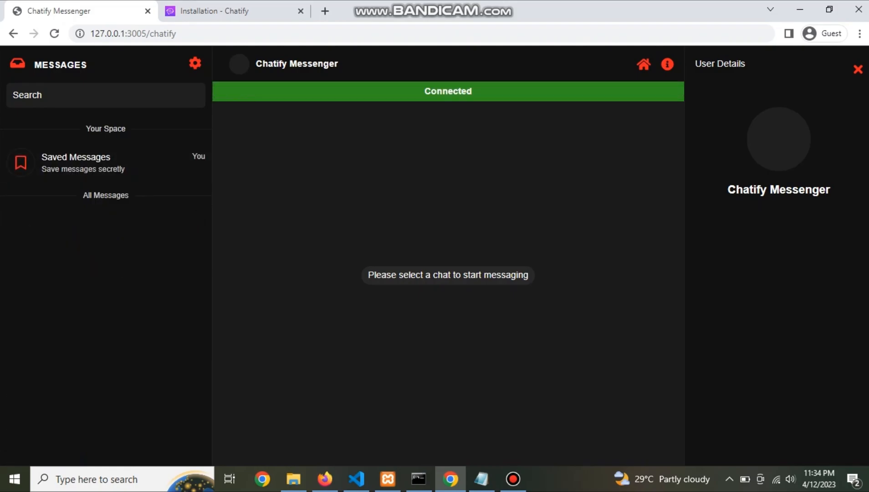
Search the Chatify contacts for john and open his conversation.
click(106, 95)
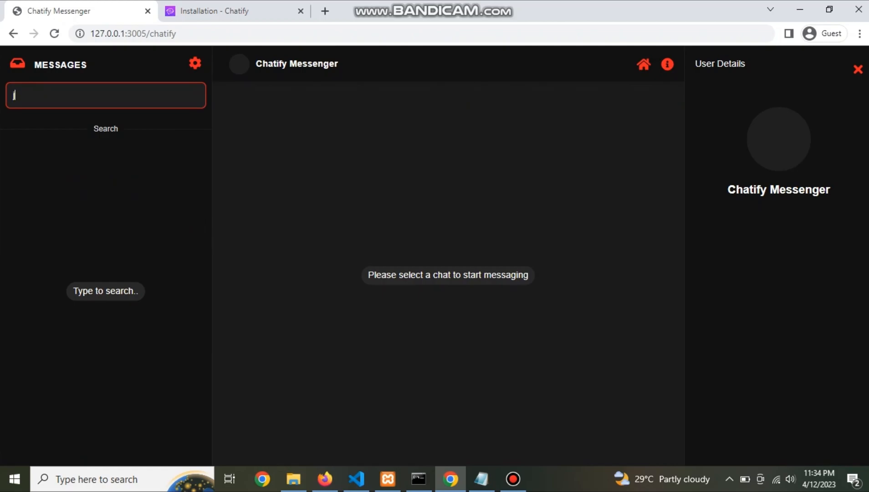
text(j)
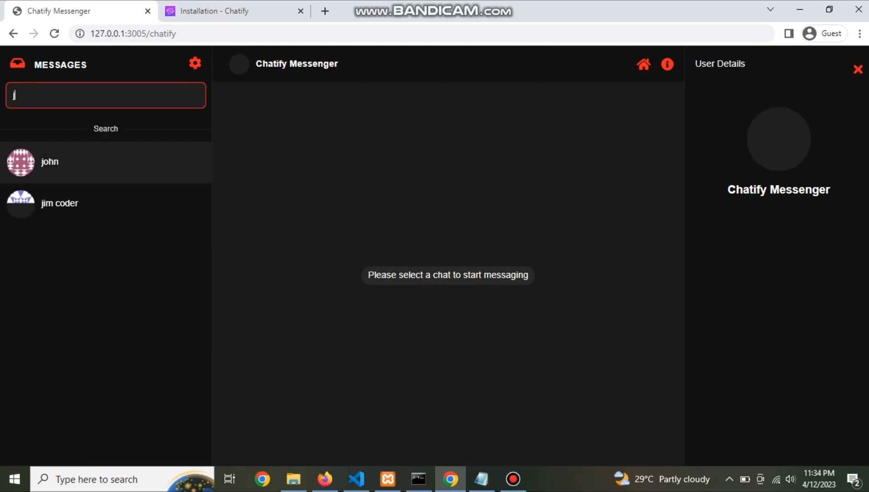
click(50, 161)
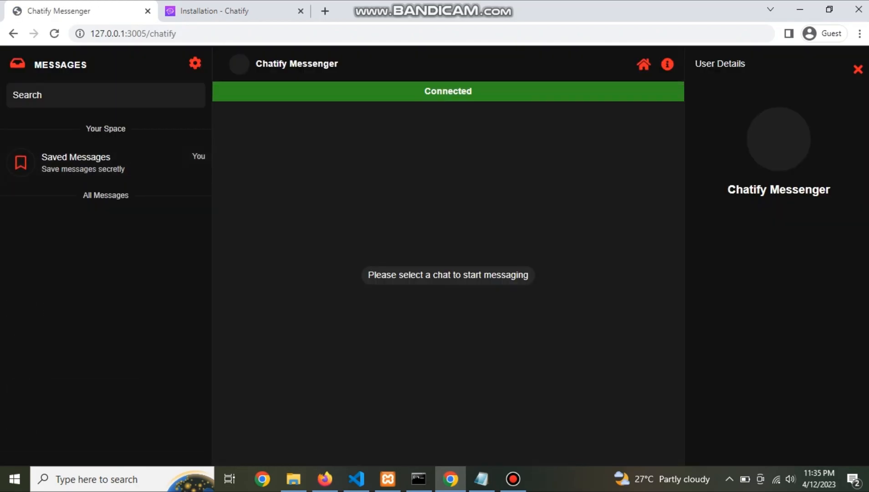
text(jo)
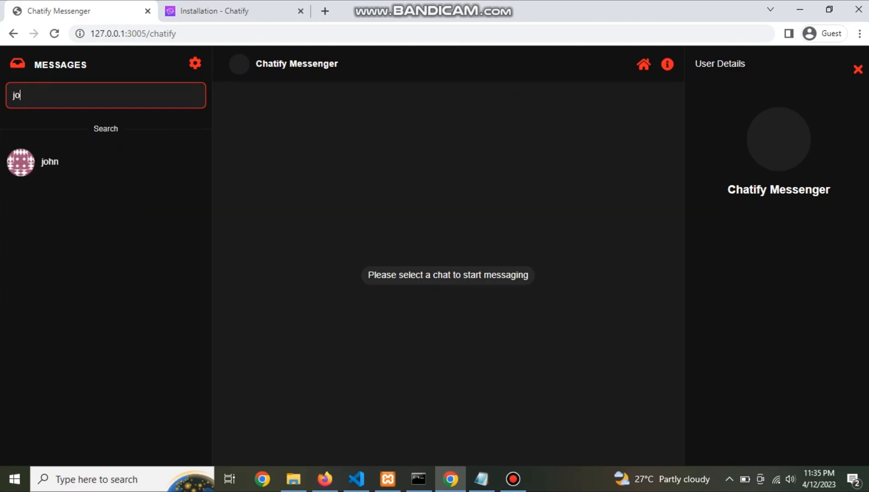
click(50, 161)
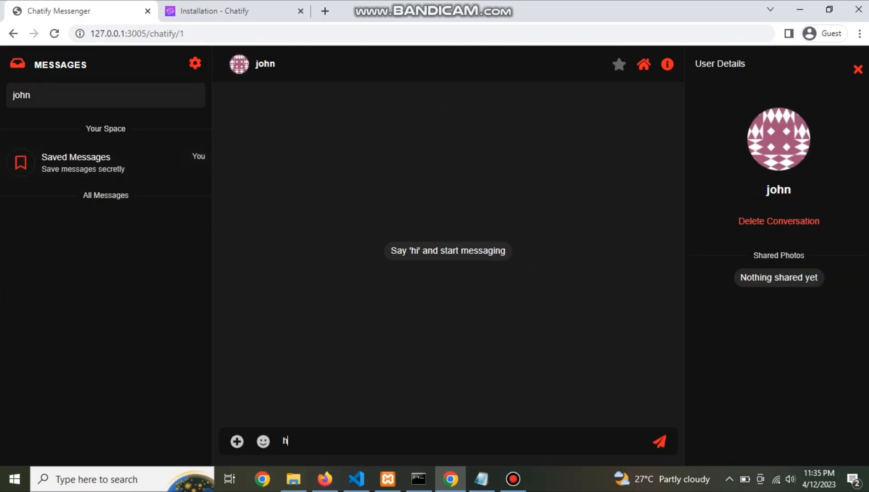
Send john 'hy john' and 'please subscribe my channel'.
text(y john)
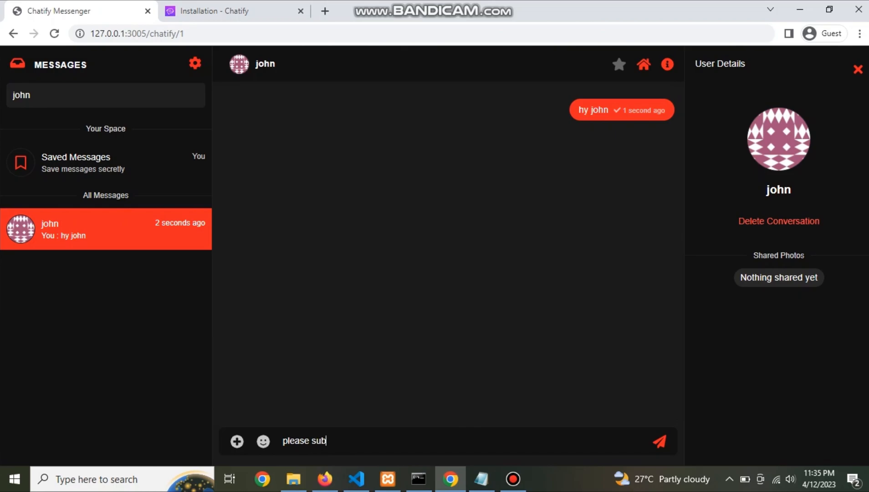
text(scribe m)
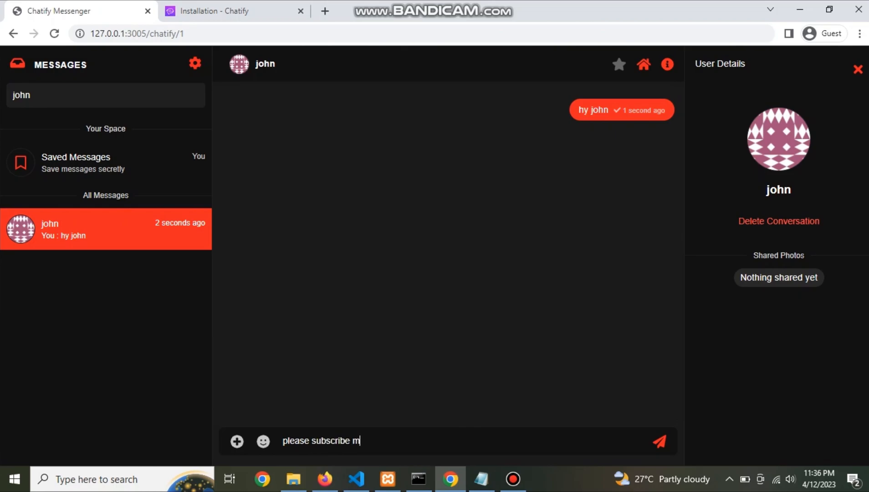
text(y channe)
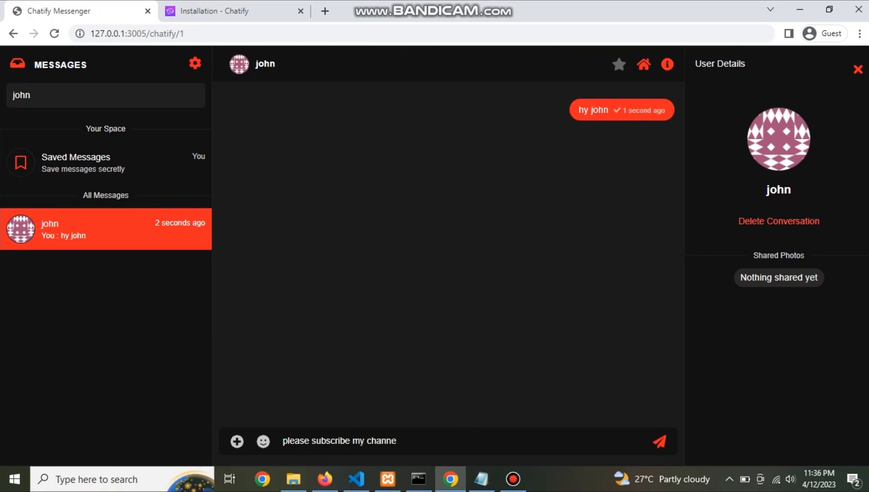
click(657, 441)
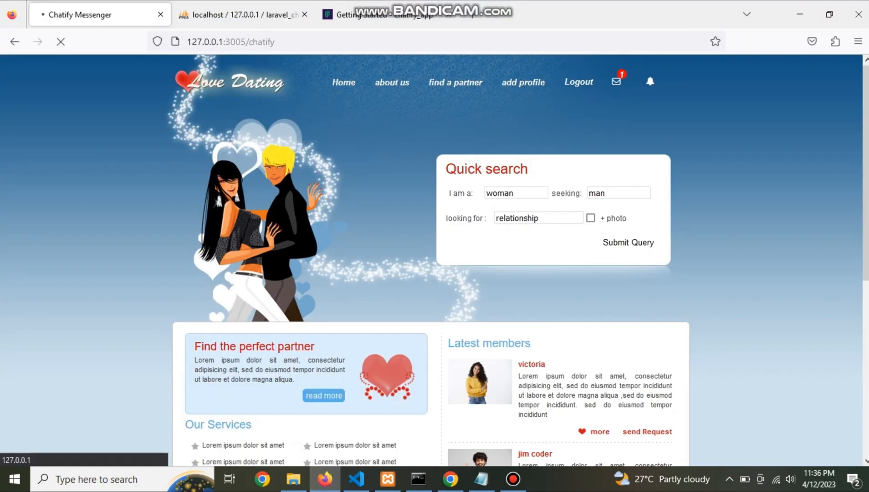
From the site header envelope open Chatify and clear the search to show jenny's two messages.
click(617, 81)
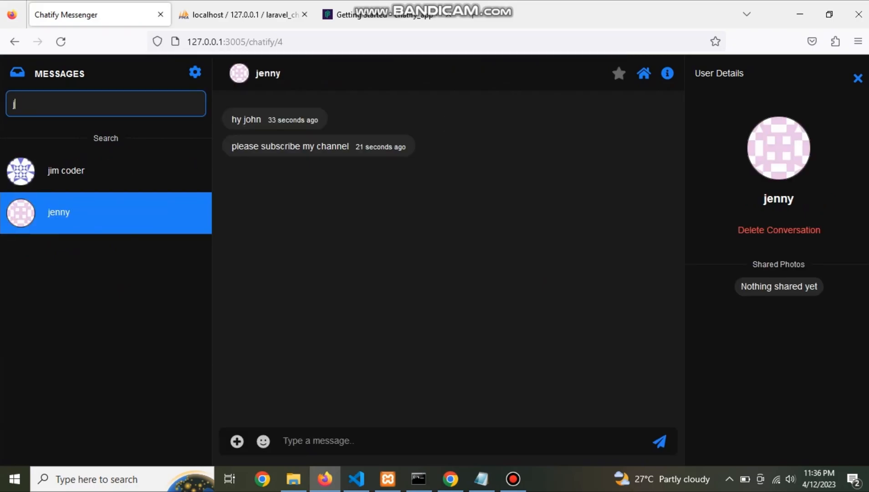
key(Backspace)
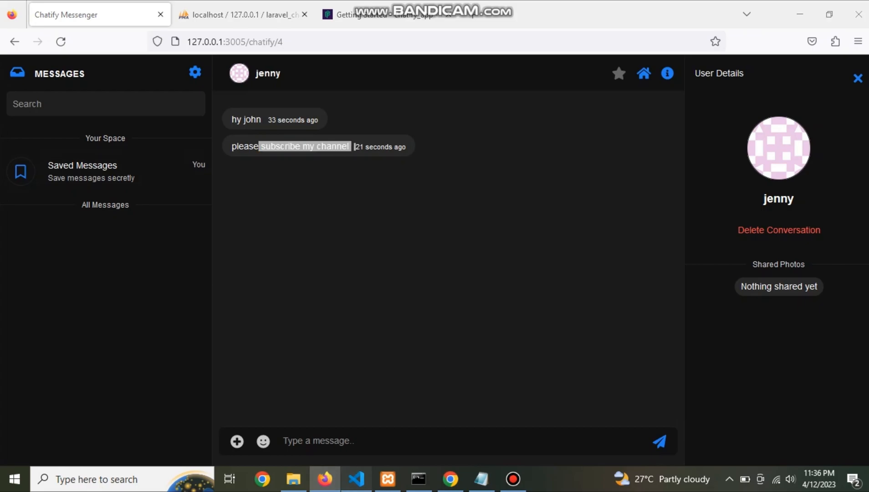
In config/database.php set the mysql connection's strict option to false.
click(355, 479)
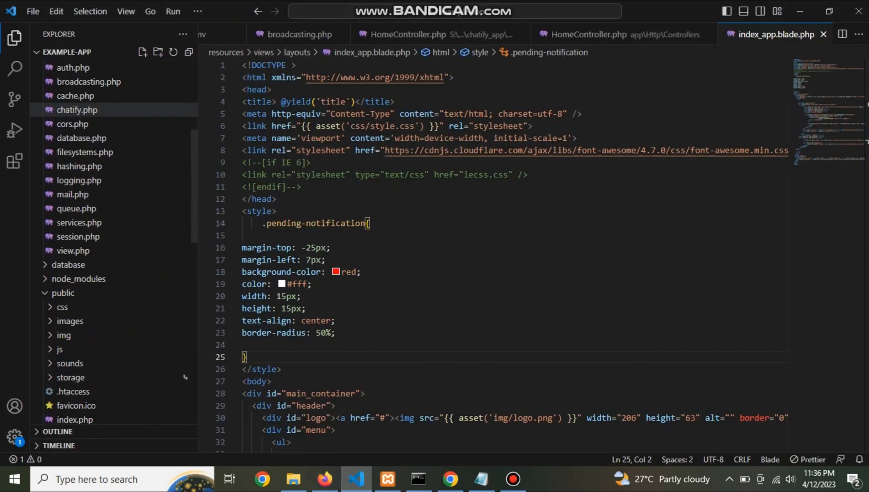
scroll(down, 3)
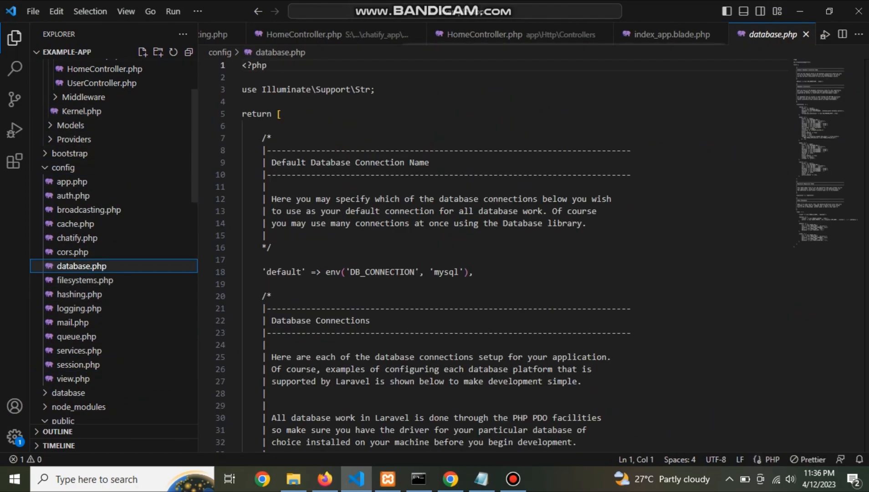
scroll(down, 3)
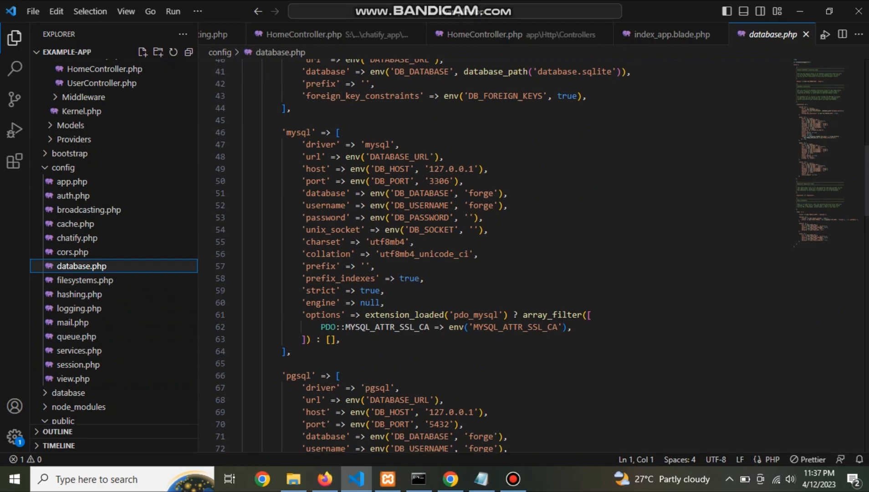
double_click(370, 290)
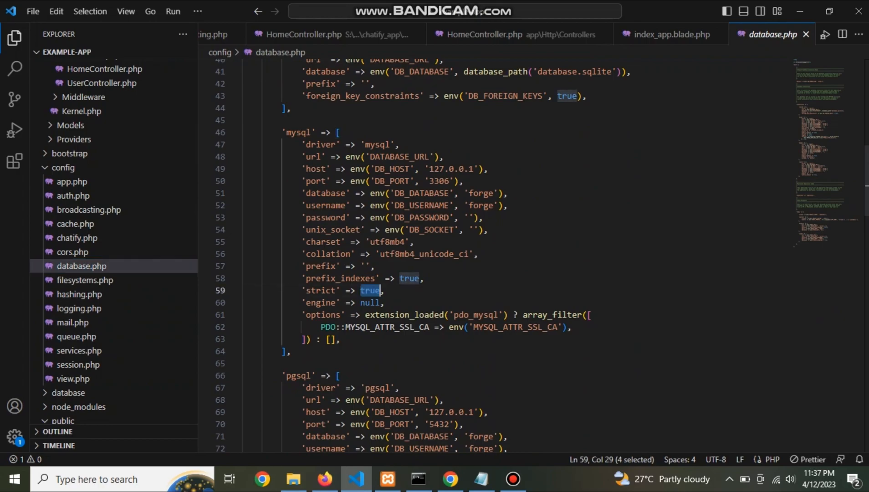
text(fals)
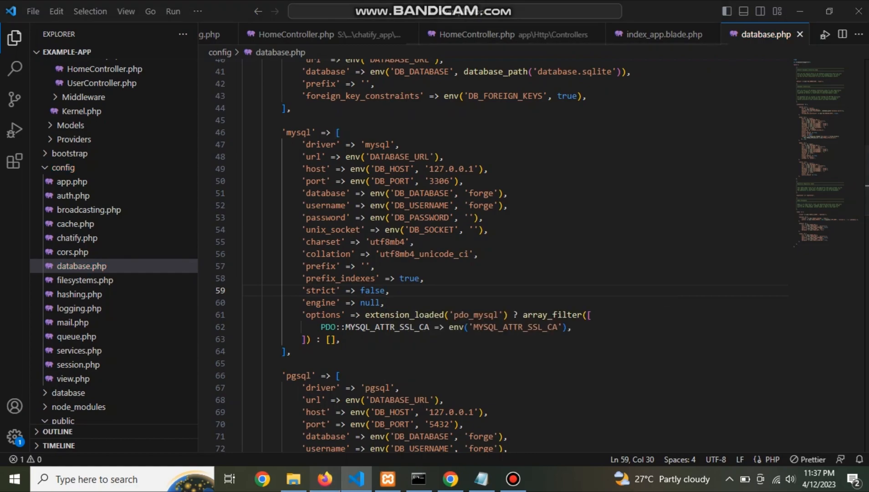
click(327, 478)
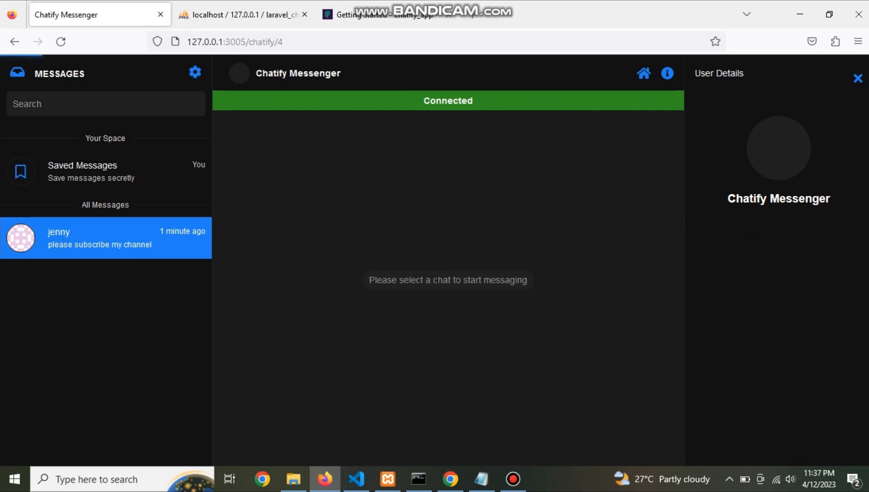
In Chrome's Chatify find victoria, open her chat and send her a greeting.
click(104, 238)
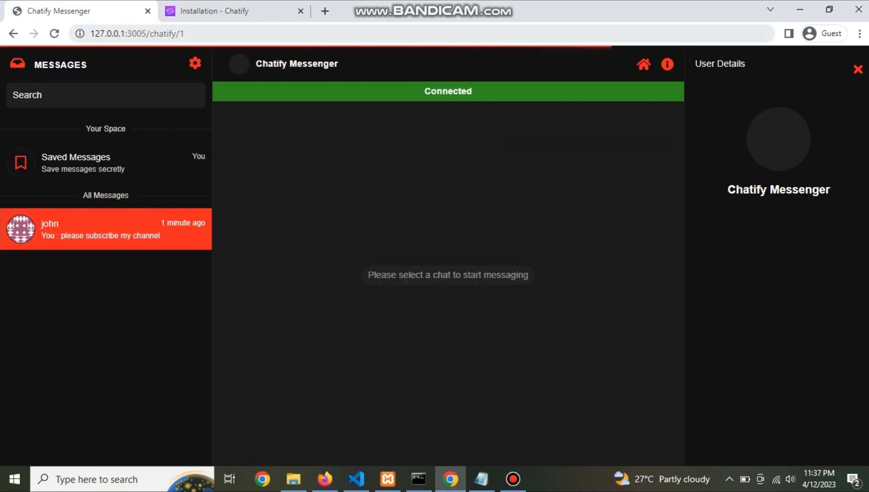
click(105, 229)
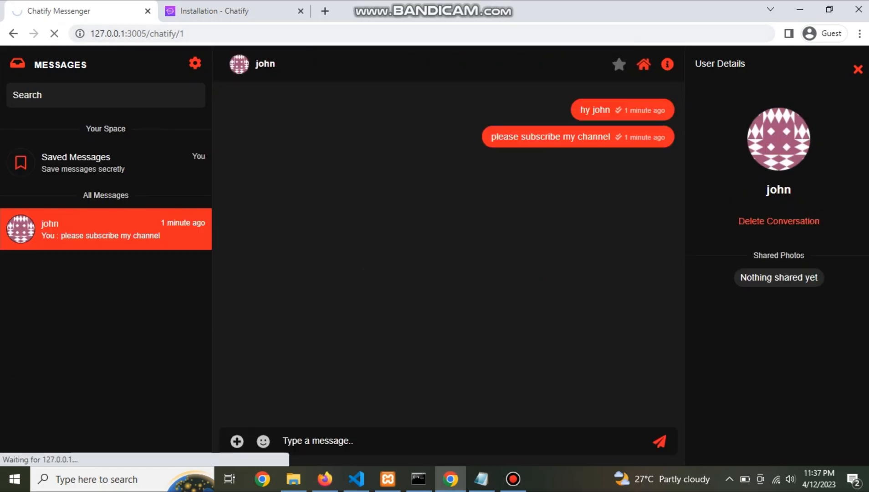
text(vid)
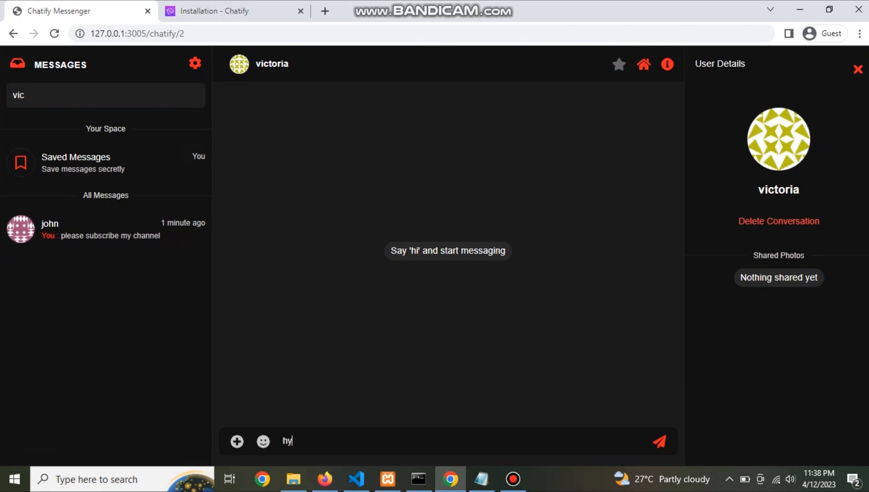
text(victor)
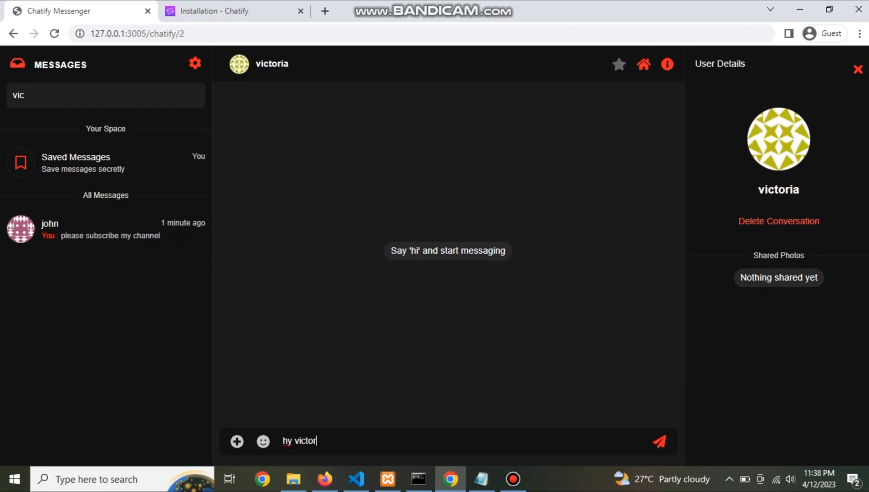
click(657, 441)
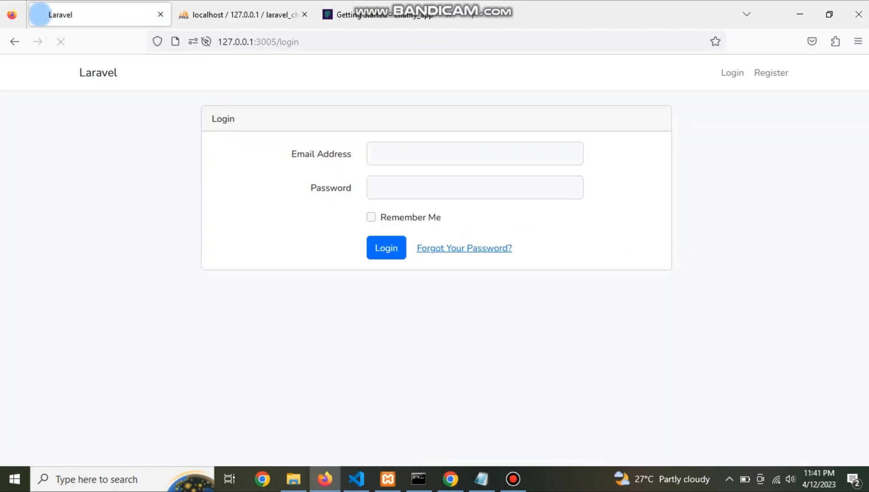
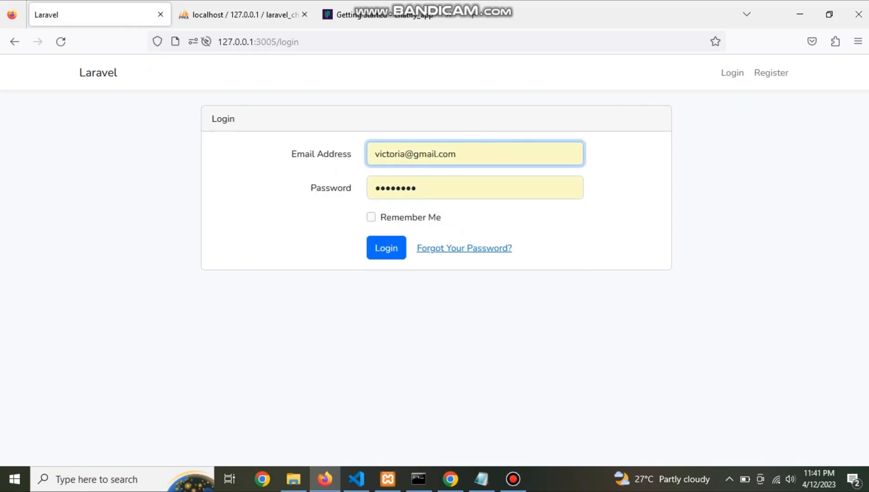
click(387, 247)
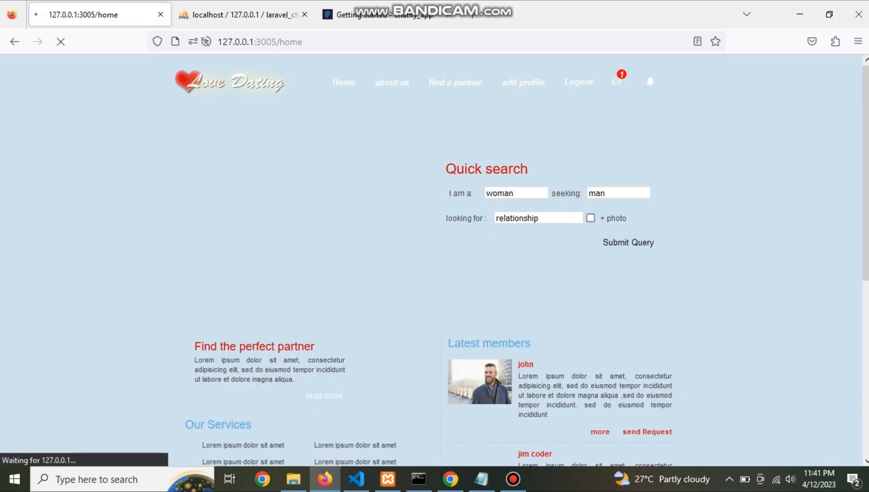
click(617, 81)
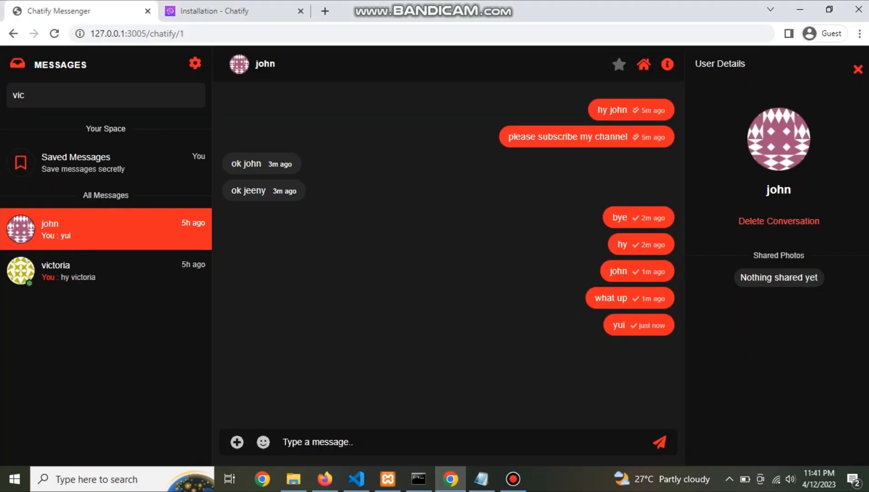
In Chrome open victoria's conversation and send a 'how are' follow-up message.
click(91, 271)
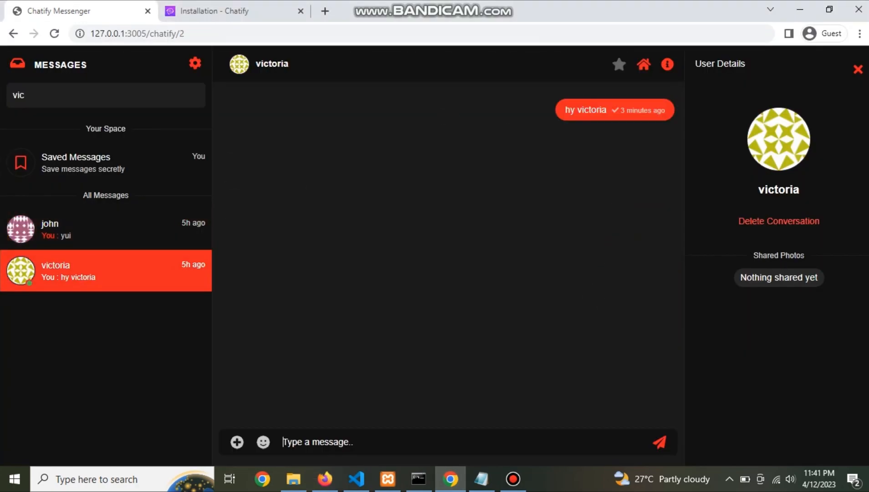
text(how are)
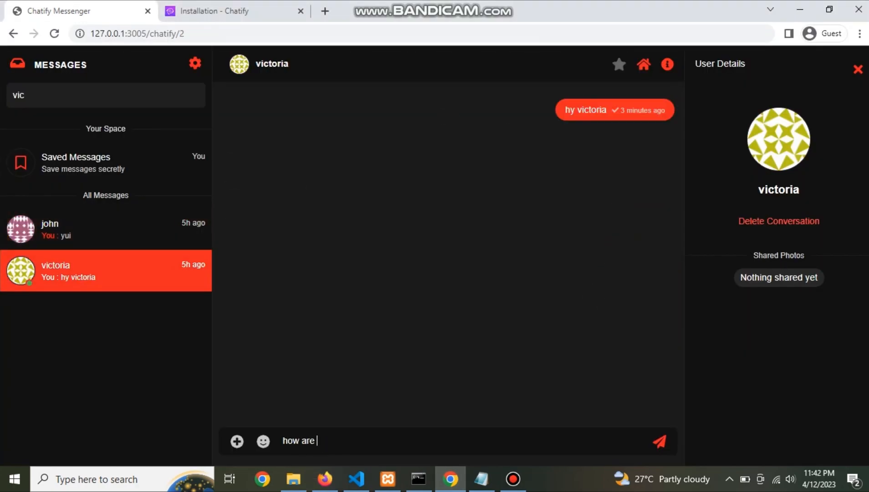
click(657, 440)
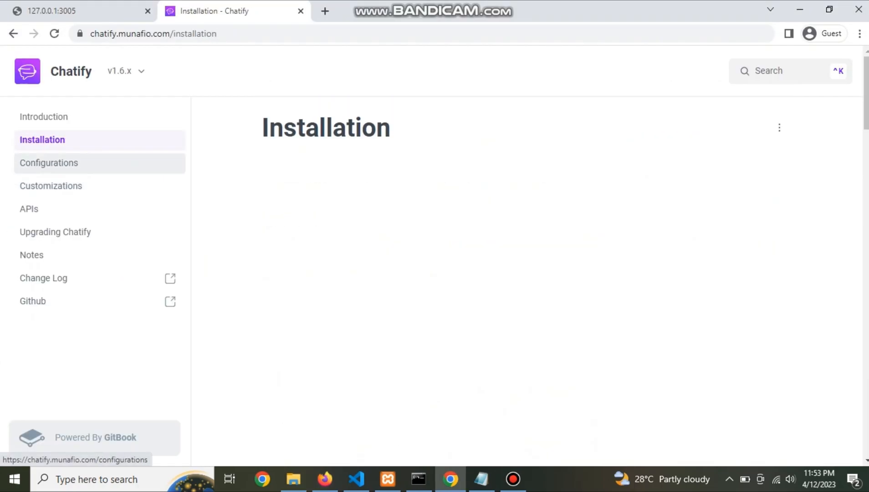
Open the Customizations docs page at the chatify-controllers vendor:publish command.
click(51, 186)
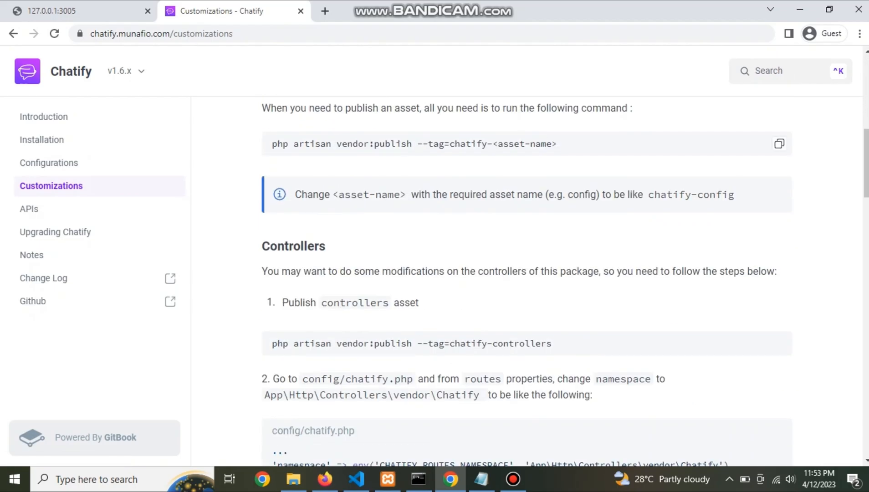
scroll(down, 3)
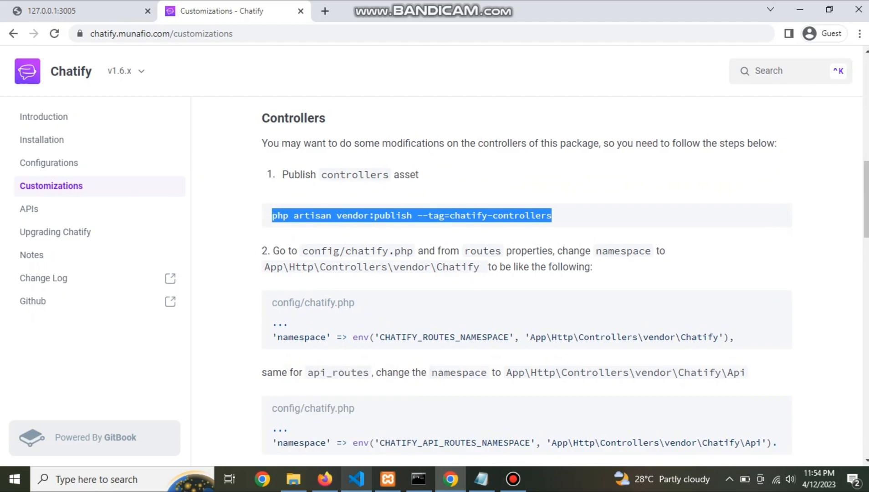
Run php artisan vendor:publish --tag=chatify-controllers in the terminal, creating app/Http/Controllers/vendor/Chatify.
click(356, 480)
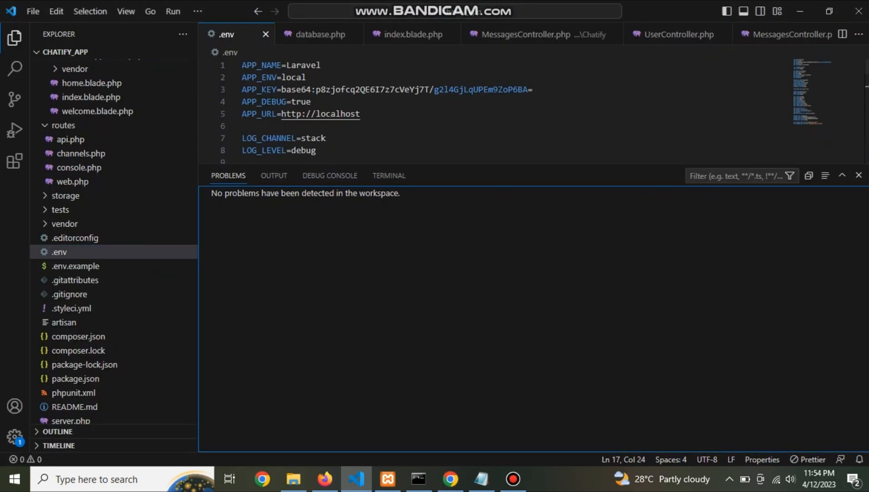
click(389, 175)
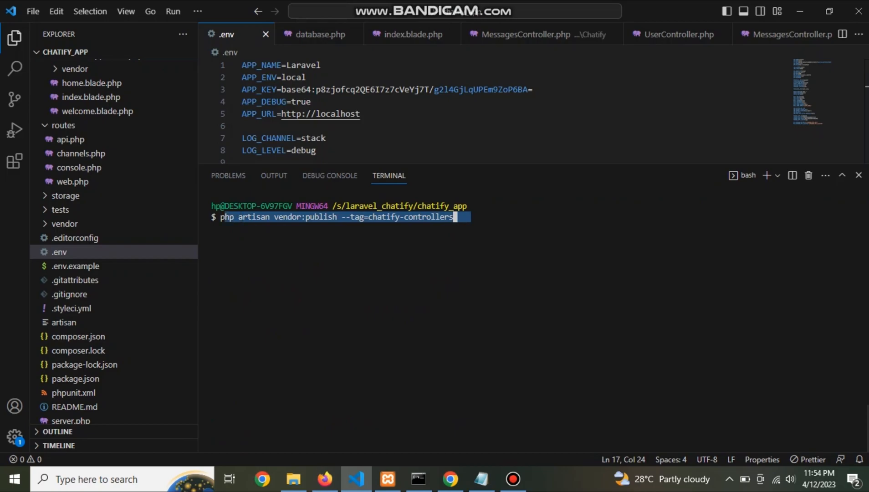
key(Enter)
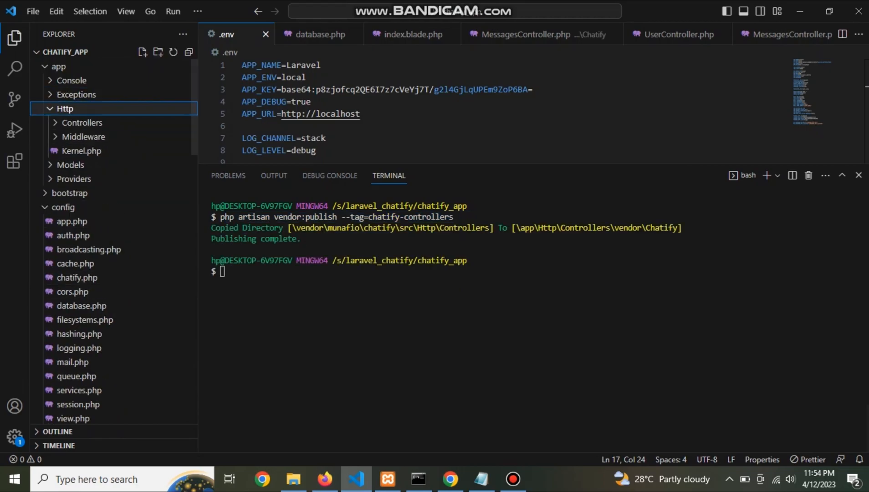
click(82, 122)
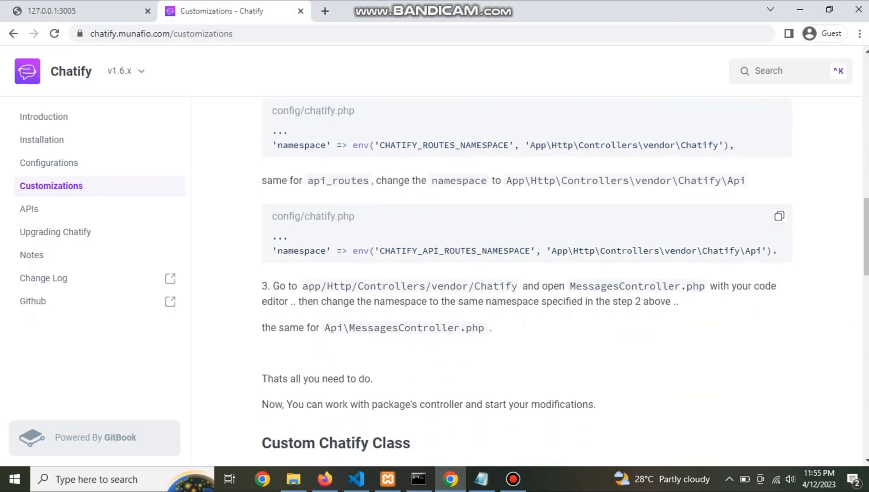
Scroll the Chatify Customizations docs to the steps about changing controller namespaces.
scroll(up, 3)
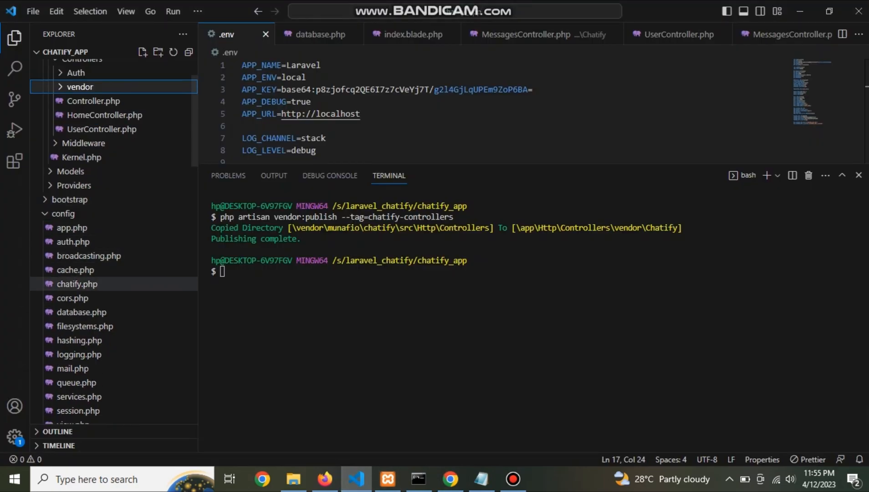
Set the routes namespace in config/chatify.php to App\Http\Controllers\vendor\Chatify.
click(78, 284)
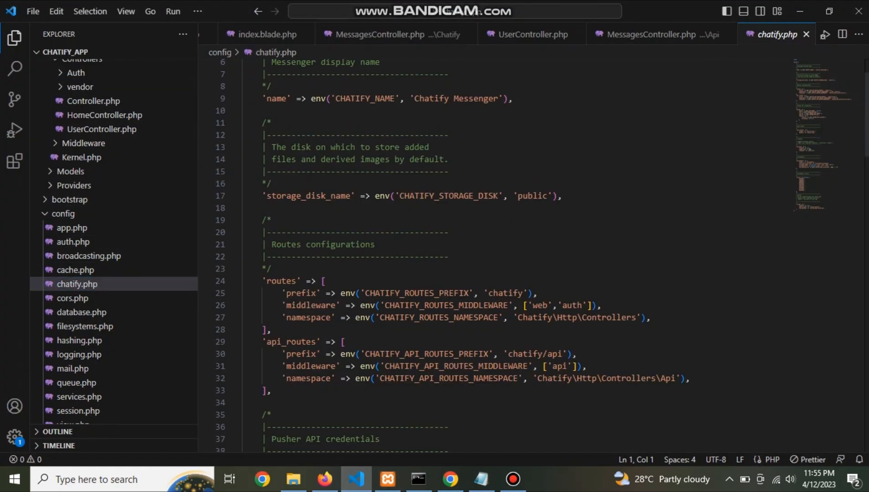
drag(430, 285, 652, 285)
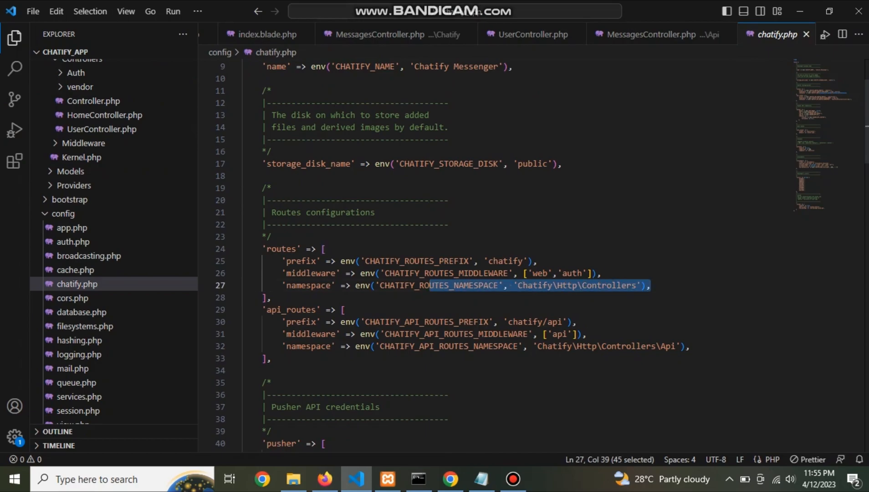
text(App\Http\Controllers\vendor\Chatify)
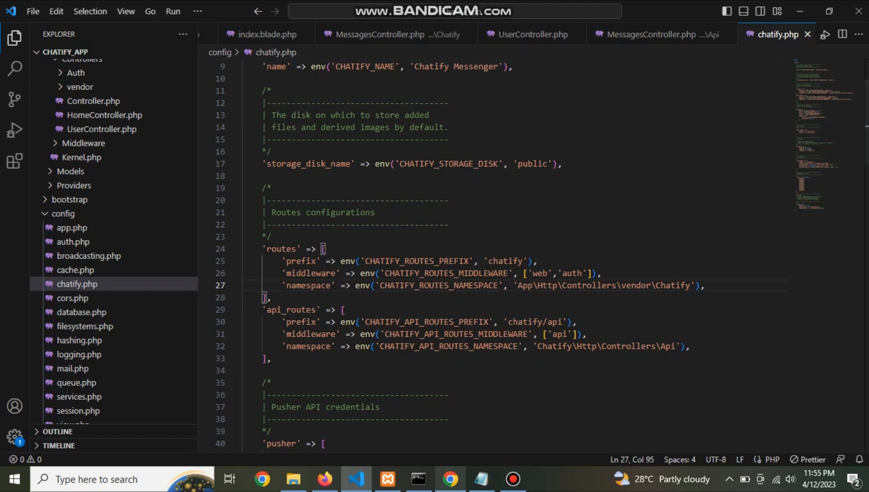
Replace the api_routes namespace with App\Http\Controllers\vendor\Chatify\Api and a trailing comma.
click(450, 478)
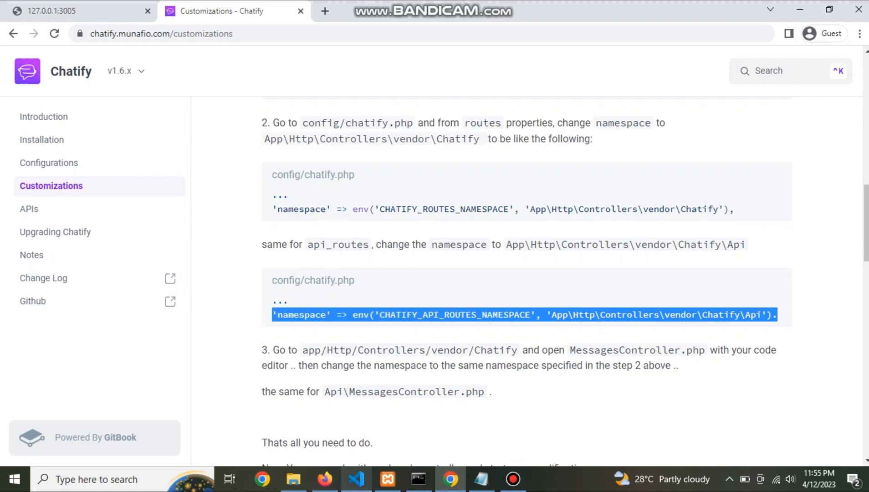
click(354, 478)
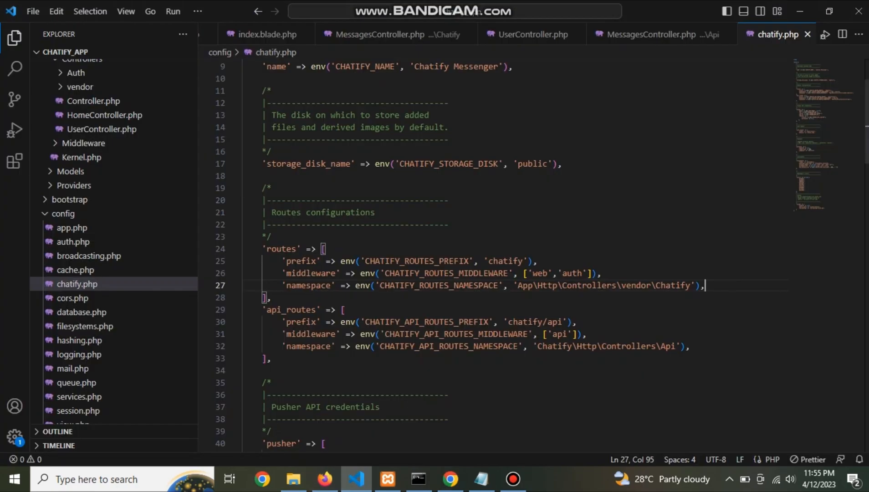
drag(282, 345, 689, 345)
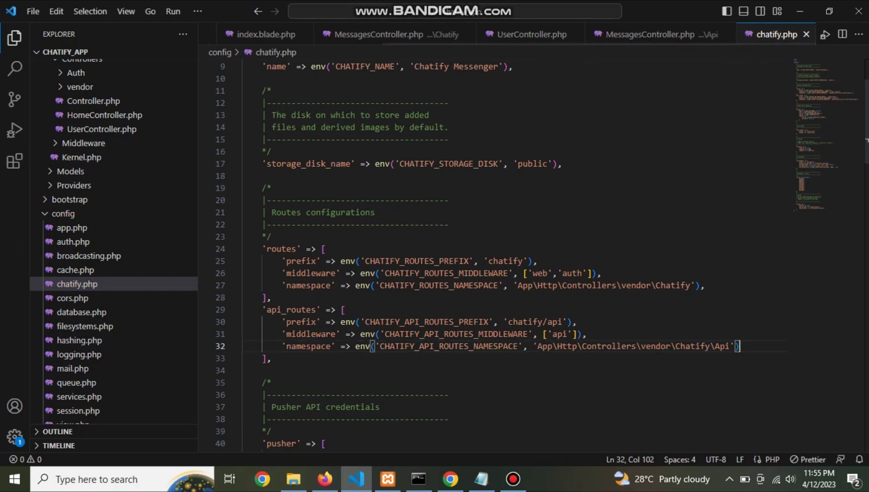
text(,)
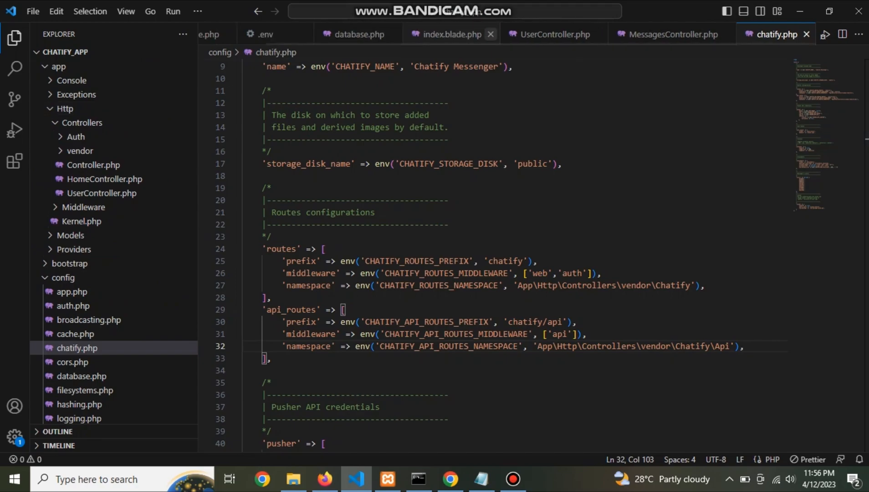
Review the published MessagesController.php namespace, then return to the docs in Chrome.
click(80, 150)
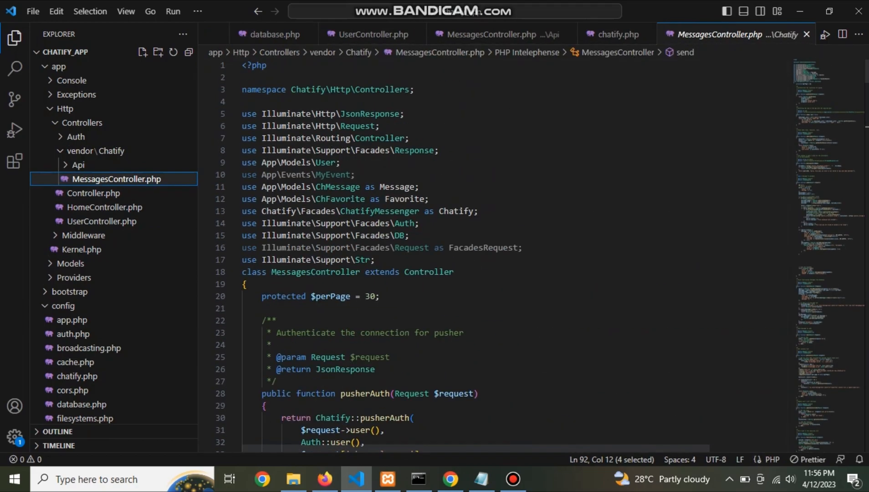
scroll(down, 3)
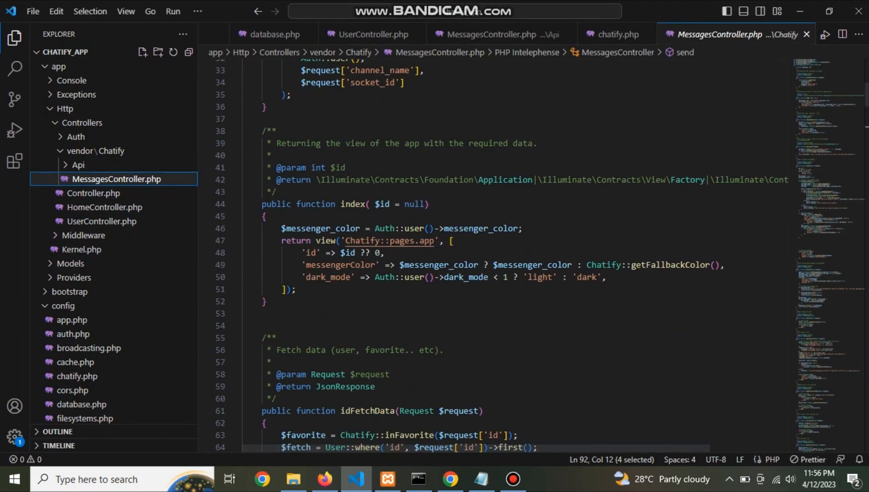
scroll(down, 3)
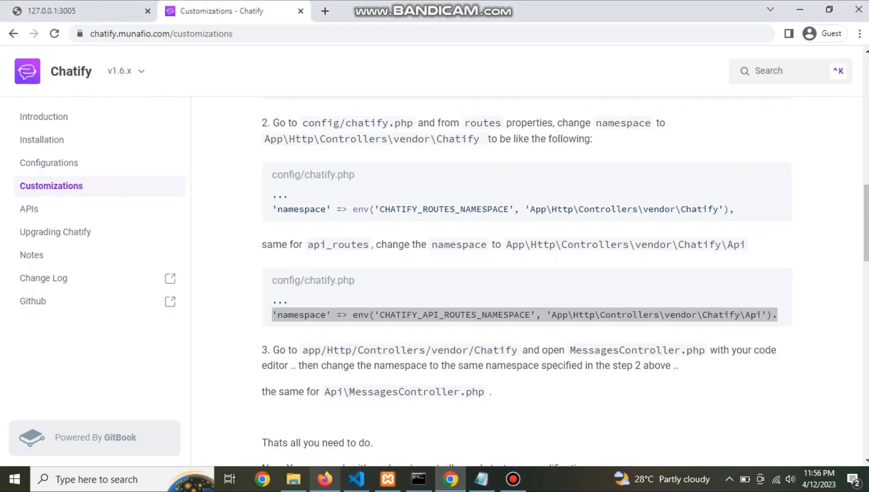
click(356, 478)
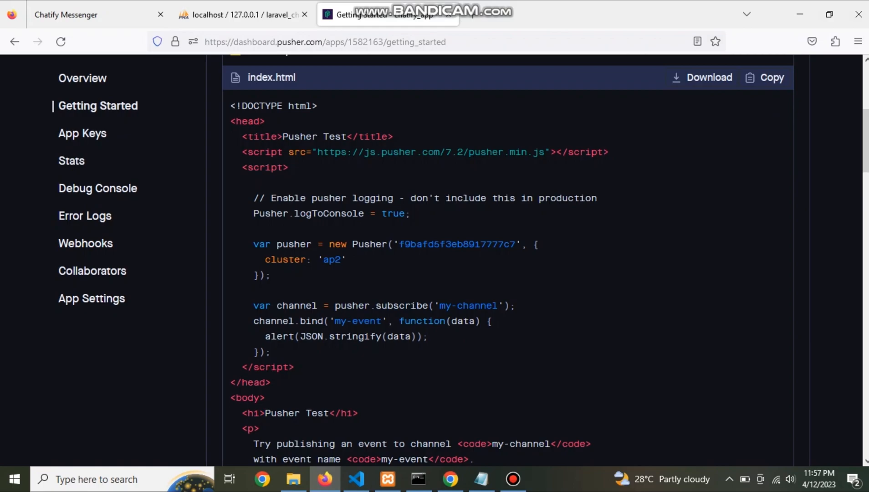
drag(241, 152, 293, 367)
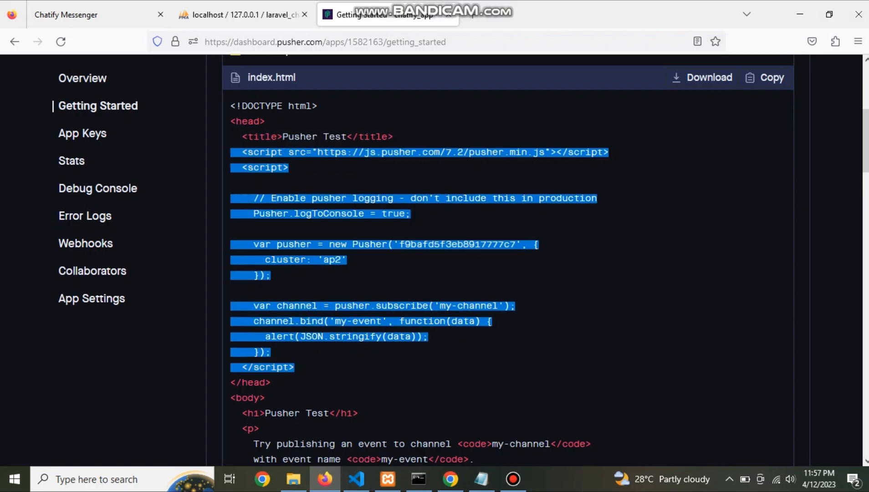
click(357, 478)
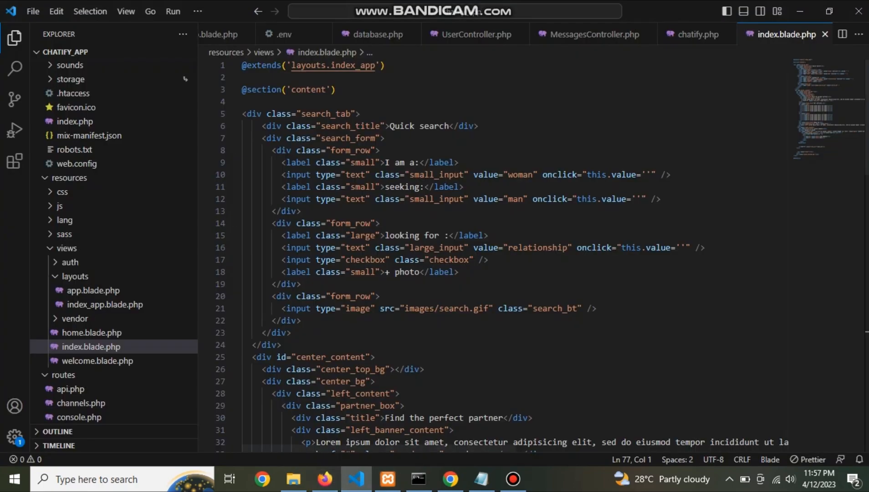
scroll(down, 3)
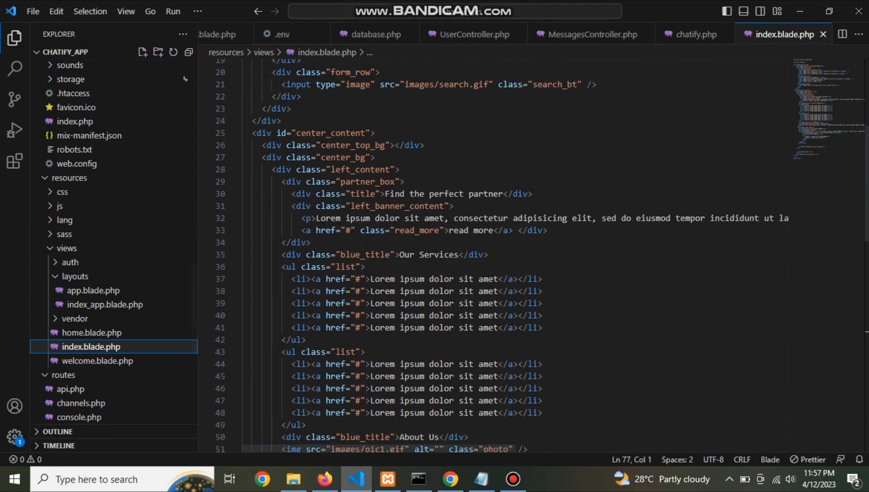
scroll(down, 3)
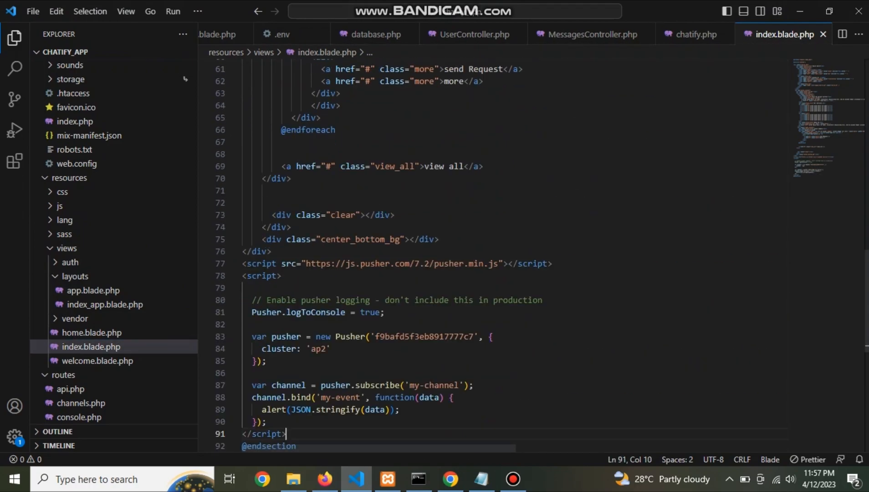
scroll(down, 3)
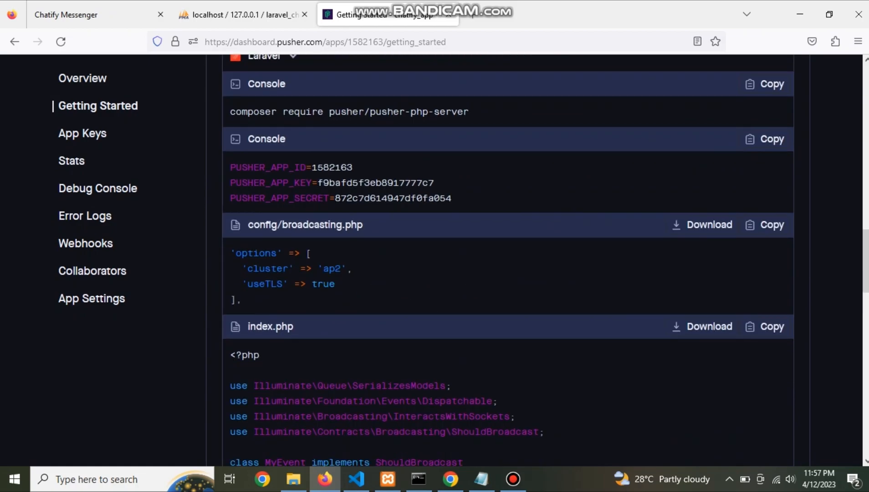
Run composer require pusher/pusher-php-server in the project terminal.
drag(346, 111, 468, 111)
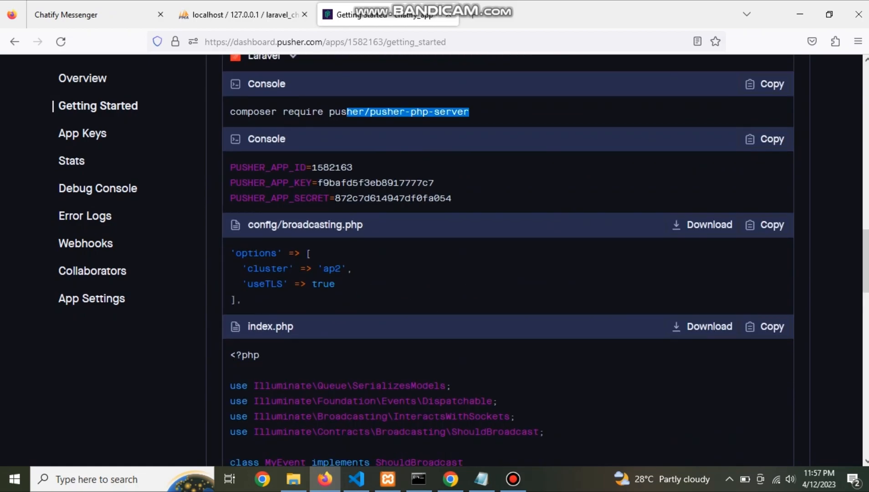
triple_click(348, 112)
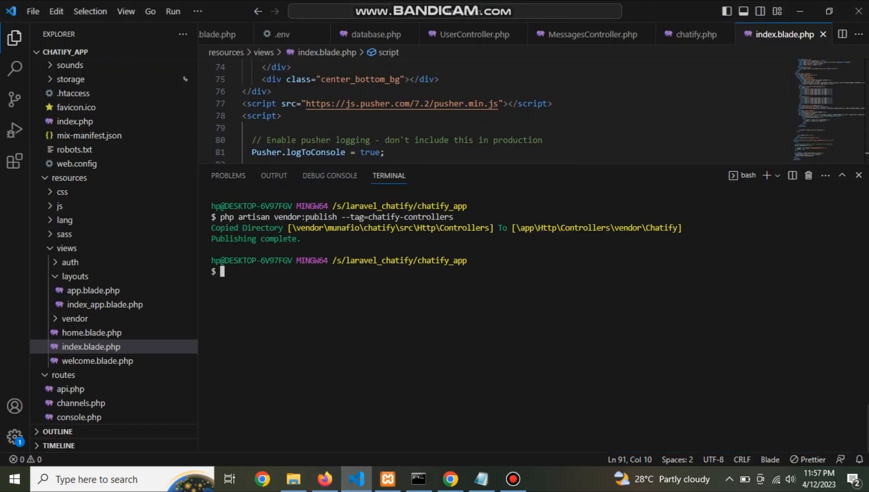
text(composer require pusher/pusher-php-server@)
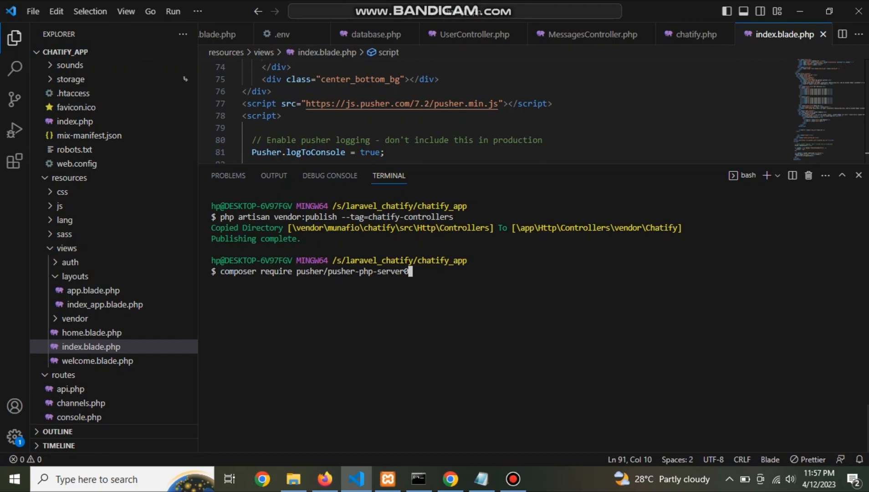
key(Enter)
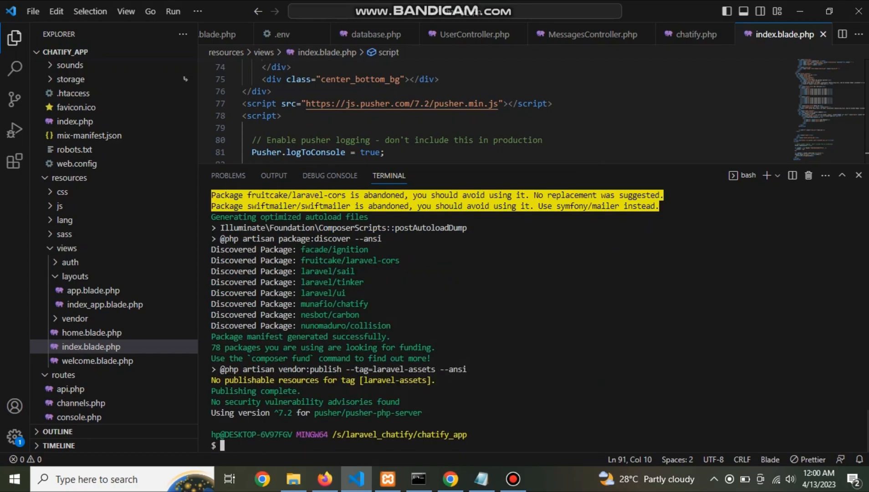
Return to the Pusher Getting Started page and scroll to the Laravel setup snippets.
click(328, 478)
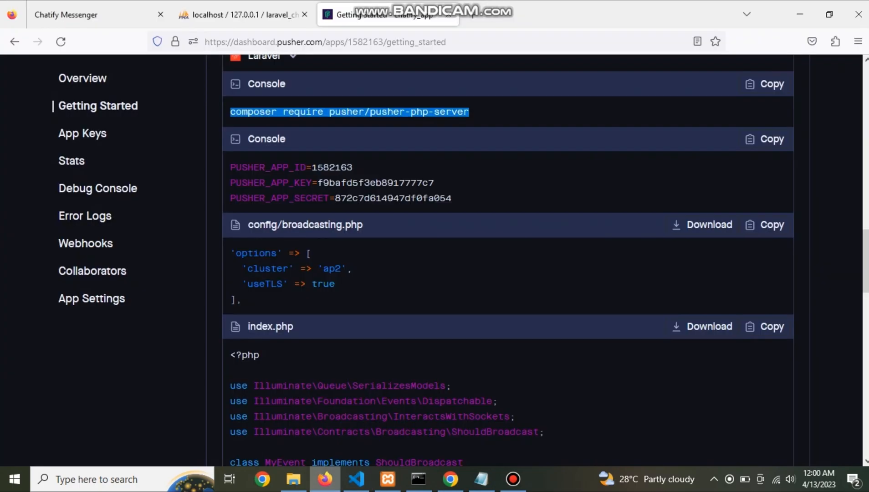
scroll(down, 3)
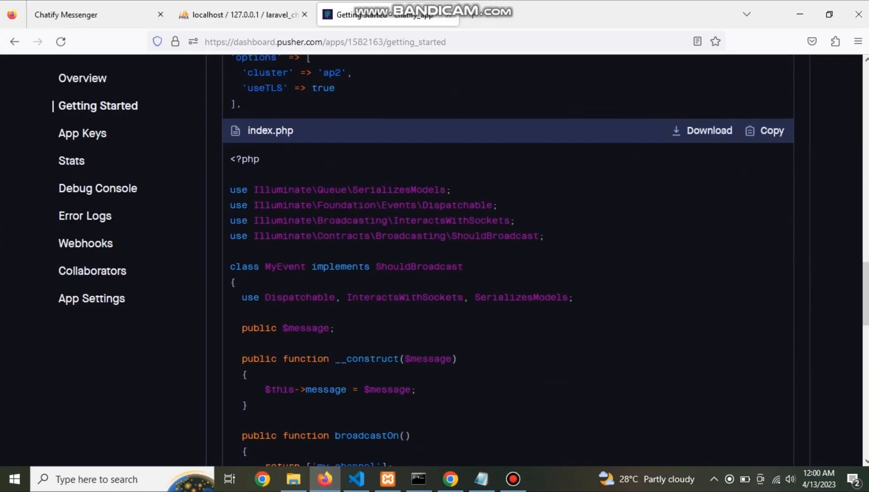
scroll(down, 3)
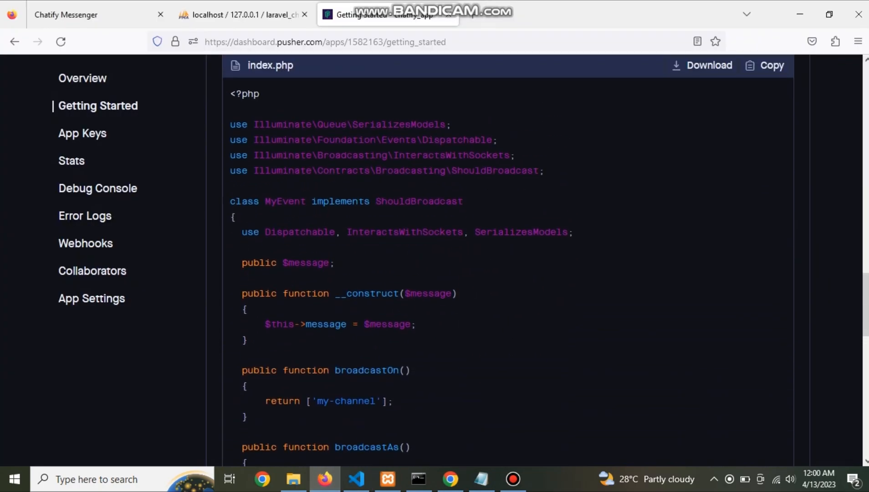
double_click(284, 201)
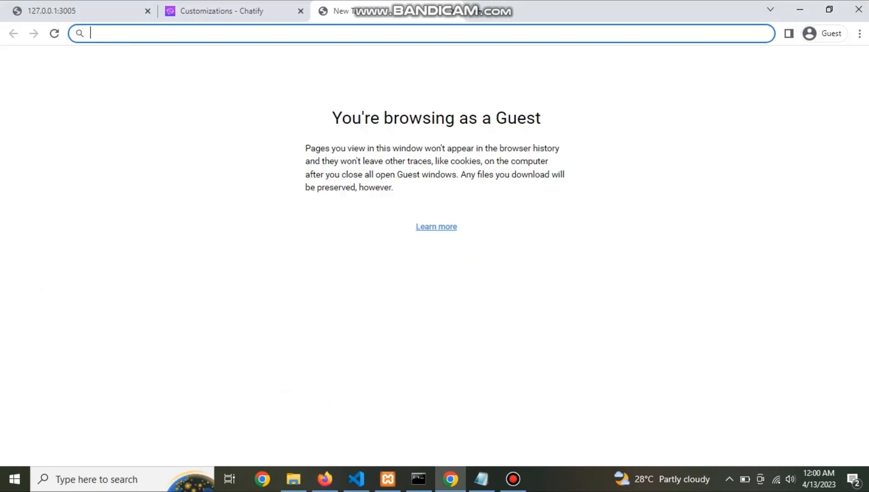
Look up make:event, then run php artisan make:event MyEvent in the terminal.
text(laravel ma)
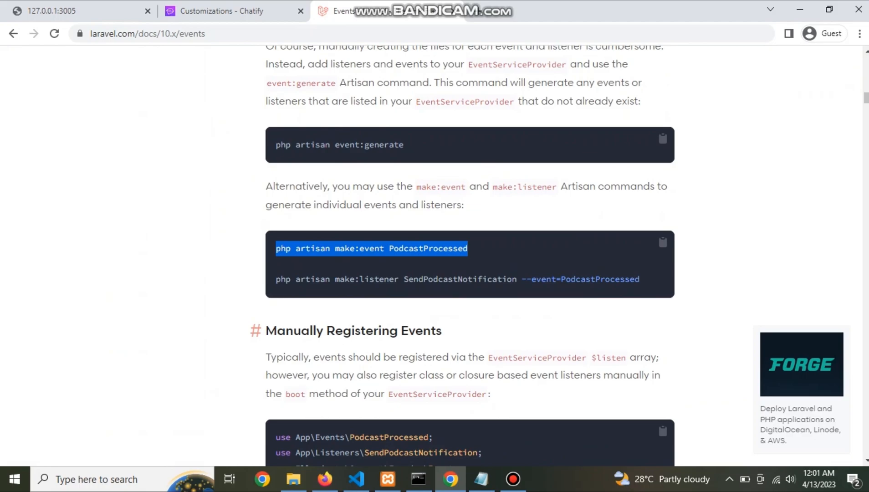
click(356, 479)
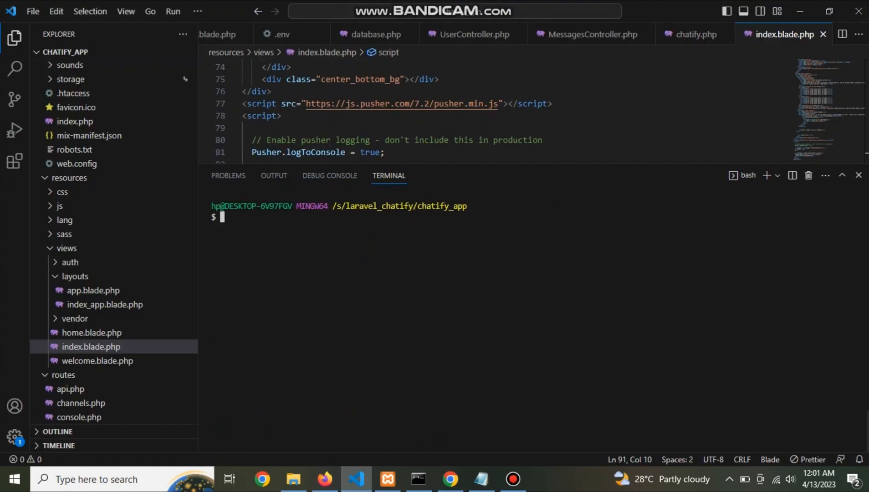
text(php artisan make:event P)
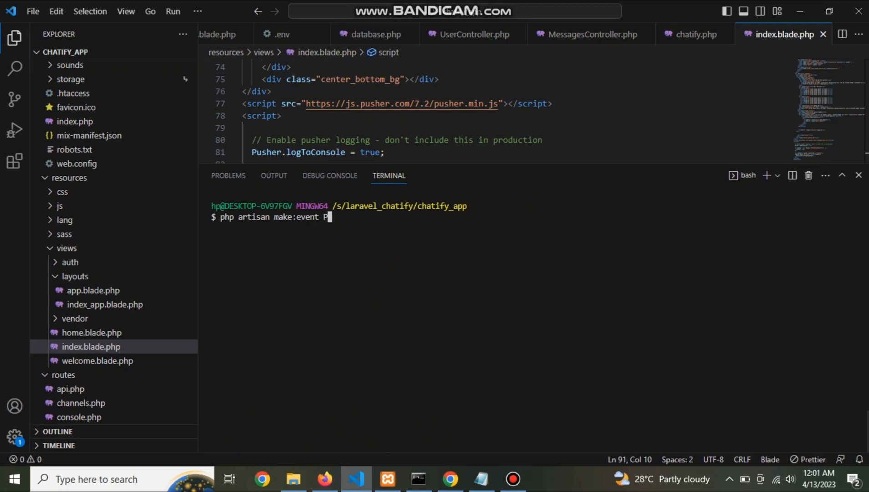
text(yEv)
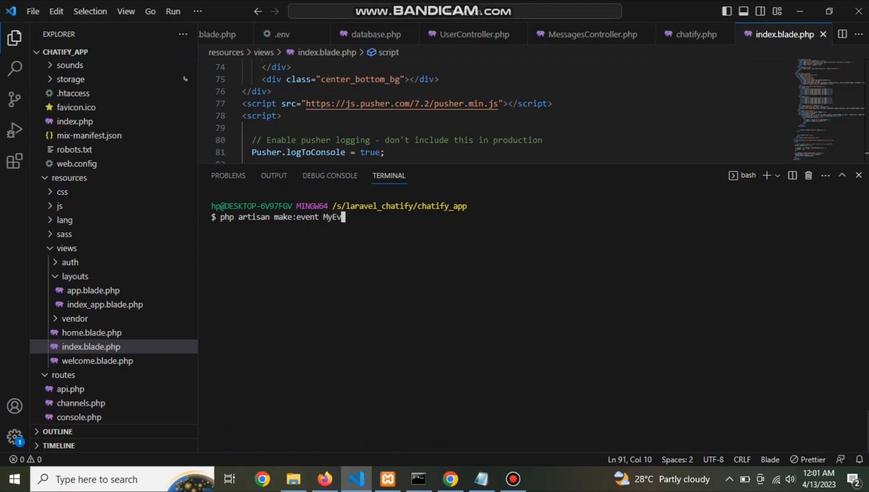
key(Enter)
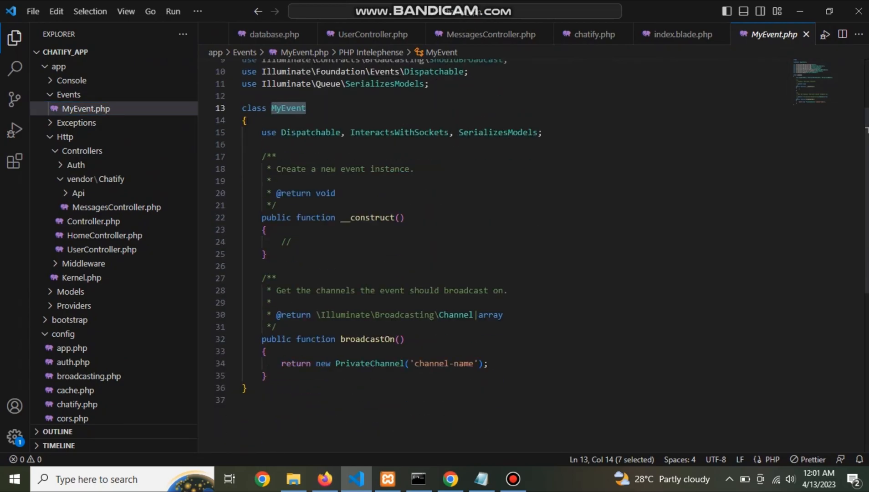
Paste the Pusher example body into MyEvent.php with $message, my-channel broadcastOn and my-event broadcastAs.
click(325, 479)
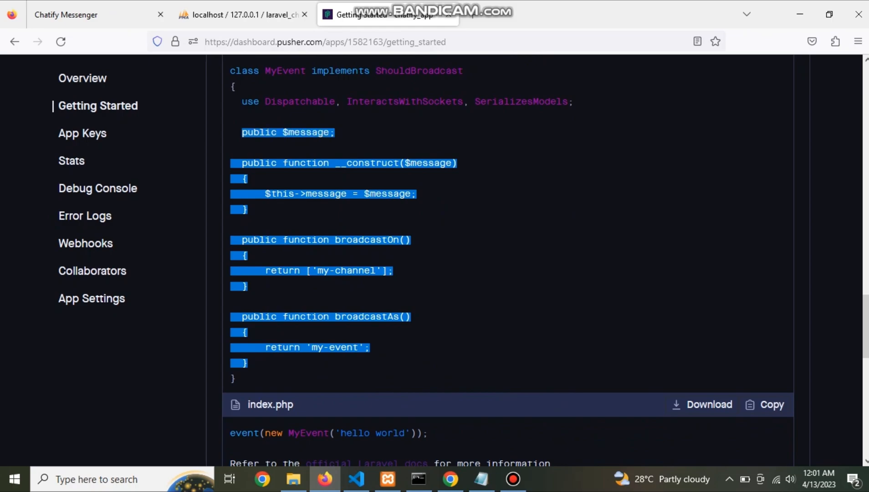
click(357, 478)
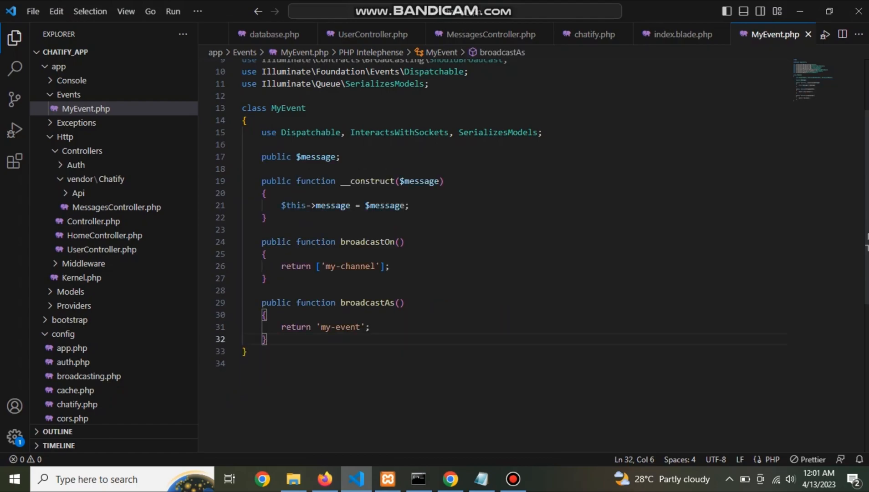
click(325, 479)
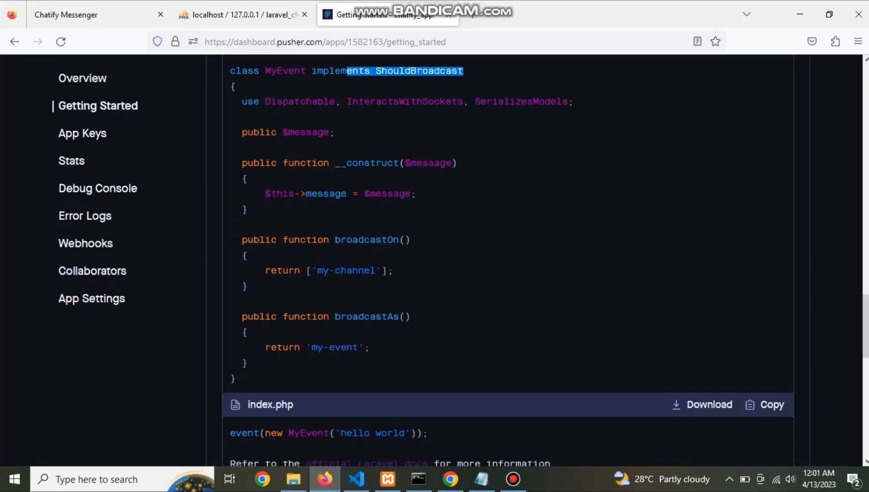
click(355, 478)
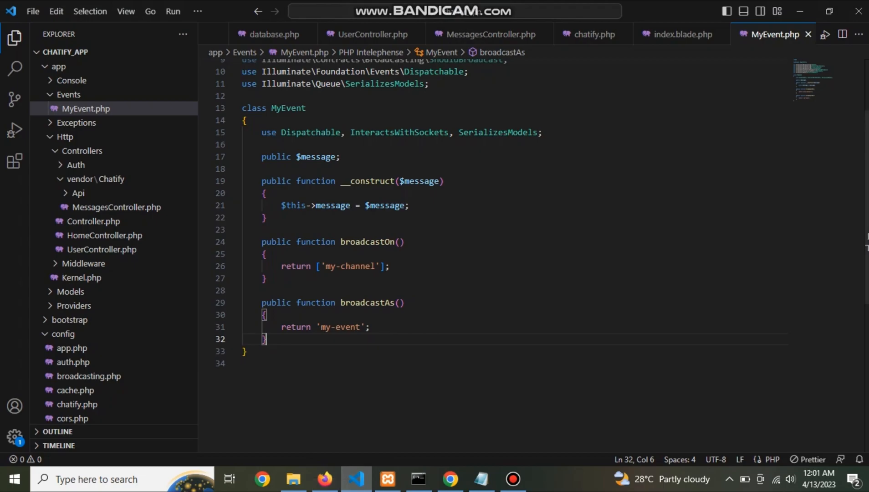
Add 'implements ShouldBroadcast' to MyEvent, then locate the send method in MessagesController.
text(implements ShouldBroadcast)
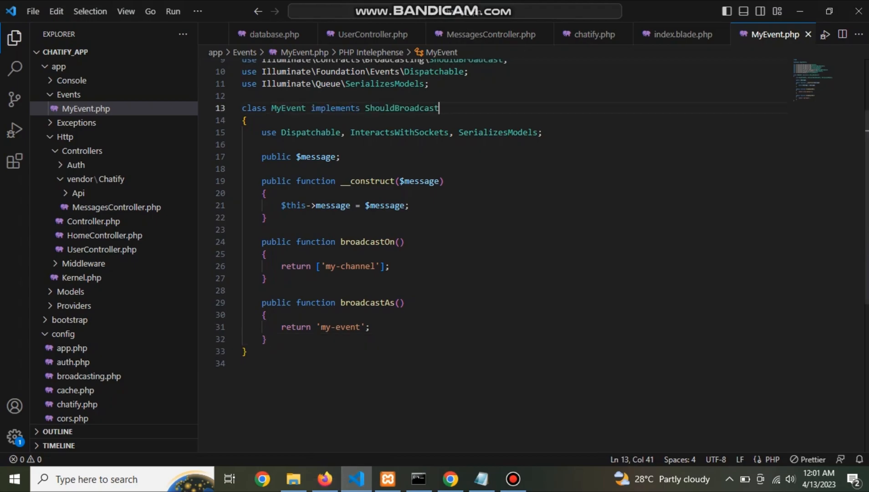
click(116, 207)
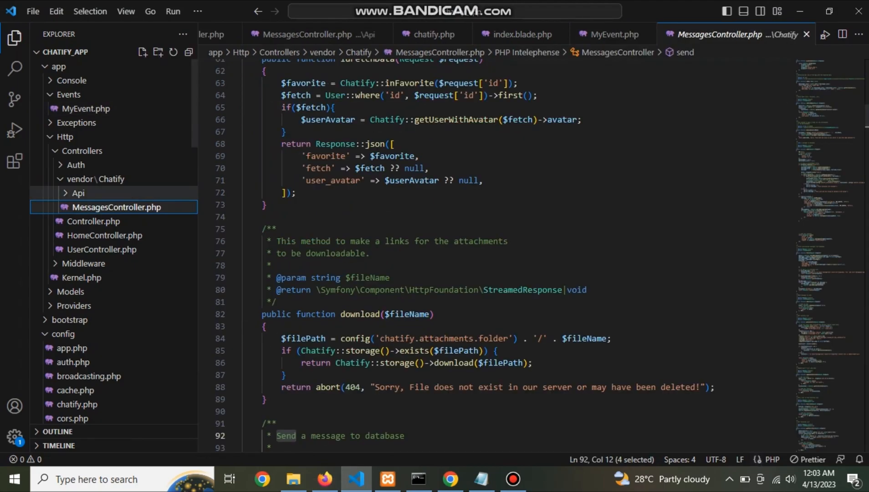
key(Ctrl+f)
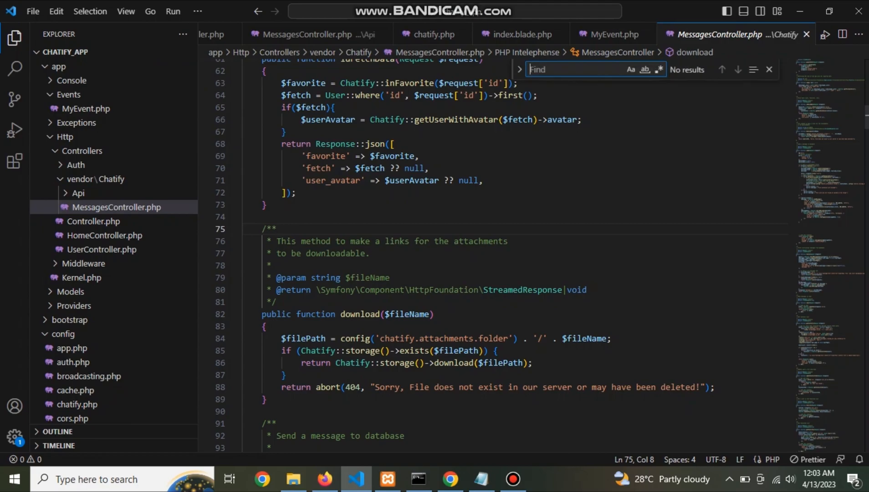
text(send)
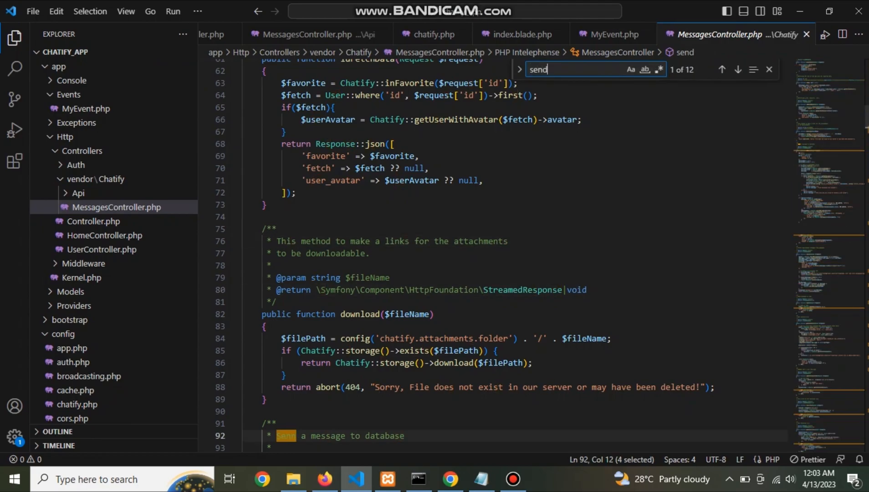
click(738, 69)
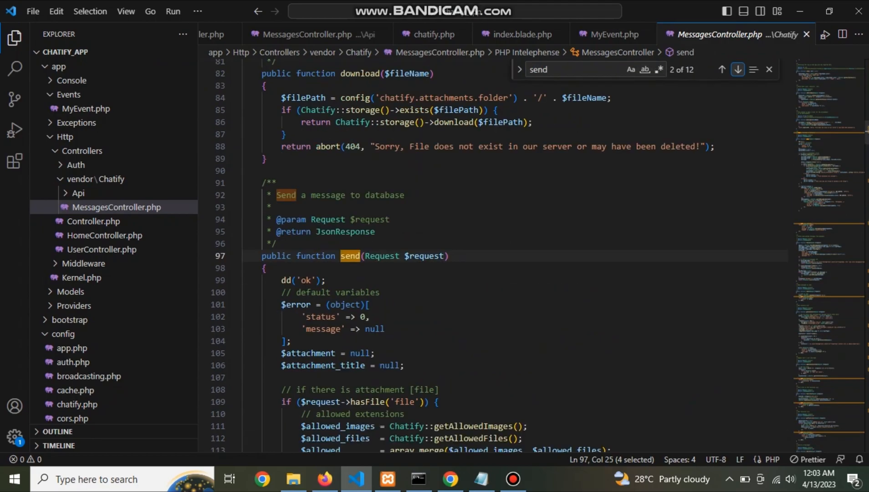
scroll(down, 3)
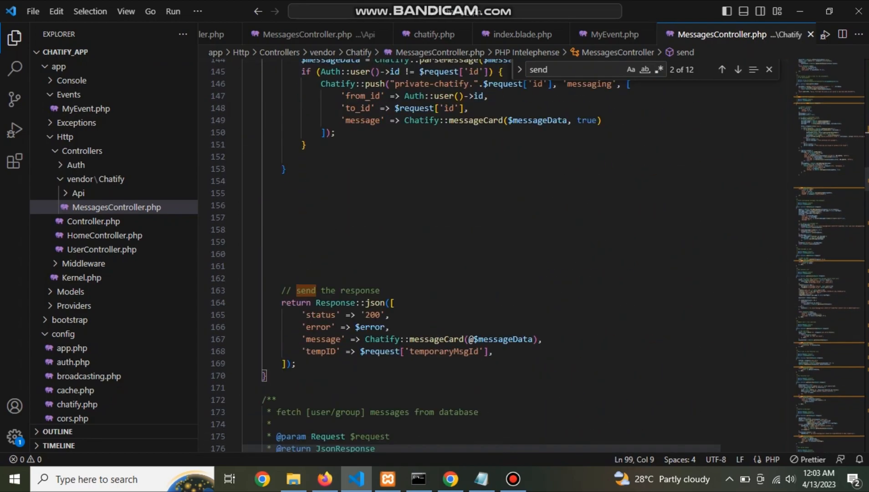
Insert event(new MyEvent('message sent')); above the send method's response return.
click(325, 479)
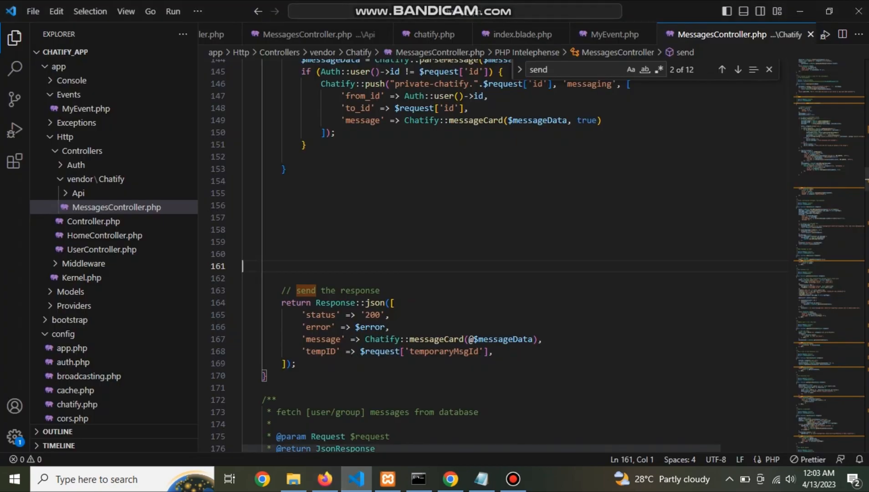
text(event(new MyEvent('hello world'));)
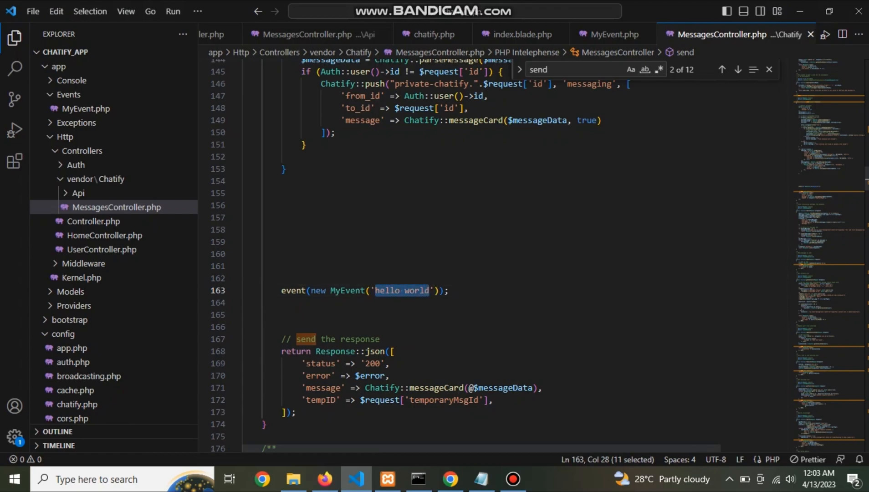
text(message)
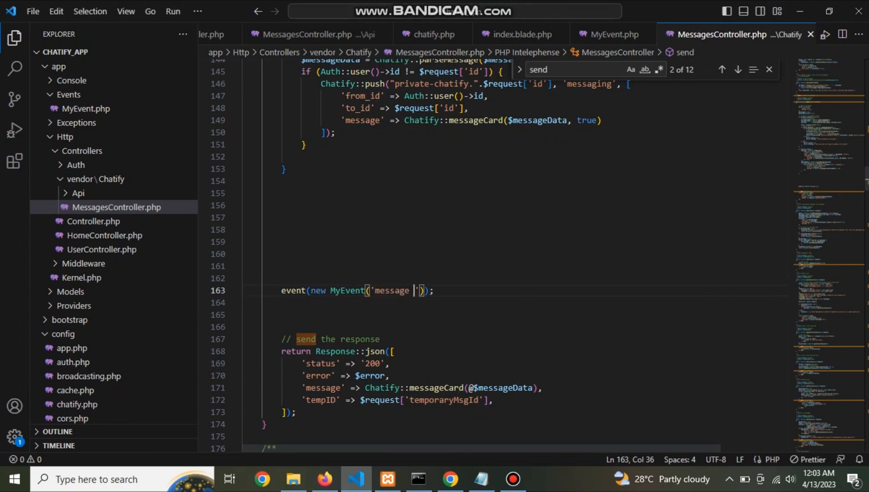
text(sent)
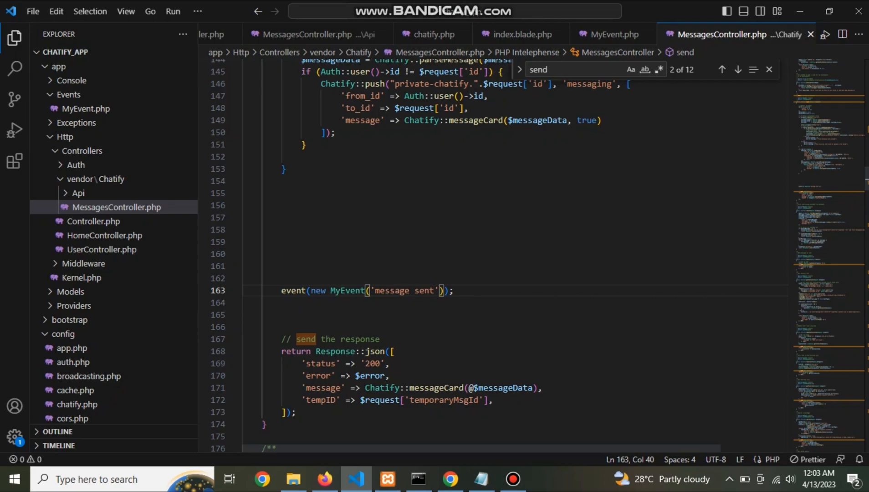
scroll(down, 3)
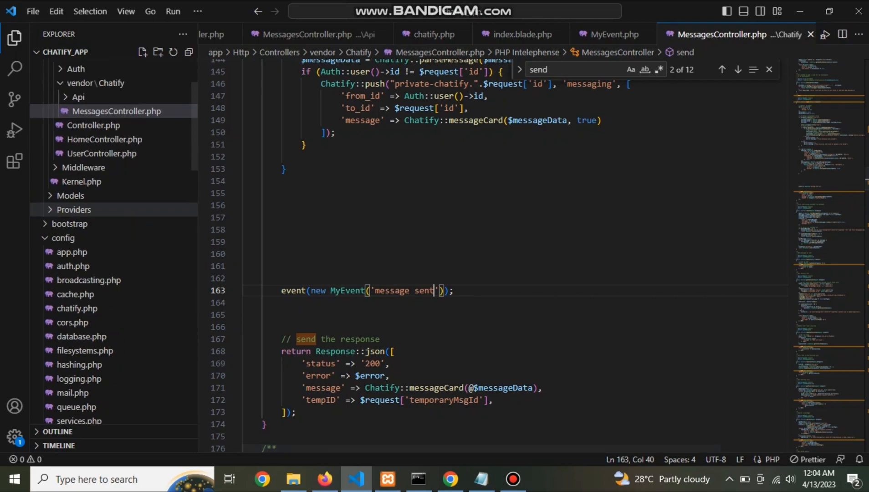
scroll(down, 3)
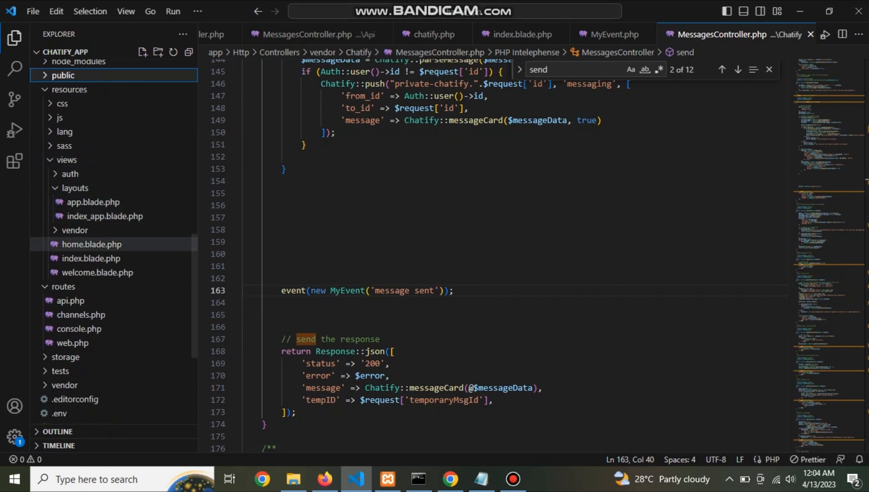
click(325, 478)
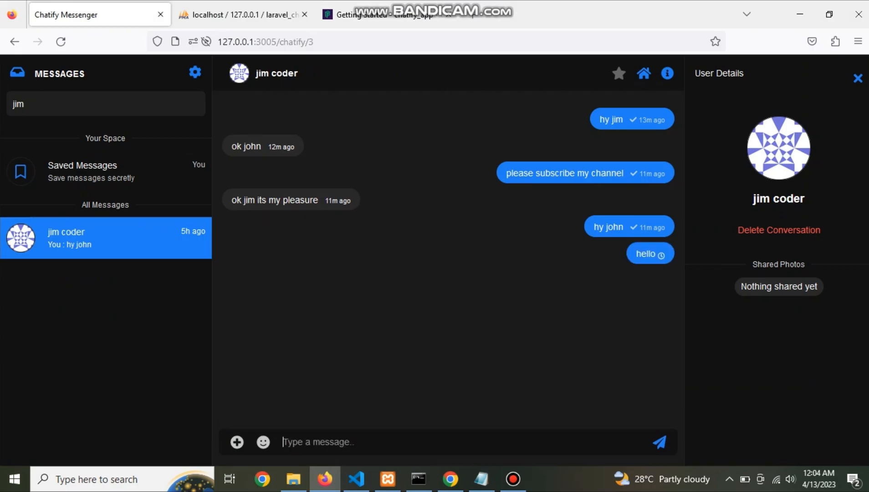
Reload the jim coder conversation and review the 'Target class MessagesController does not exist' error.
click(61, 41)
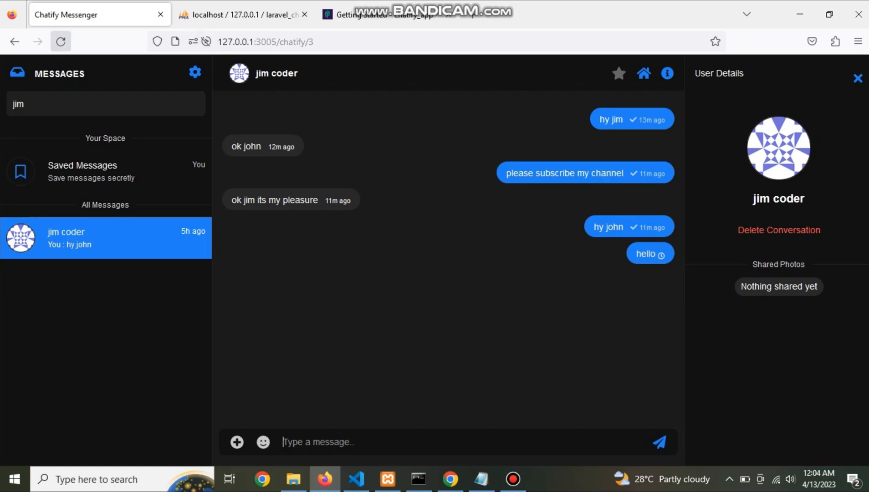
mouse_move(60, 40)
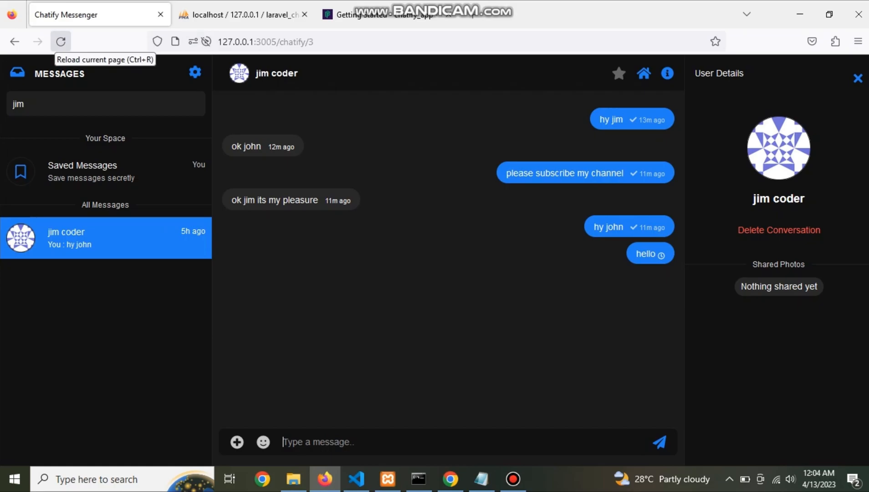
click(60, 40)
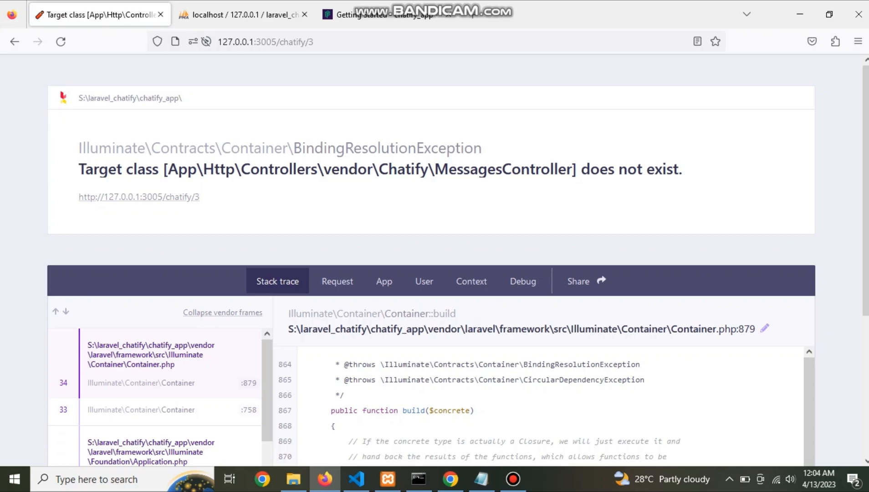
scroll(down, 3)
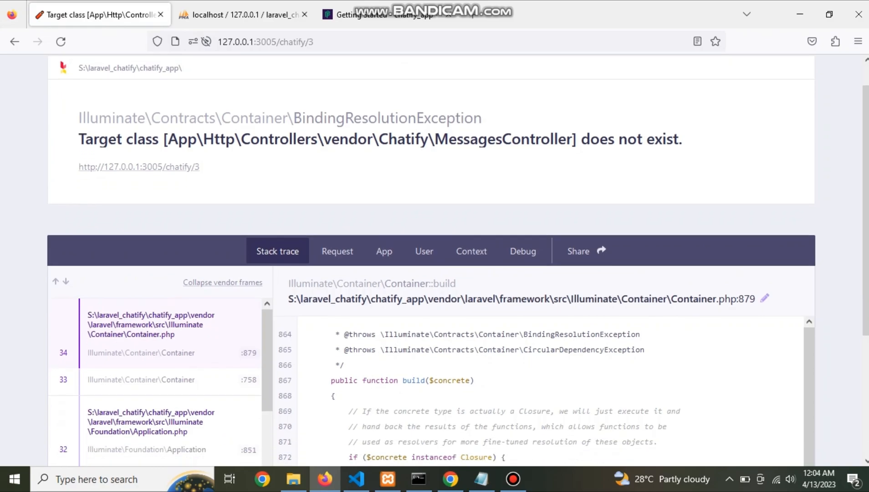
scroll(down, 3)
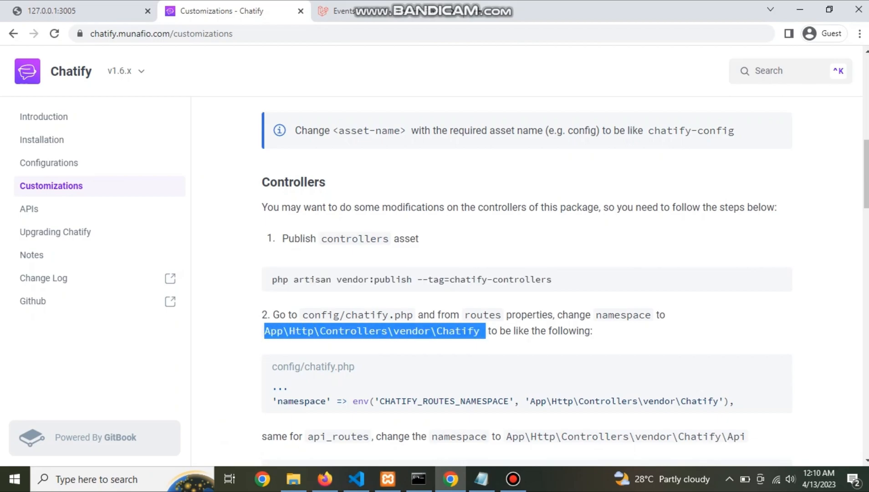
Set MessagesController.php's namespace to App\Http\Controllers\vendor\Chatify;.
click(355, 478)
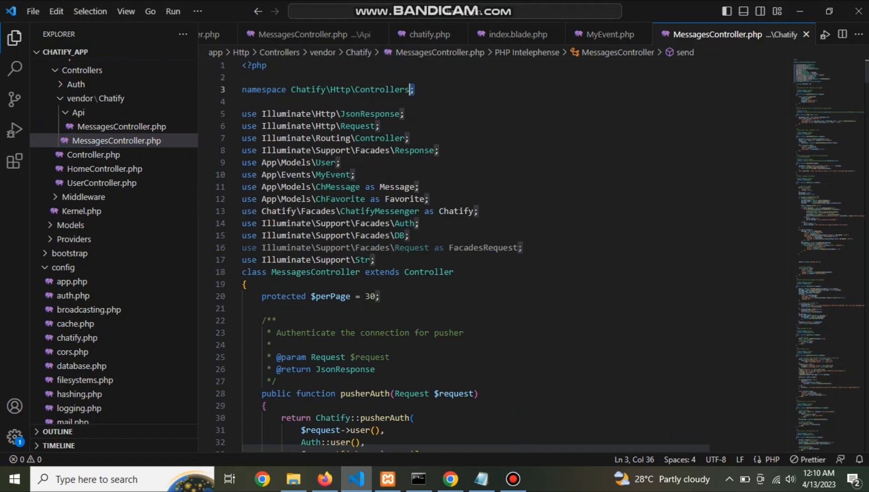
text(App\Http\Controllers\vendor\Chatify)
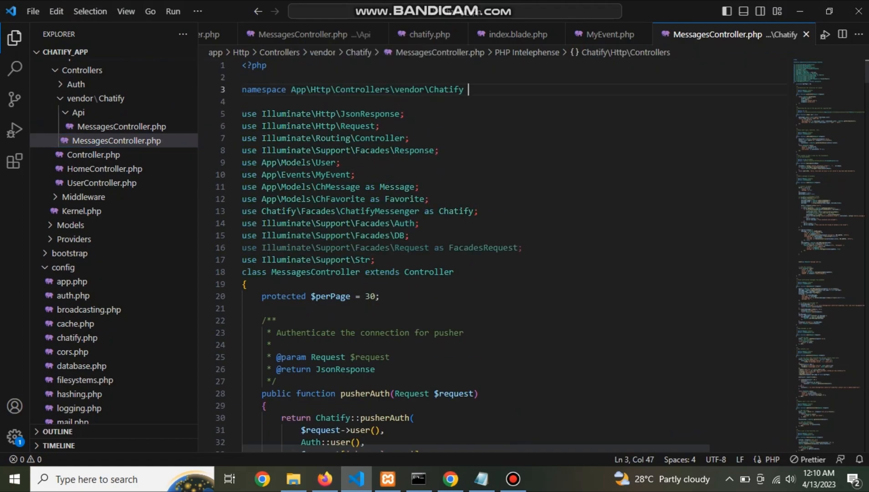
text(;)
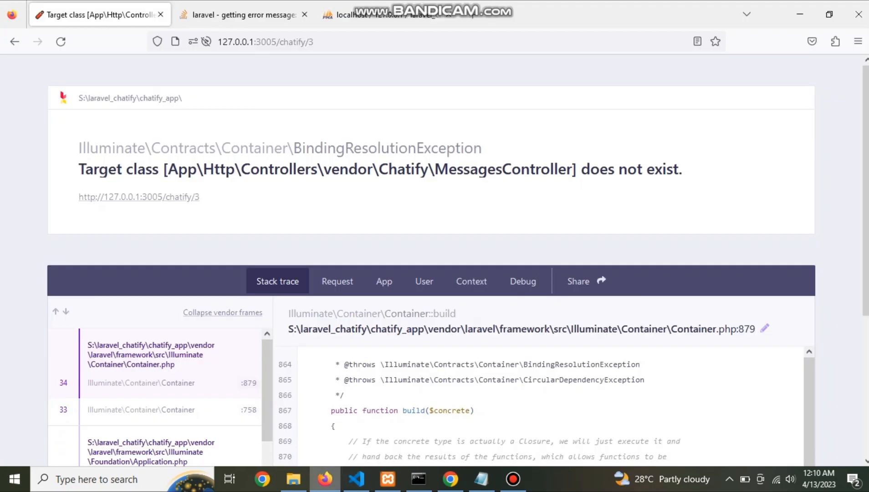
Reload Chatify and send jim coder the message 'hy'.
click(62, 41)
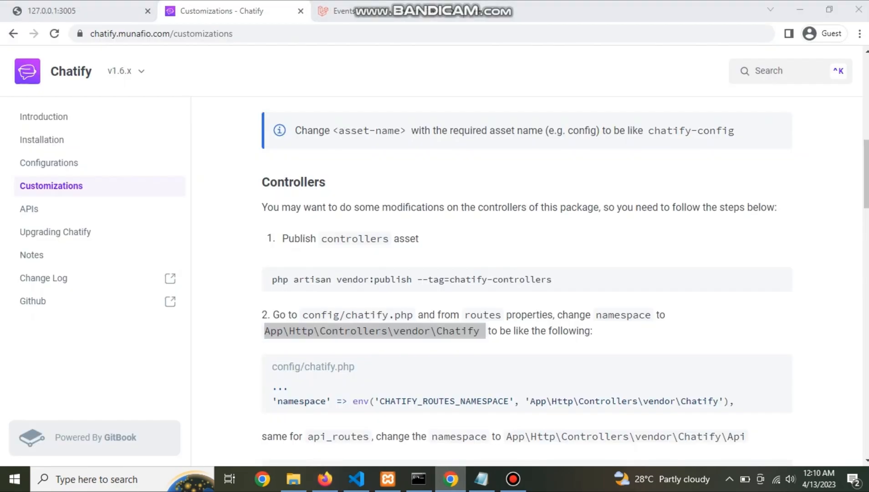
click(60, 11)
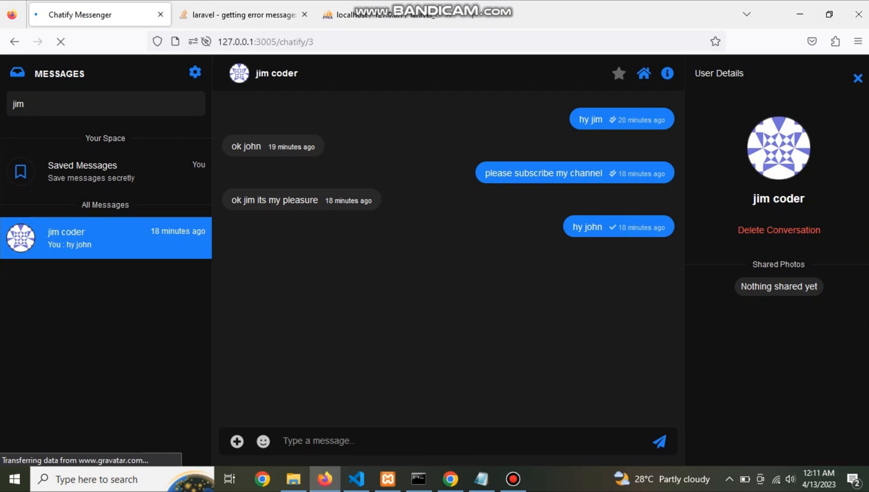
text(hy)
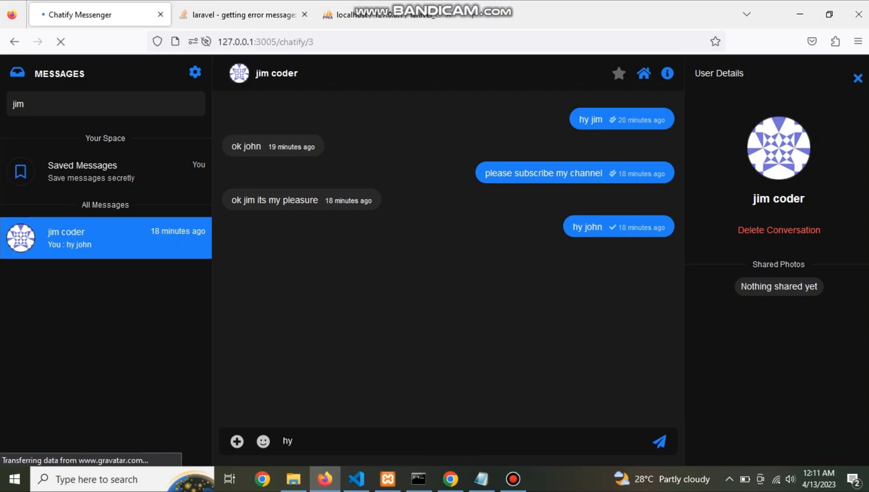
click(659, 440)
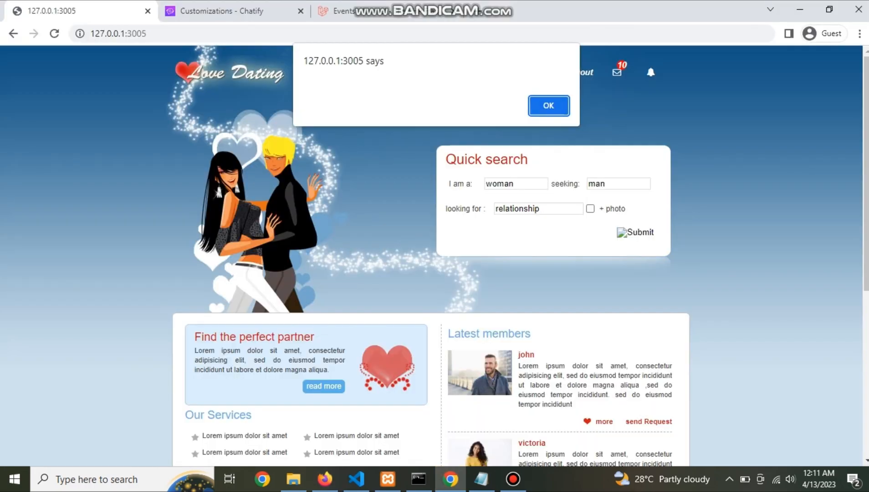
Dismiss the dating site's pop-up alert and return to the project code.
click(548, 105)
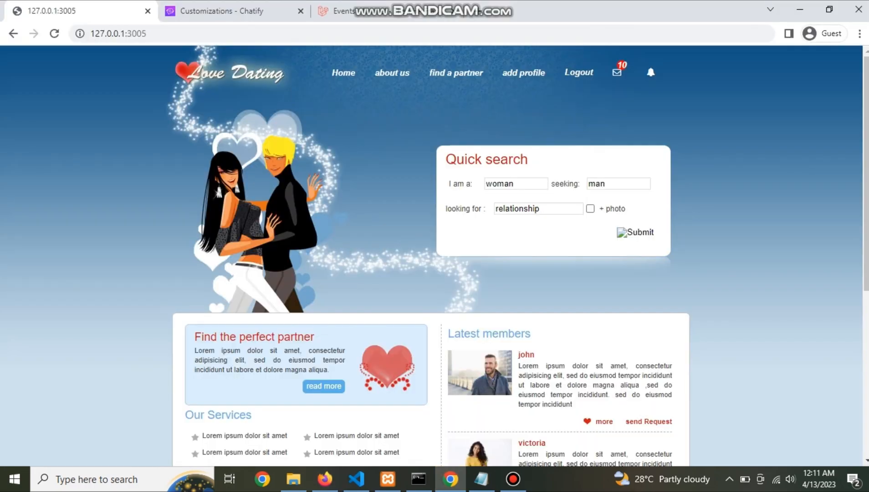
click(356, 480)
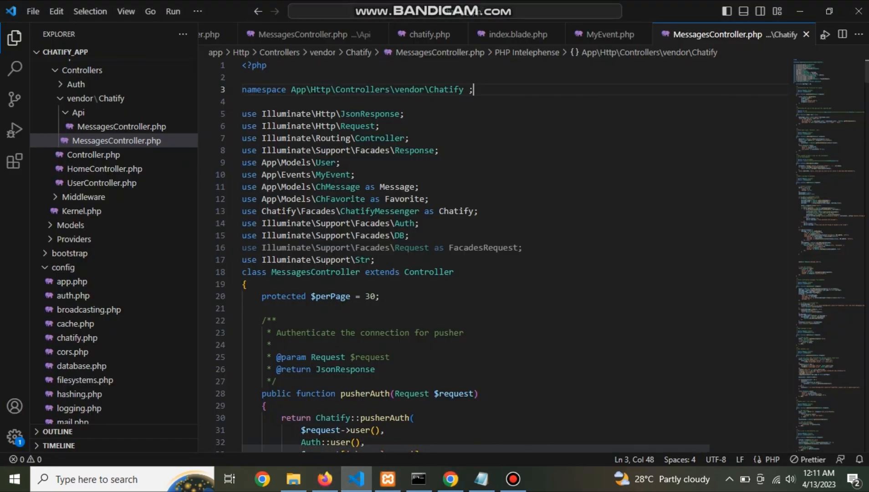
Show the index_app layout header and select the hardcoded unseen count 10.
click(521, 33)
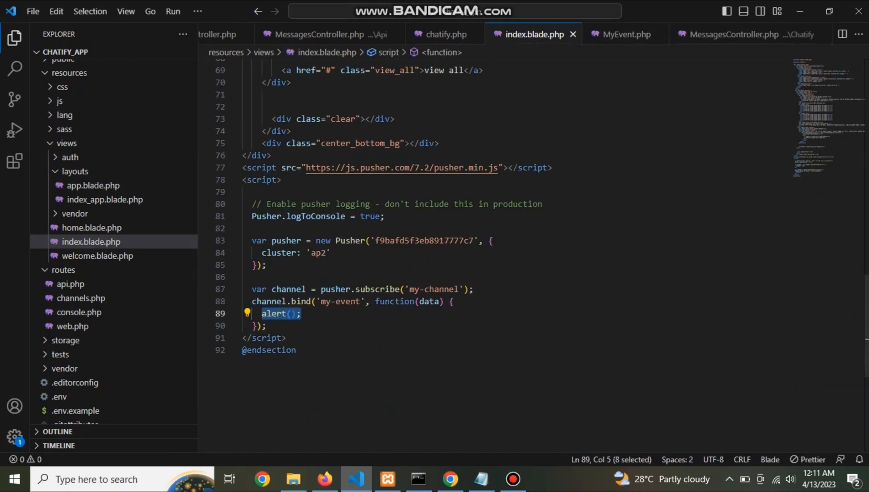
key(Delete)
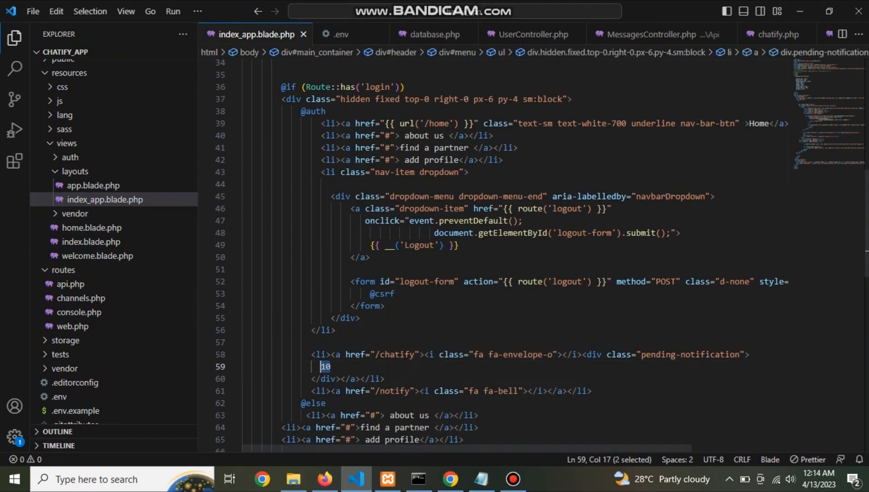
key(Delete)
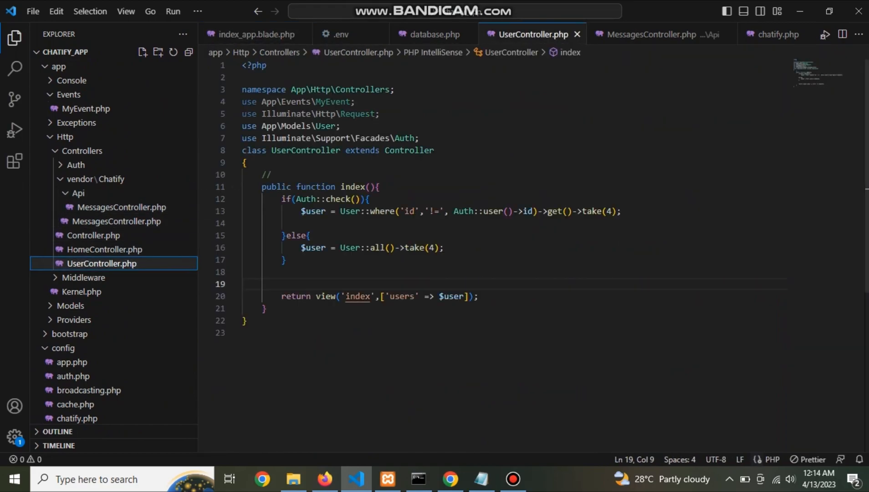
Start $unseenCount = DB::table('ch_messages') in HomeController's index, verifying the table name in phpMyAdmin.
click(104, 249)
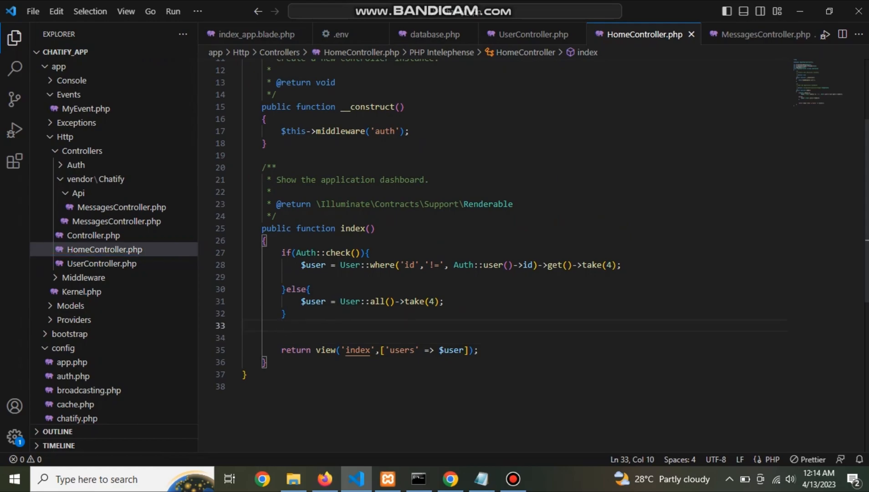
text($uns)
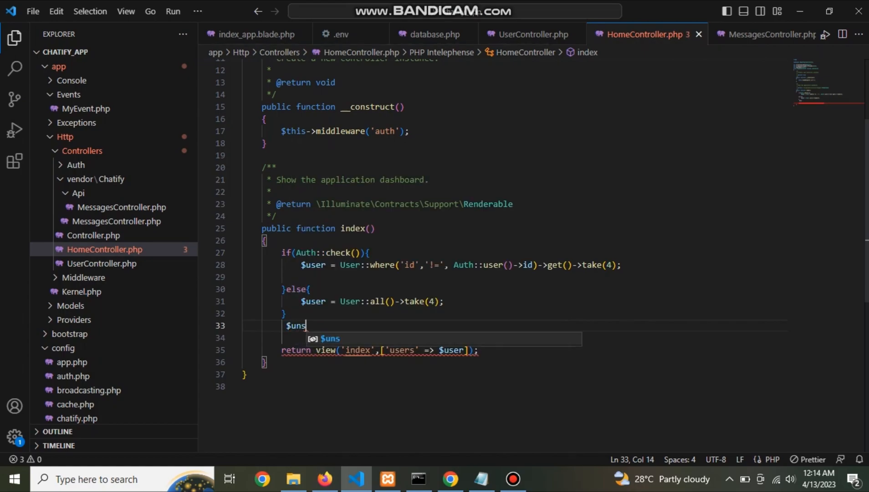
text(eenCount)
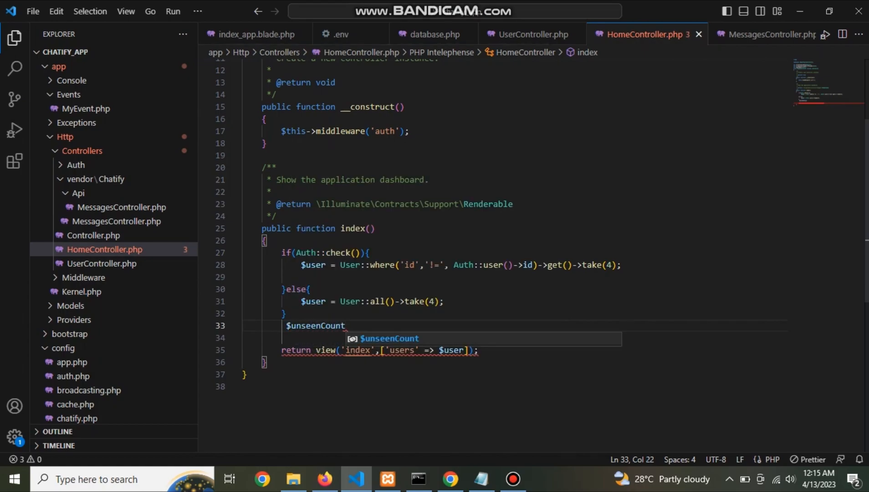
text(= D)
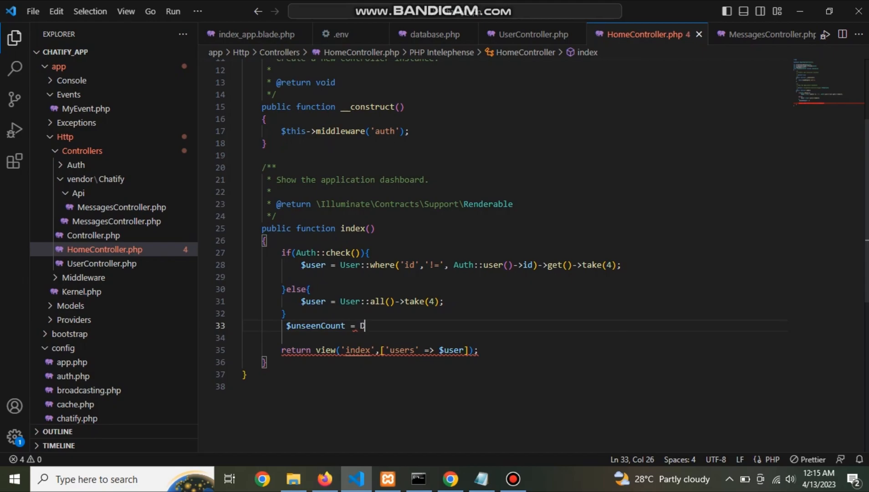
text(B::table()
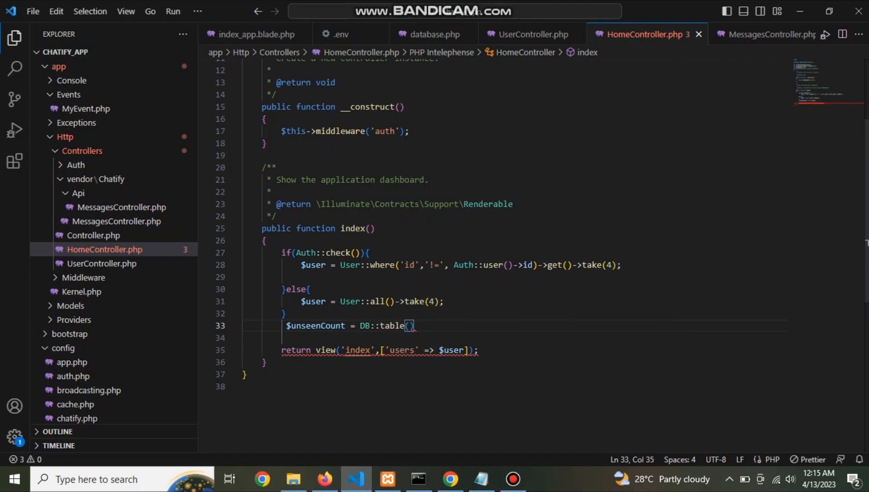
text('ch_')
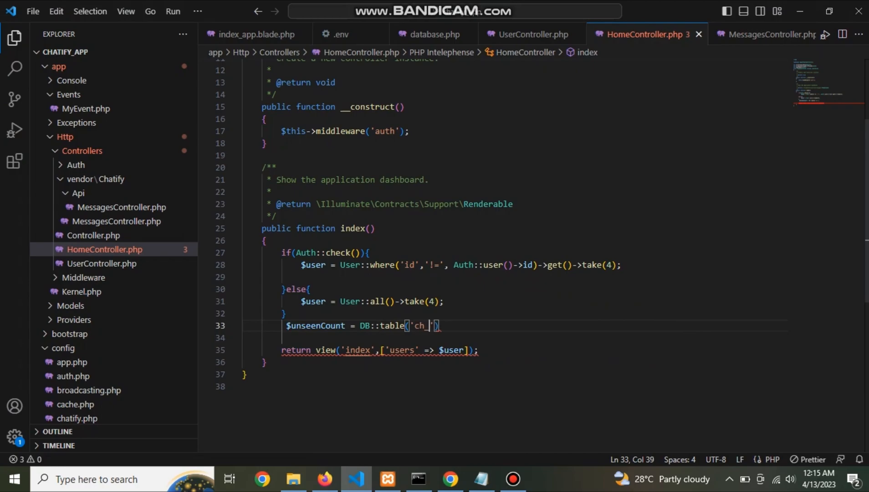
text(message)
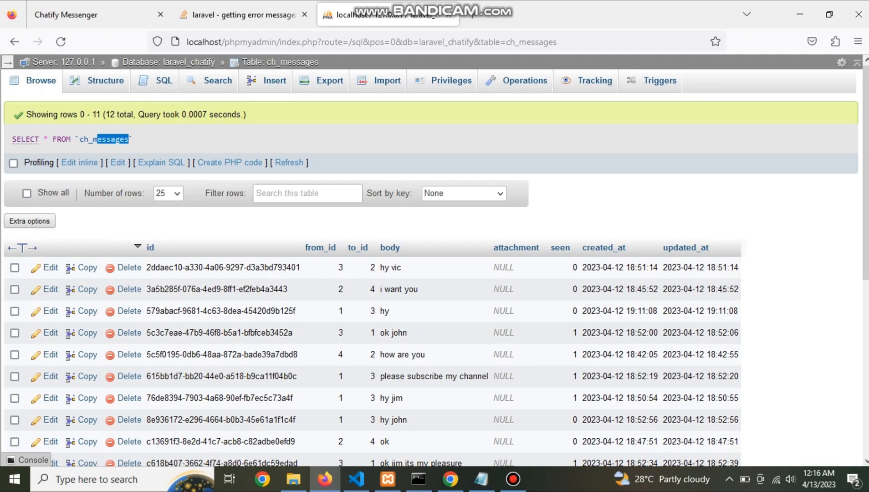
click(355, 478)
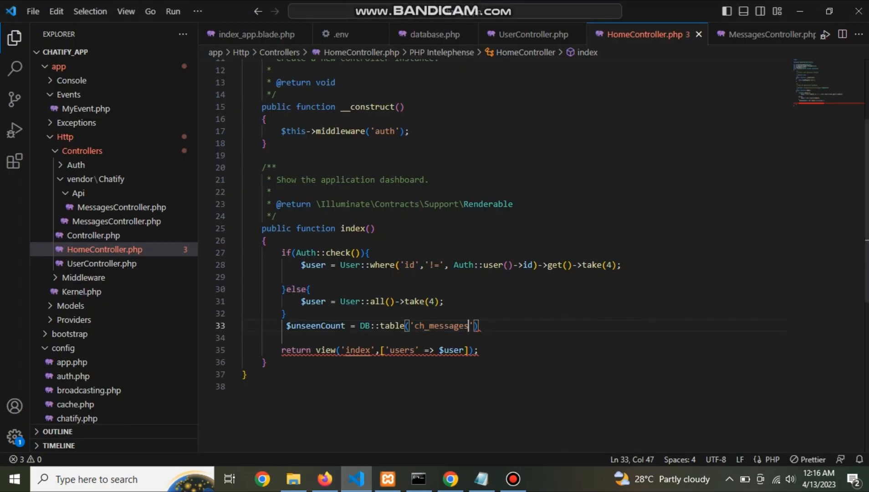
Chain ->where('to_id','=',Auth::user()->id) onto the query.
text(->w)
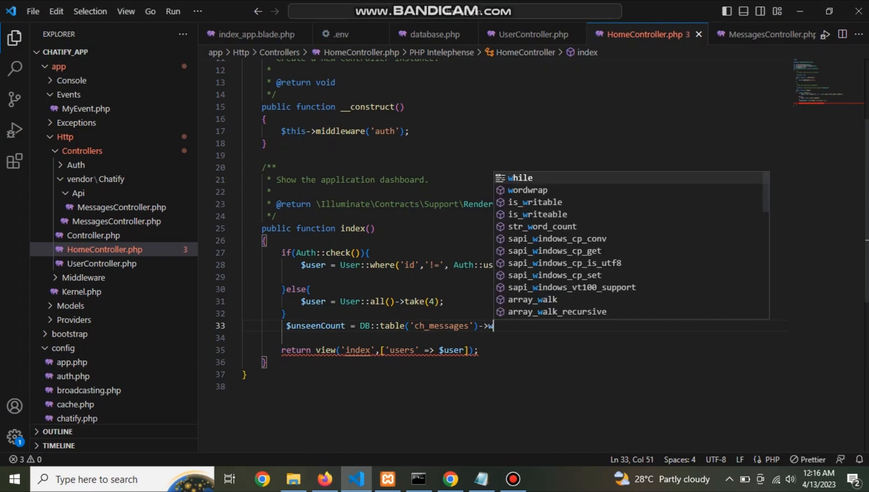
text(here())
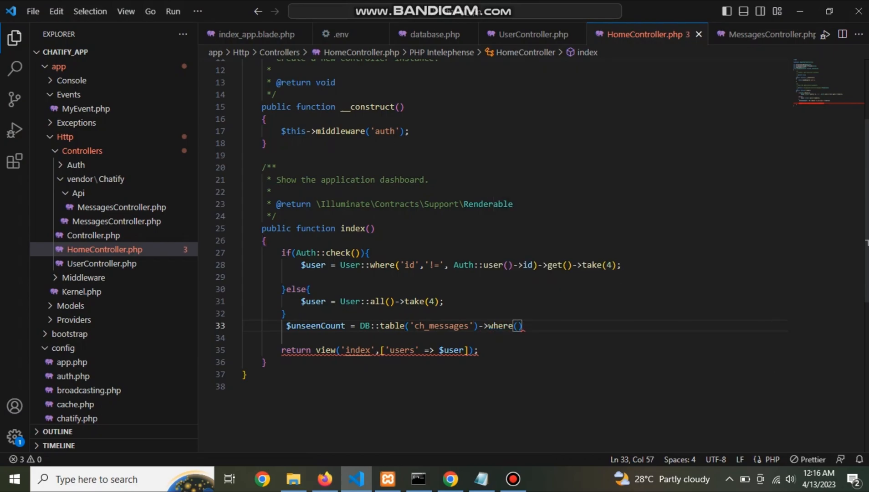
text('to_id')
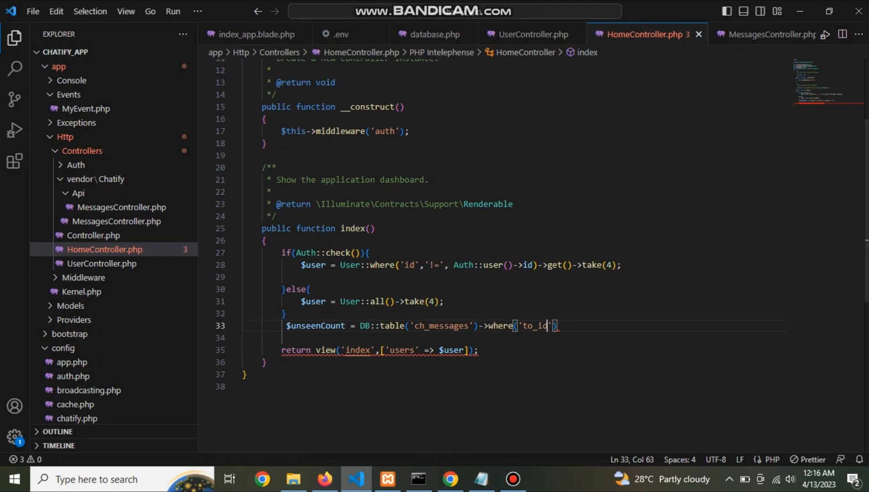
text(,,)
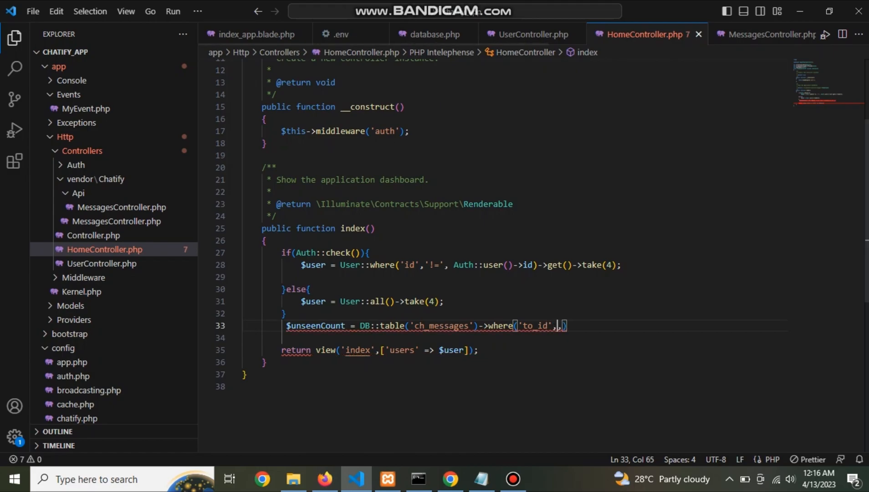
text('=')
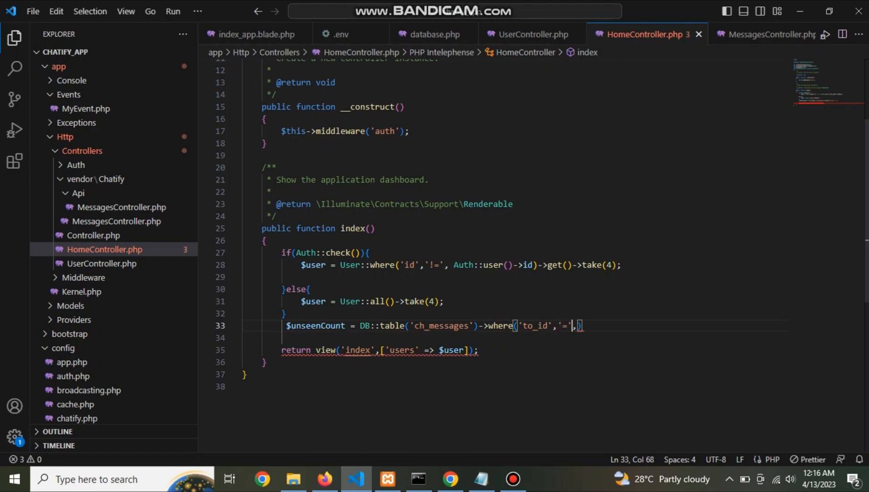
text(A)
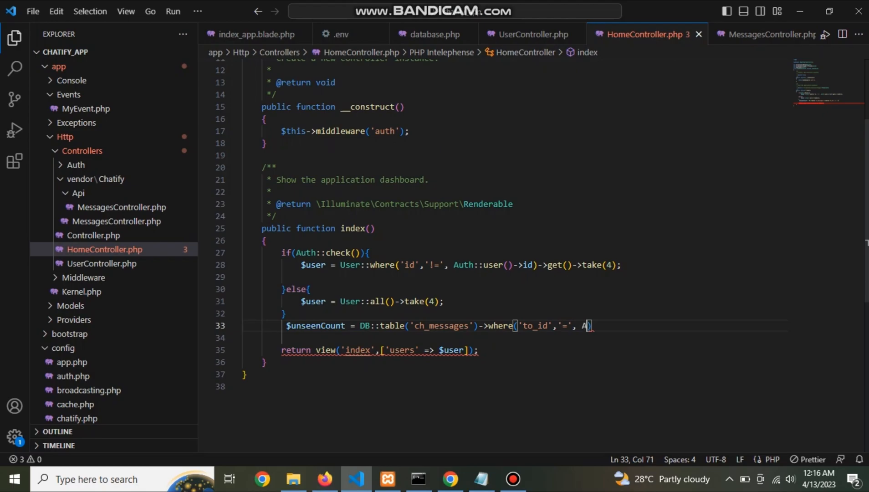
text(uth::user)
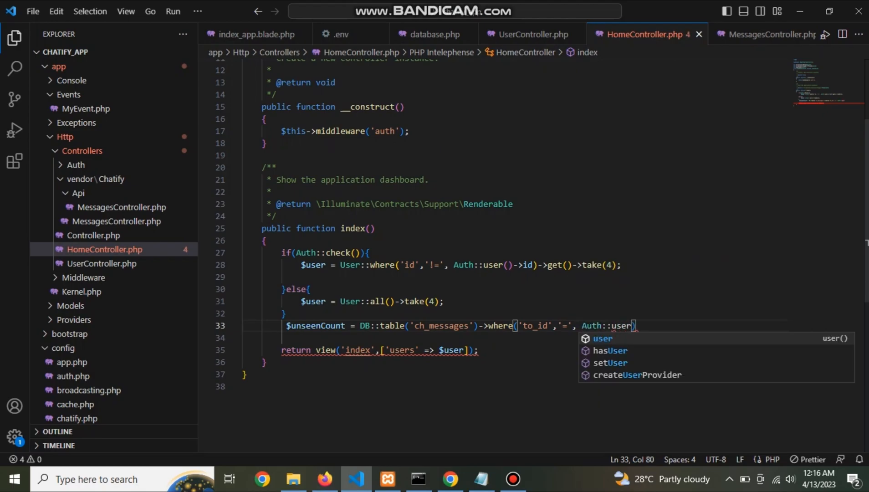
text(->i))
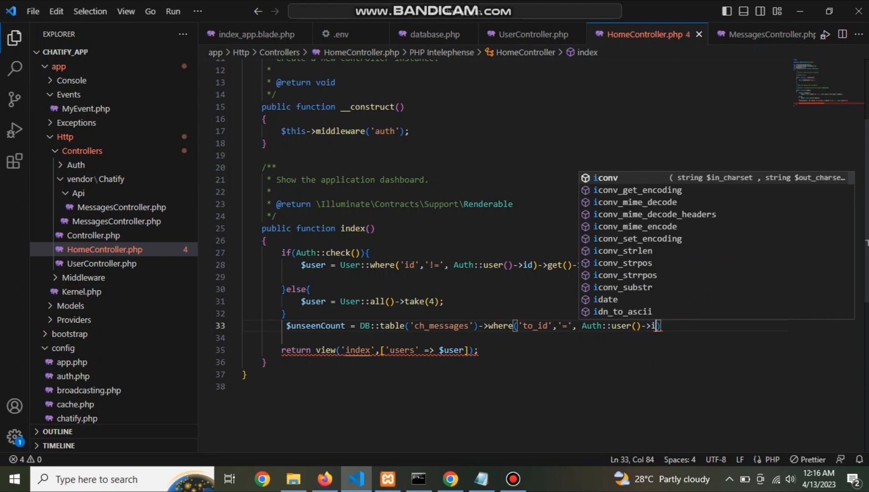
text(d)->where)
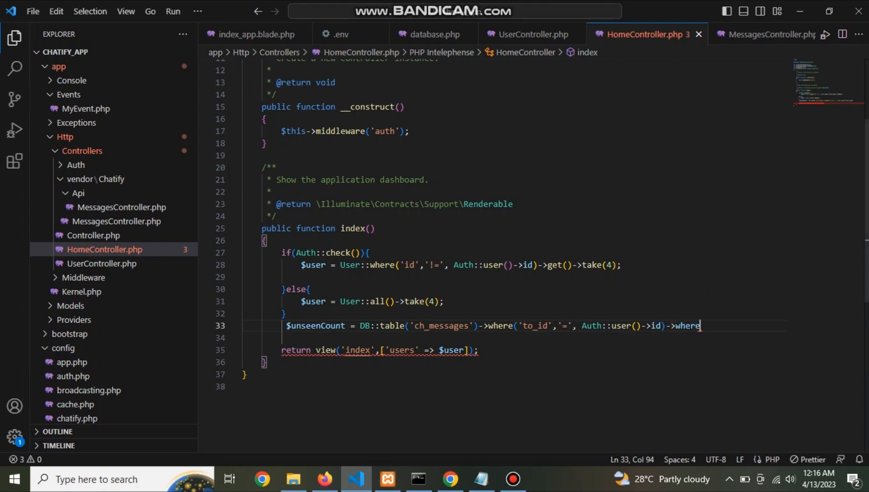
Add ->where('seen','=','0') so only unseen messages are counted.
text(())
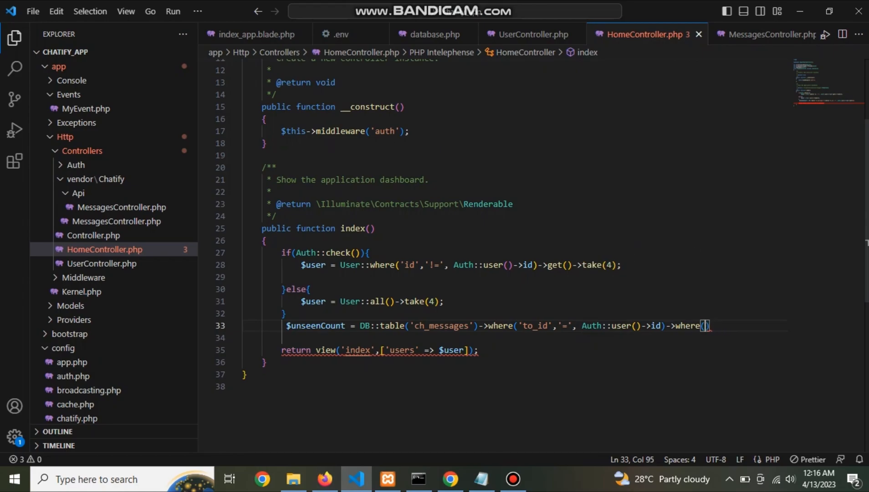
text('seen','=', ')
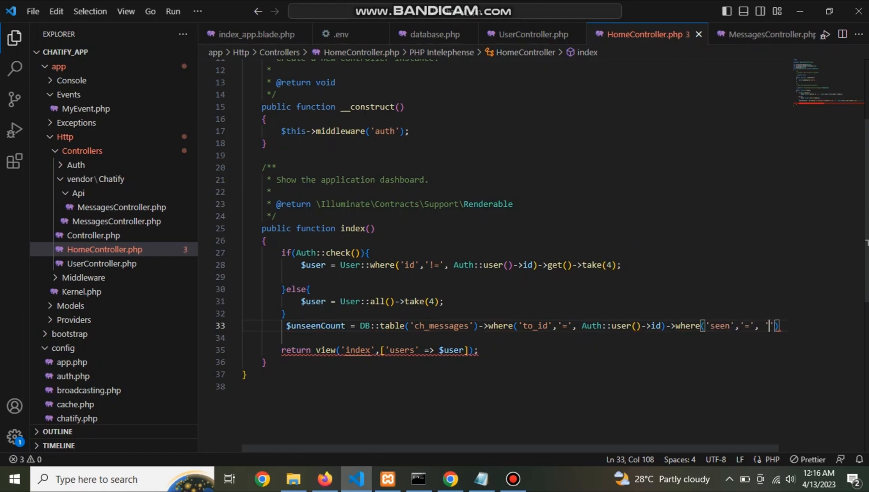
text(0)
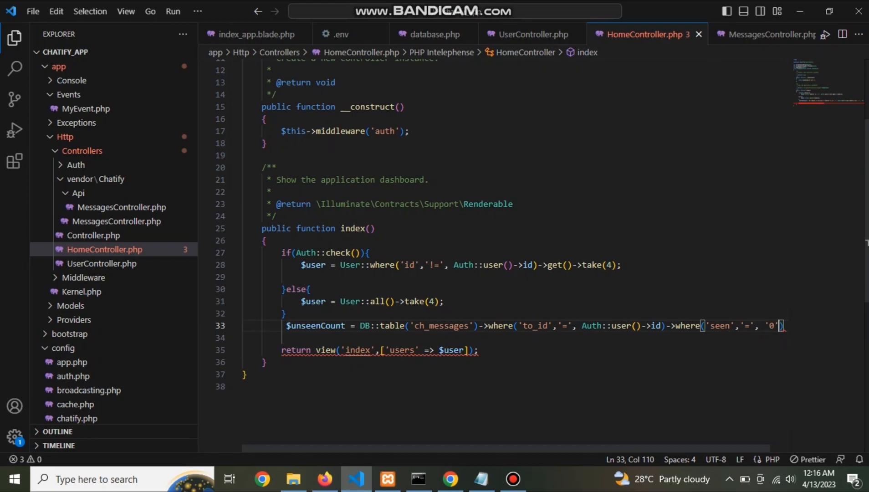
text(->)
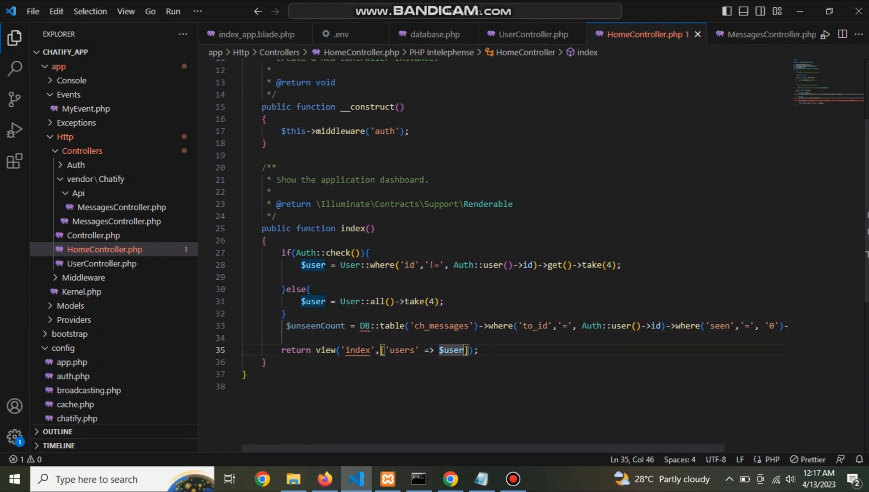
Pass 'unseenCounter' => $unseenCount to the index view and copy the key name.
text(, ')
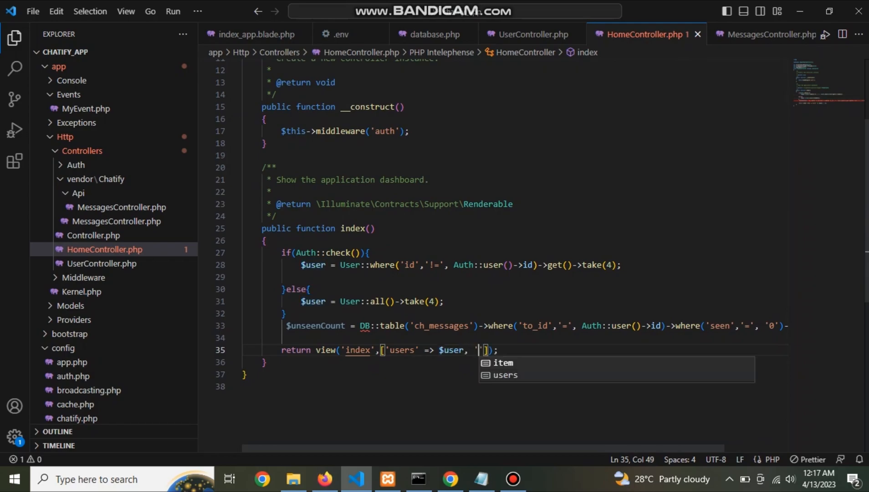
text(unse)
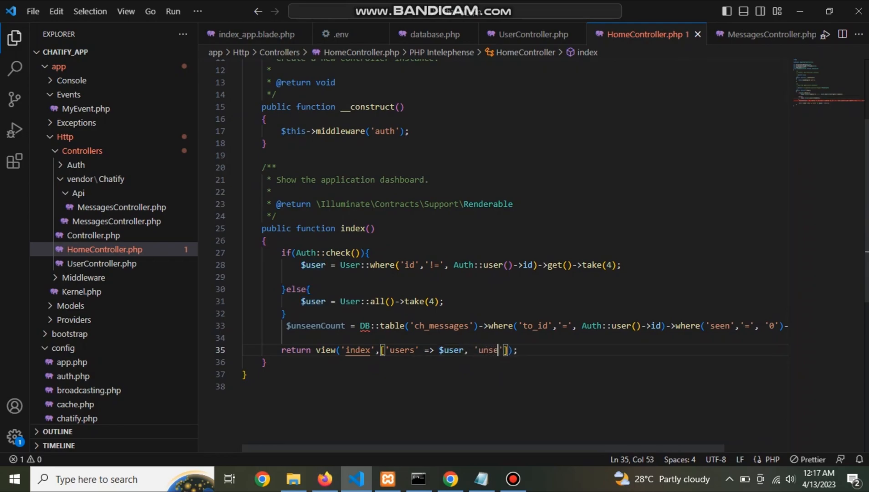
text(enCounter)
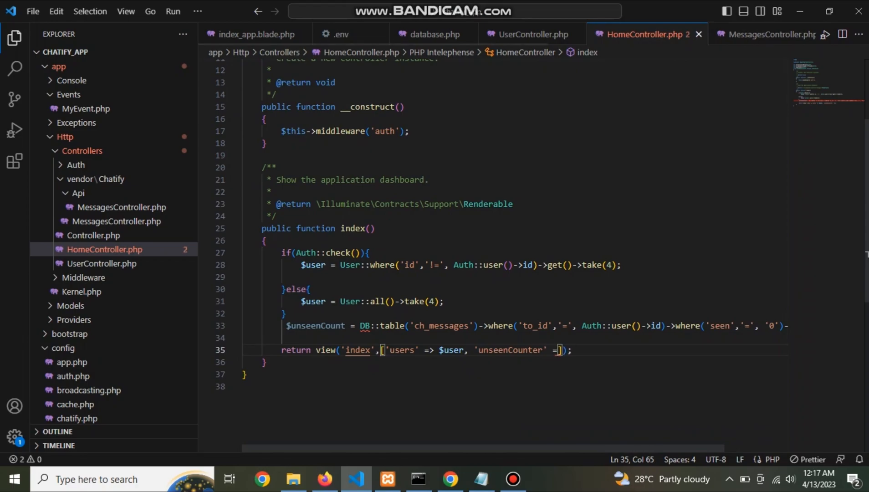
text($unseenCount)
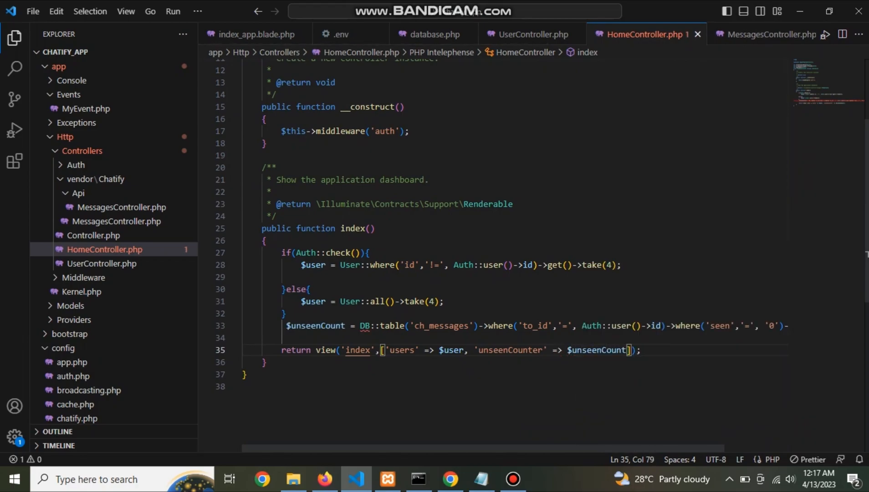
double_click(510, 350)
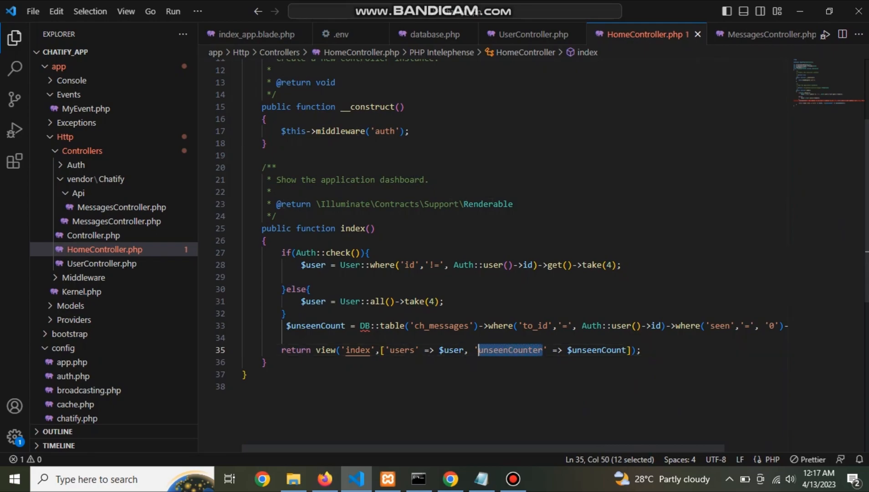
scroll(down, 3)
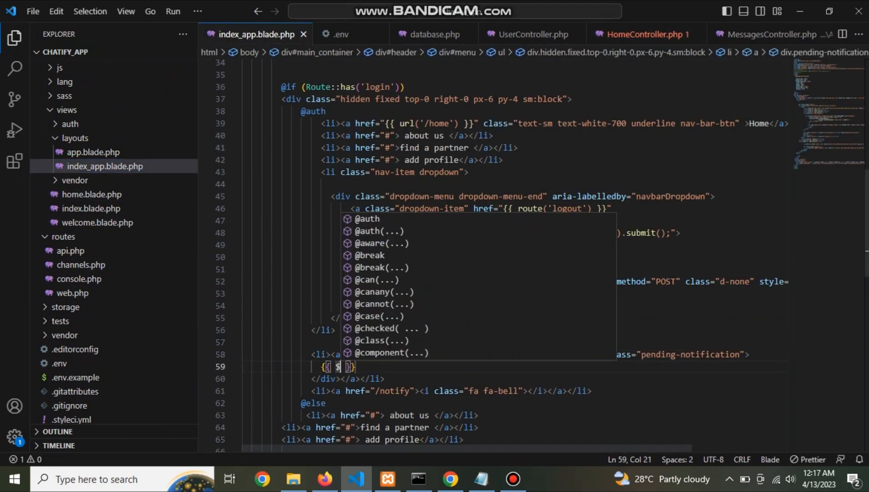
Echo {{ $unseenCounter }} inside the layout's pending-notification div.
text($unseenCounter)
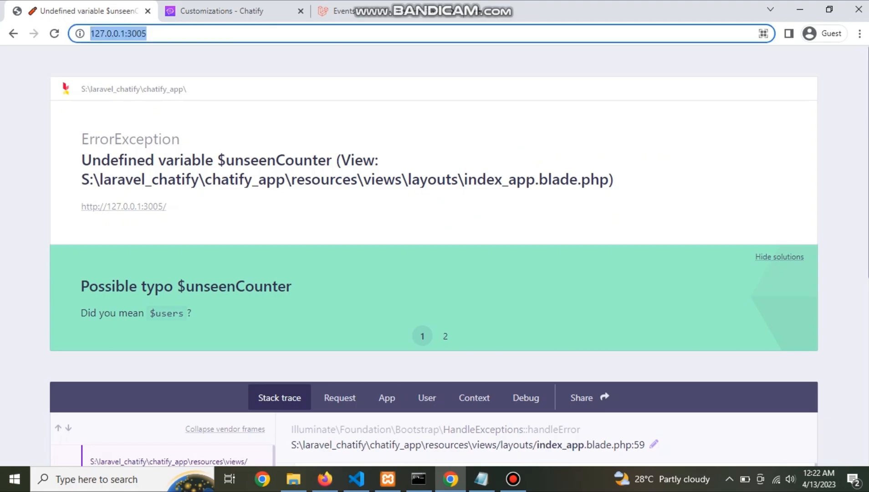
Reload the home page, see the DB class error, and import Illuminate\Support\Facades\DB in HomeController.
click(126, 33)
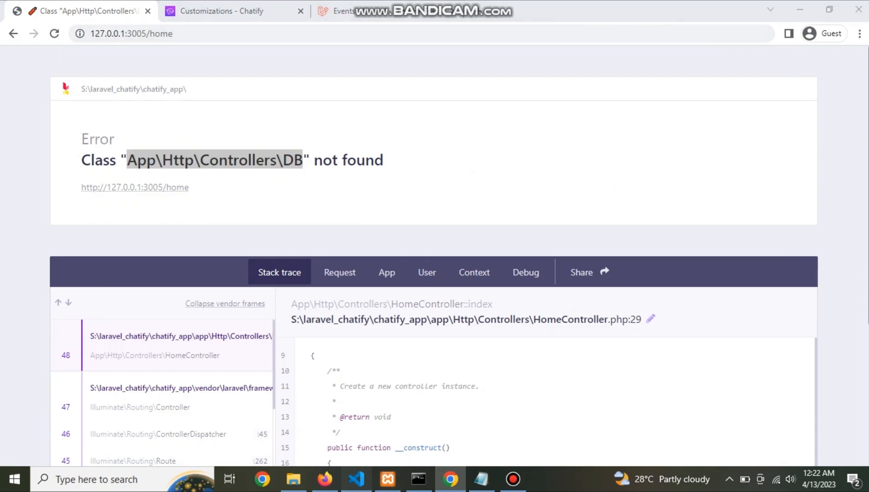
click(357, 479)
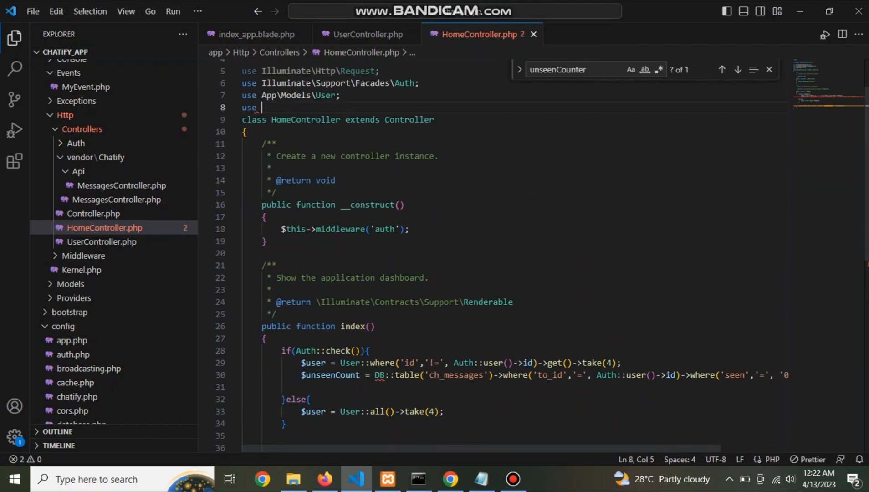
text(Illuminate\Support\Facades\DB)
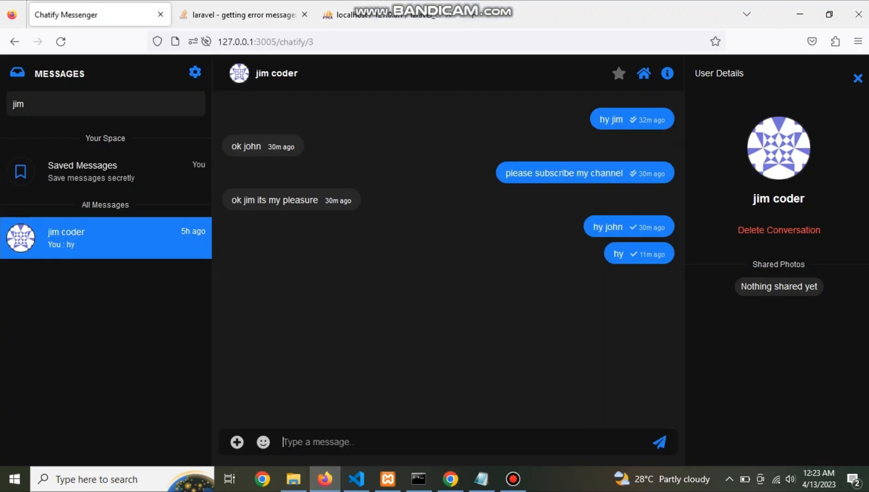
Write 'ok jim ready for message without refreshing' in jim coder's chat box.
text(ok jim r)
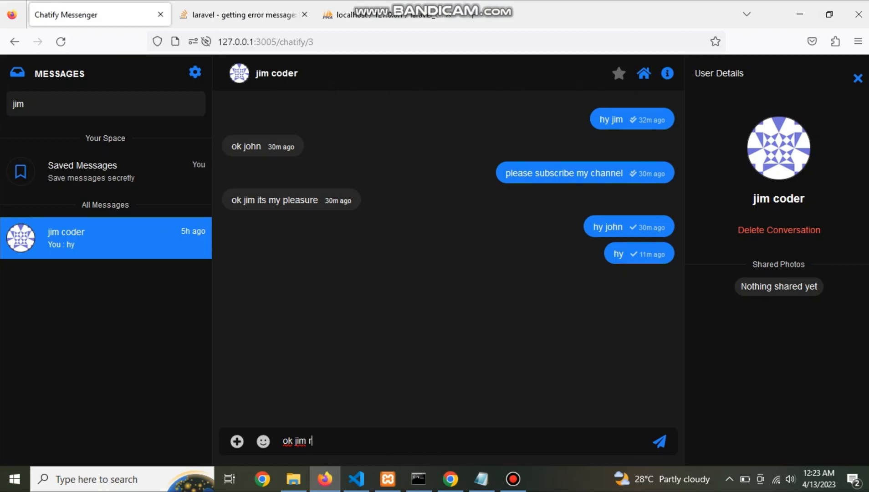
text(eady for me)
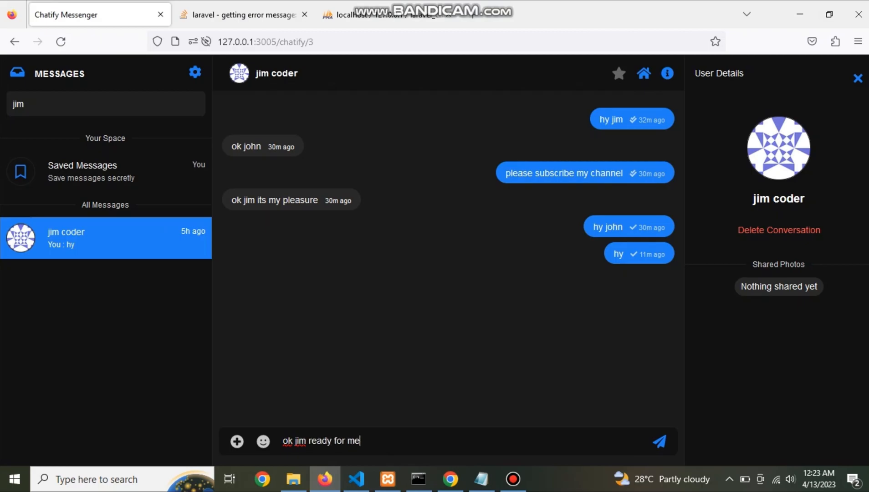
text(ssage without)
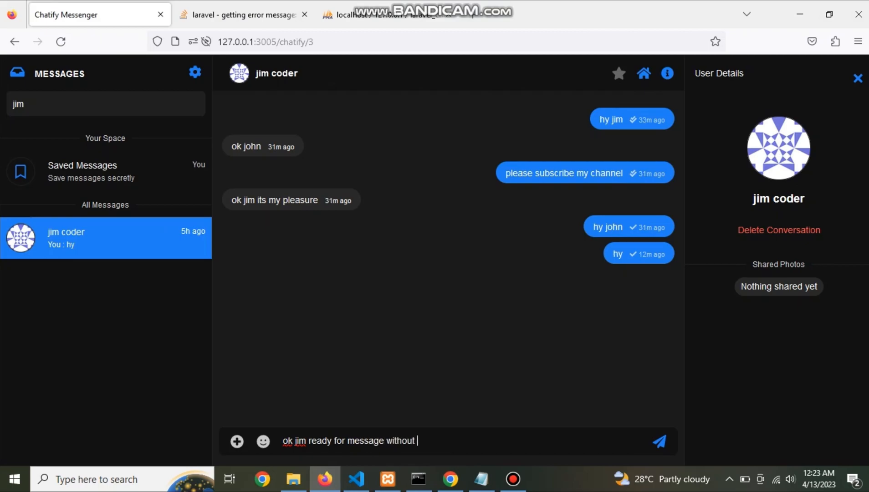
text(refreshing)
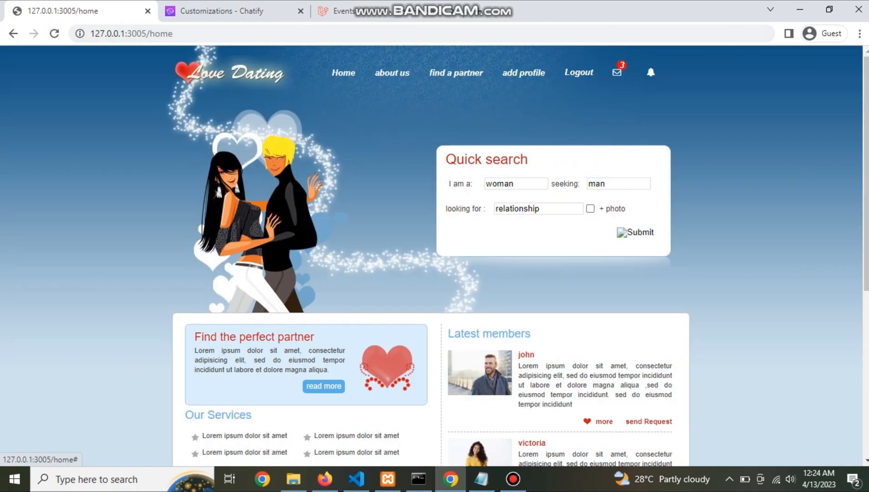
click(356, 478)
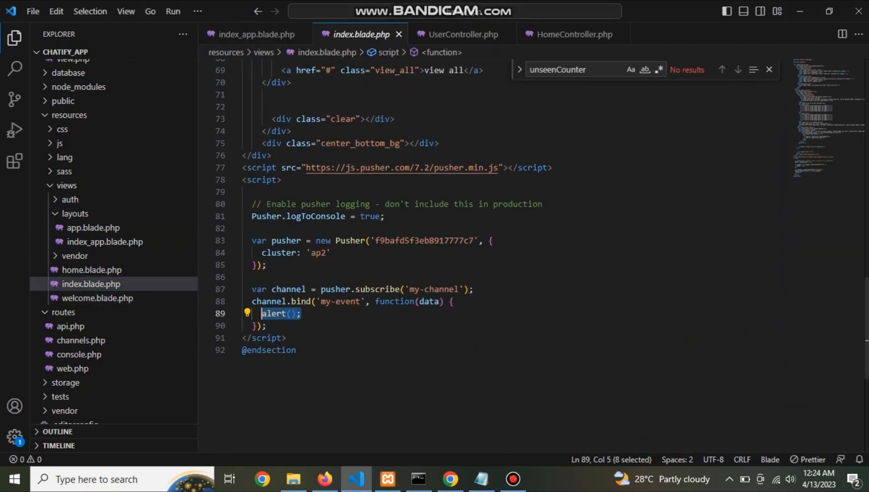
Replace the alert in channel.bind with a $.ajax GET to /updateunseenmessage updating .pending-div.
key(Delete)
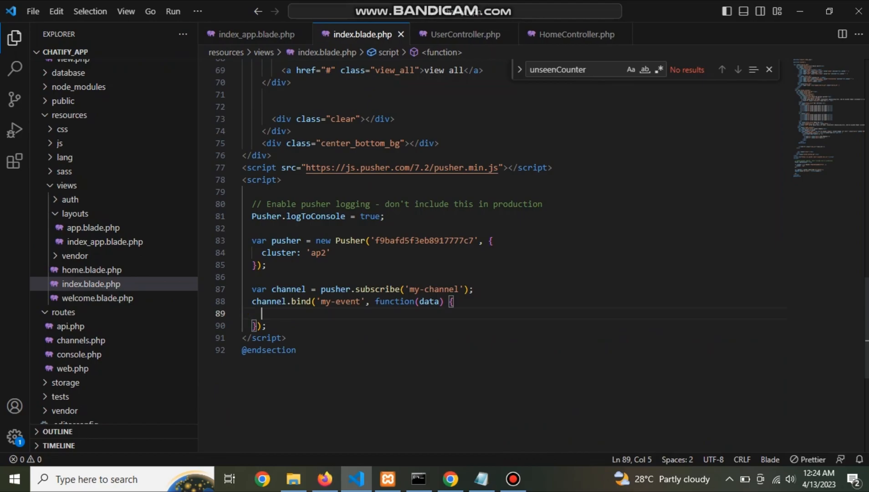
click(768, 70)
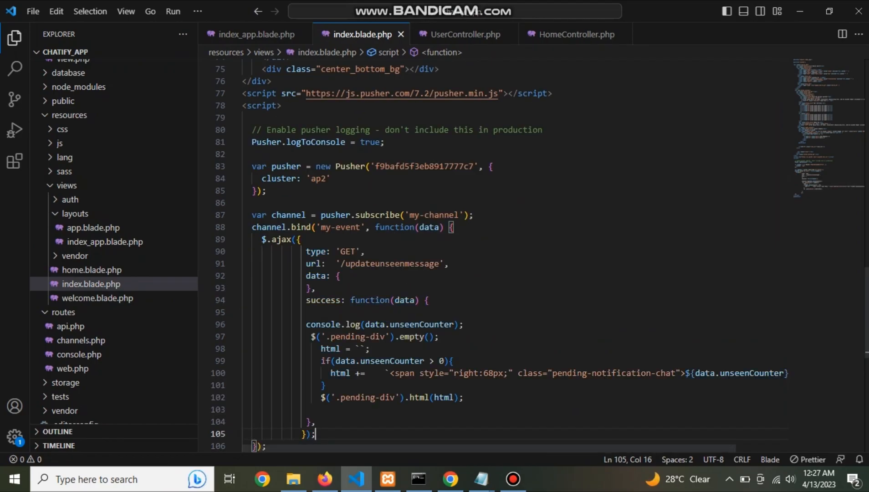
scroll(down, 3)
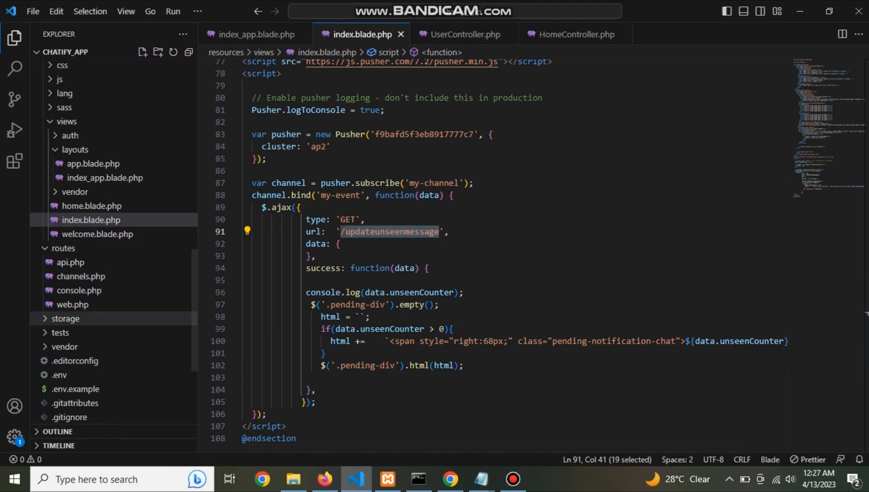
click(73, 304)
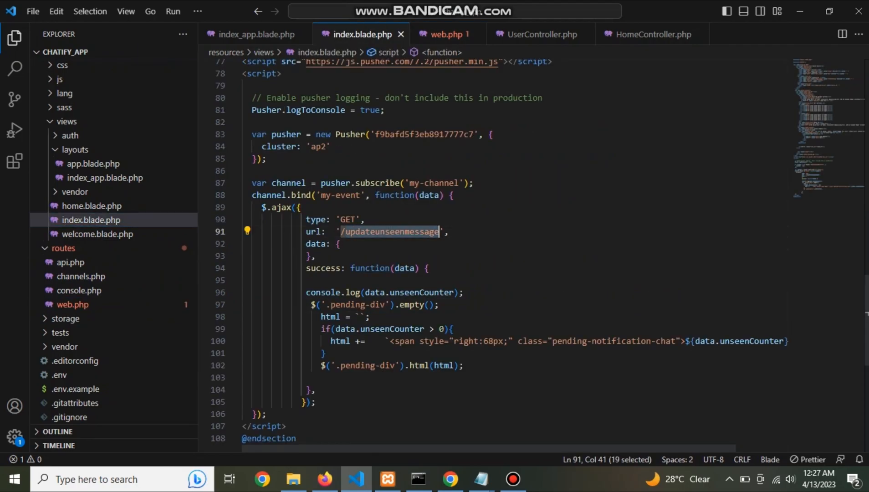
Define Route::get('/updateunseenmessage', [UserController::class, 'checkUnseenMessage']) in web.php.
click(445, 34)
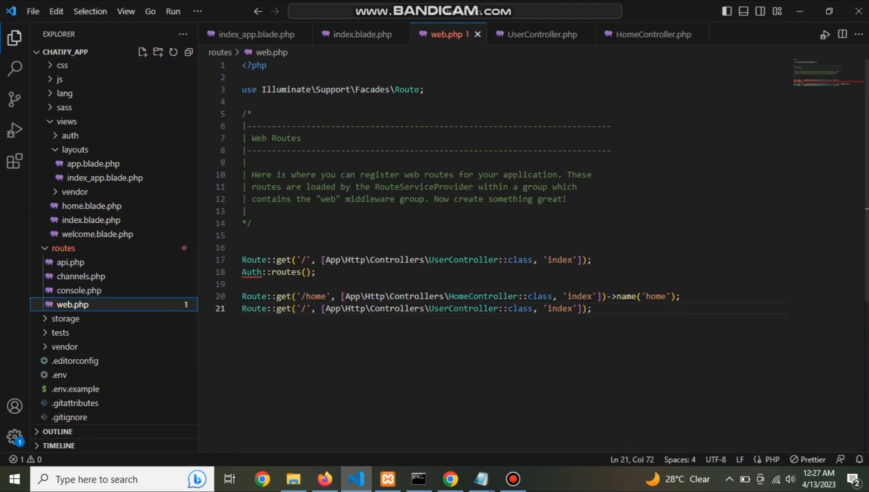
text(updateunseenmessage)
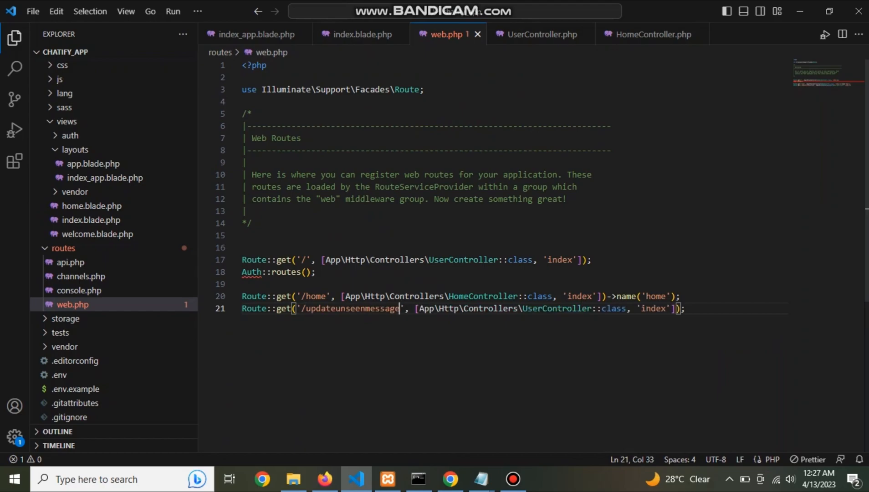
text(updateunseenmessage)
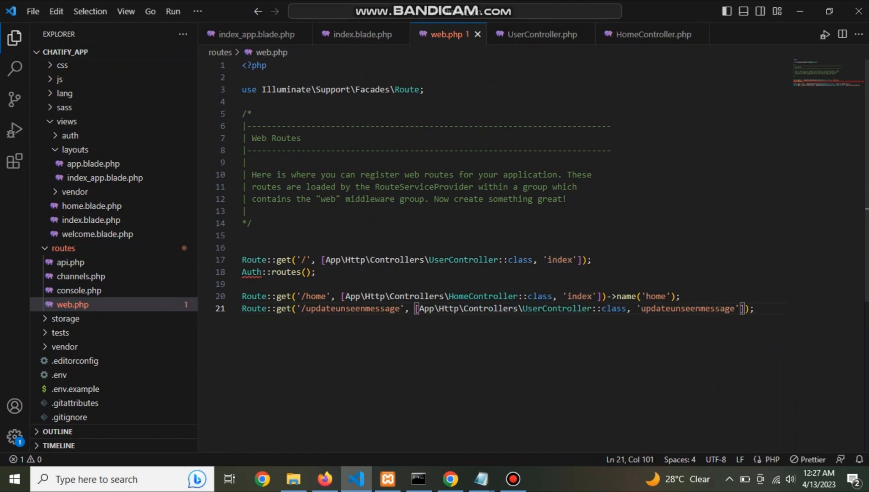
text(checkU)
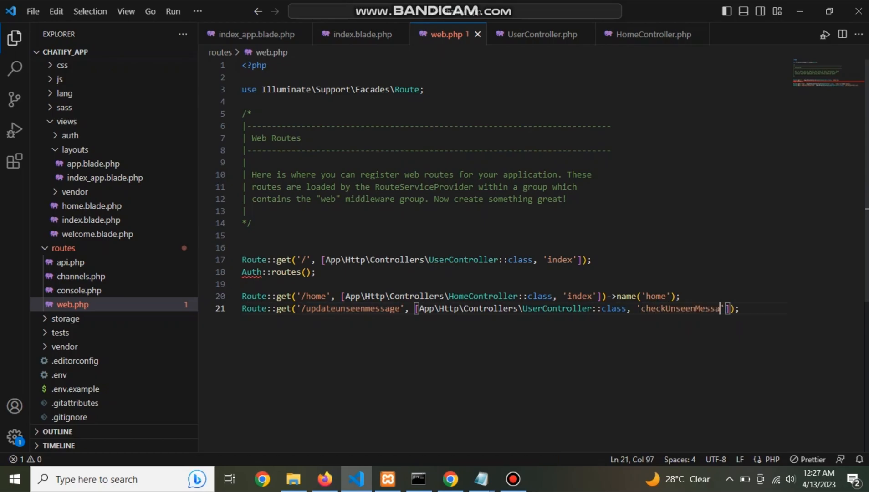
double_click(682, 309)
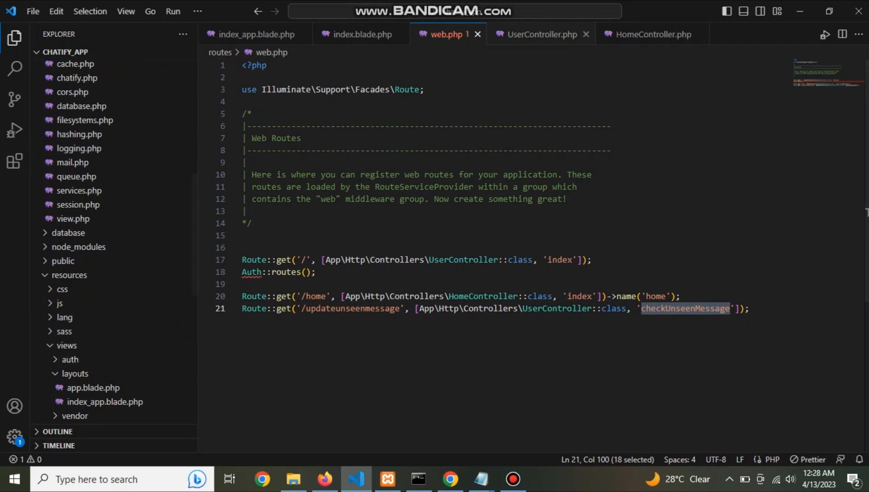
Add public function checkUnseenMessage() returning the unseen ch_messages count as JSON, importing the DB facade.
click(539, 34)
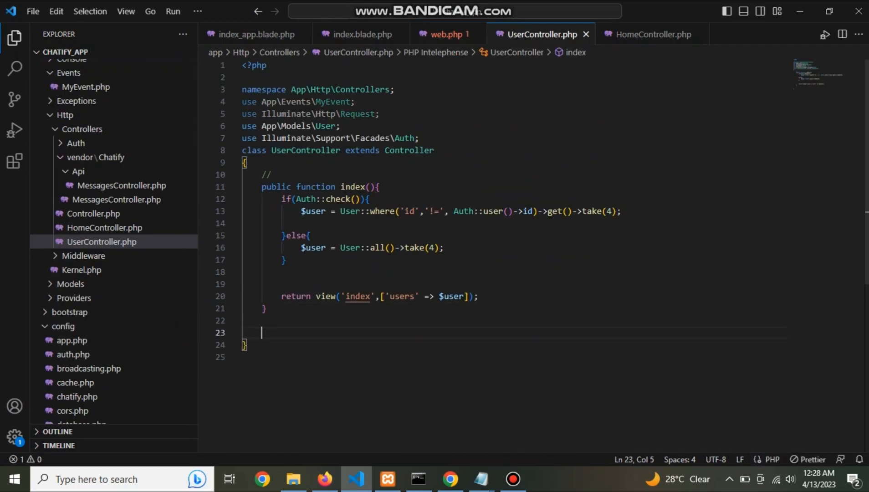
text(public)
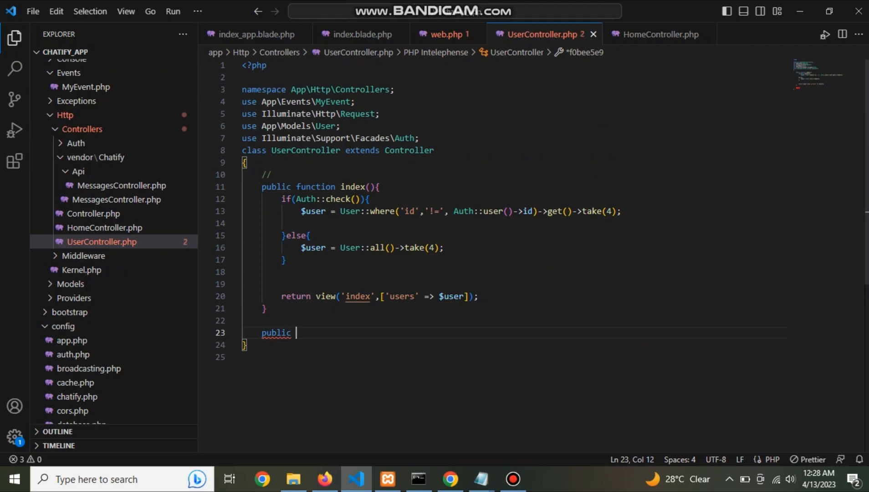
text(function checkUnseenMessage()
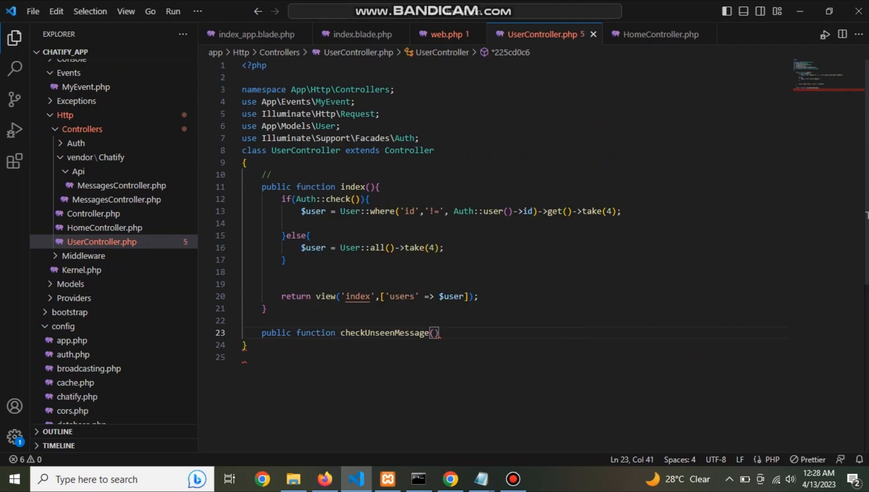
text({)
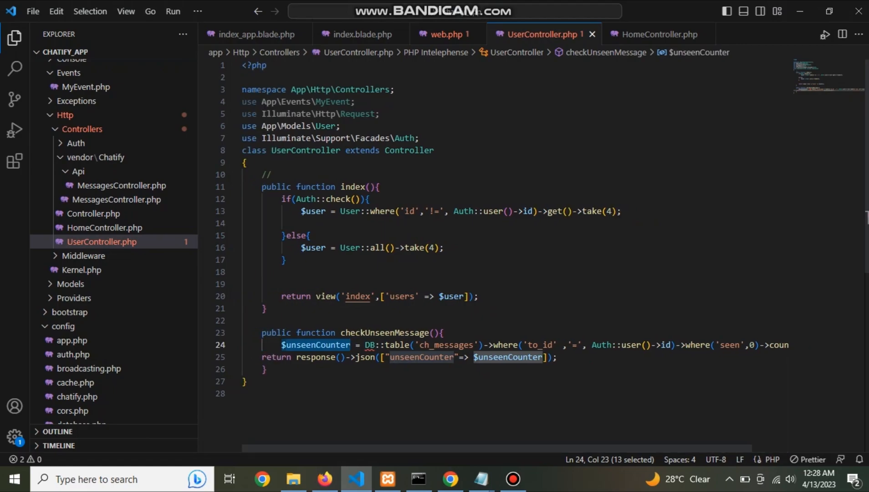
text(us)
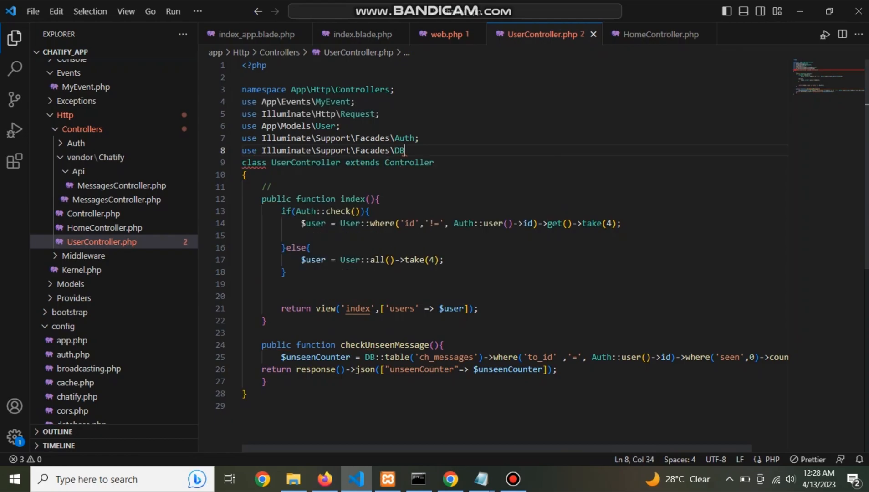
text(;)
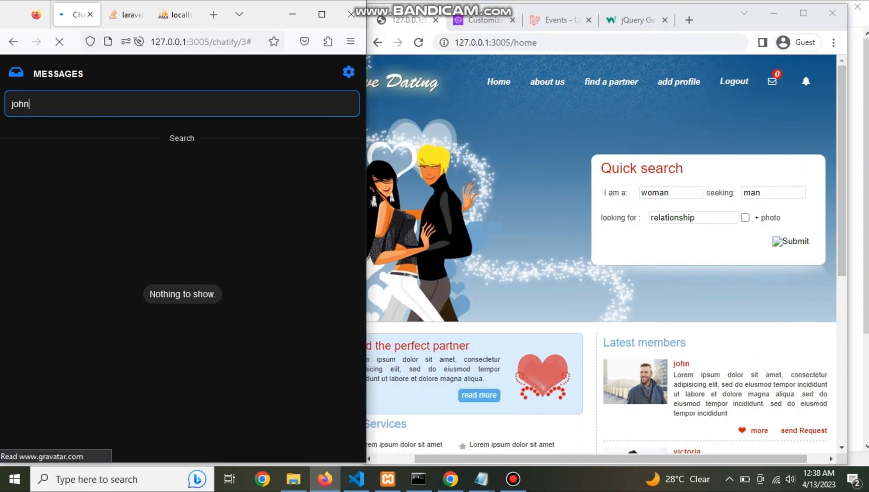
Send jim coder the Chatify message 'thanks for watching john'.
key(Backspace)
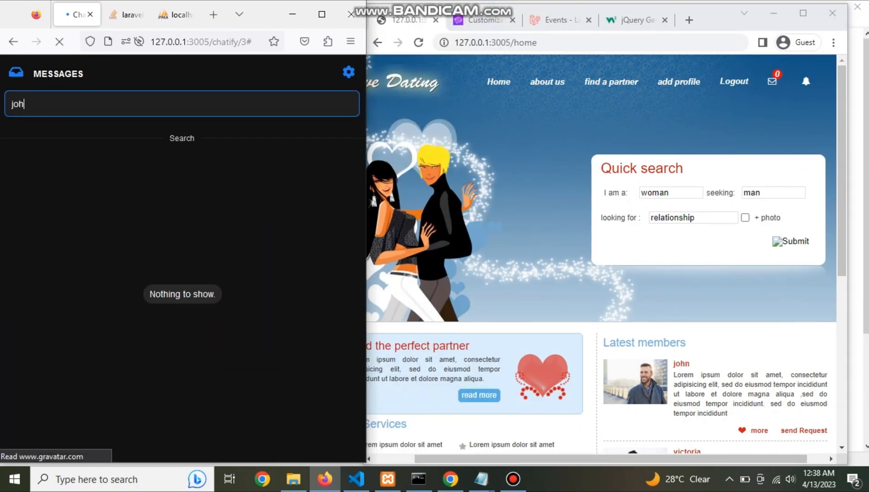
key(BackSpace)
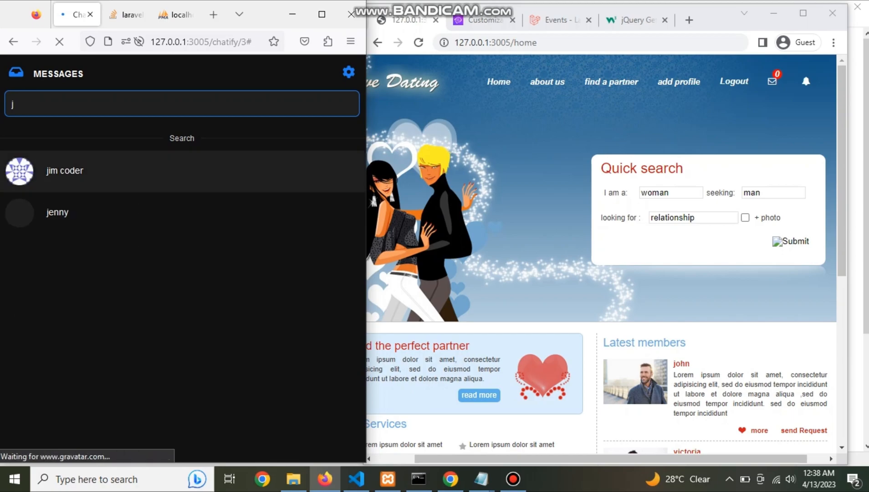
click(64, 170)
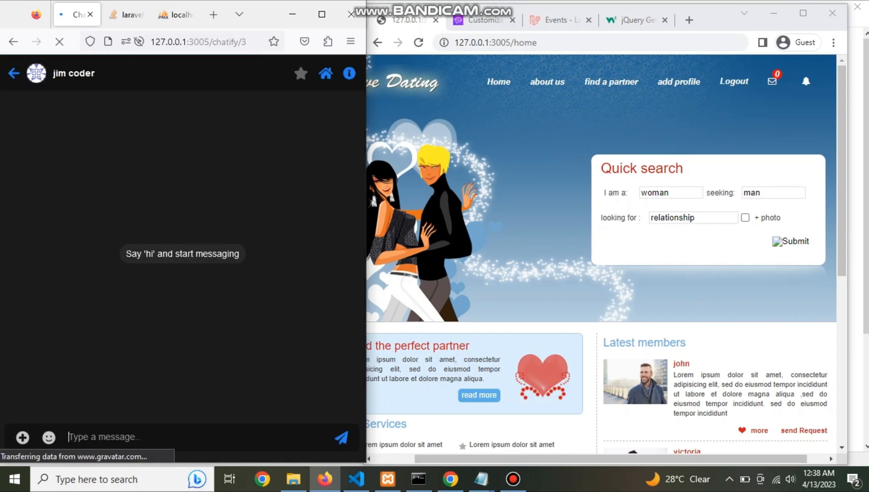
text(thanks for wat)
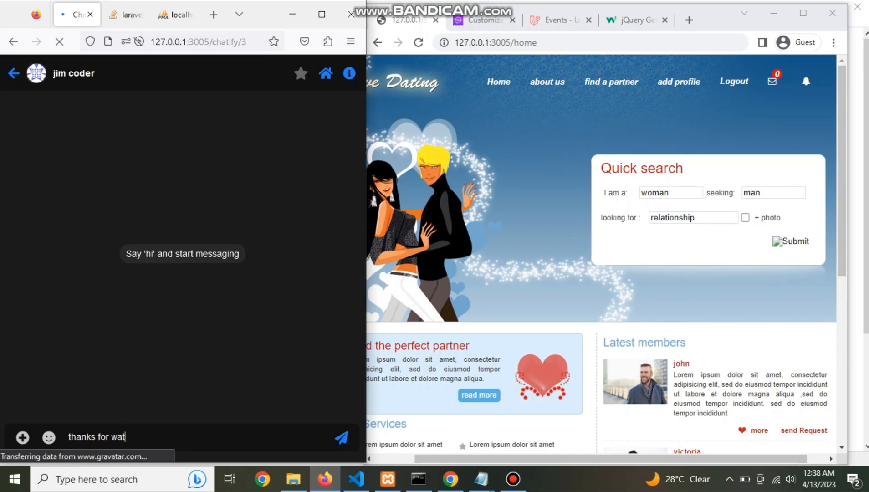
text(ching j)
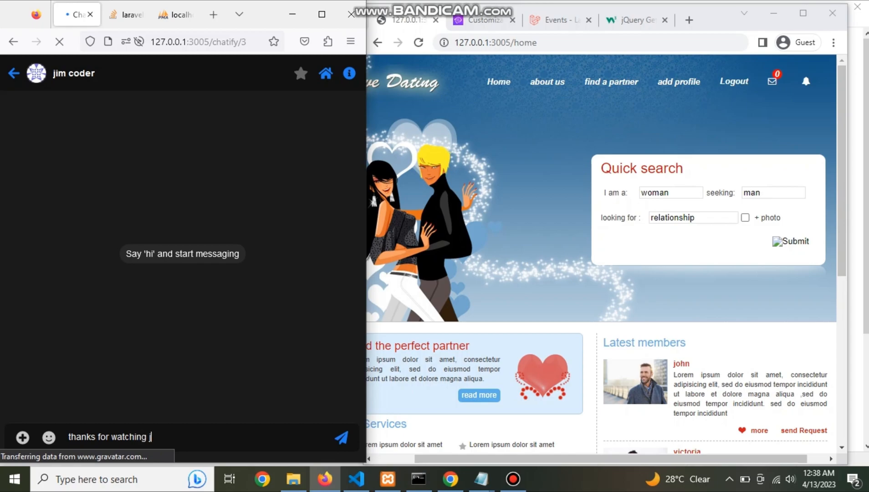
click(339, 437)
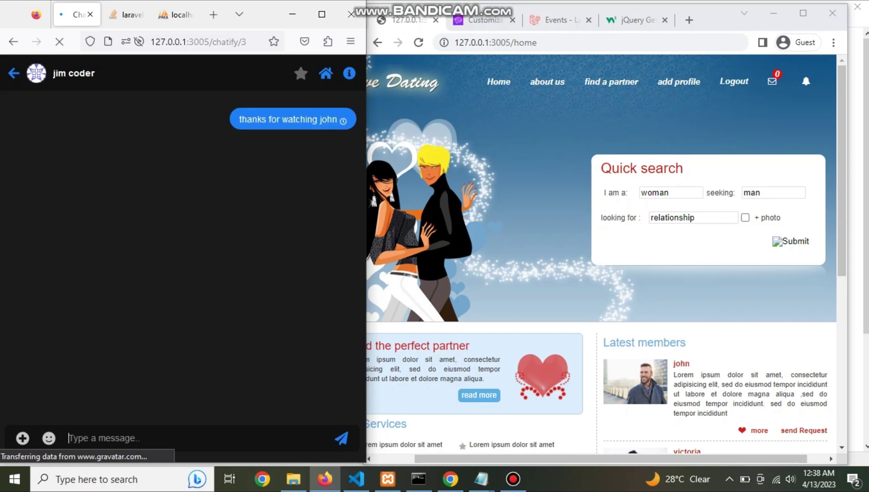